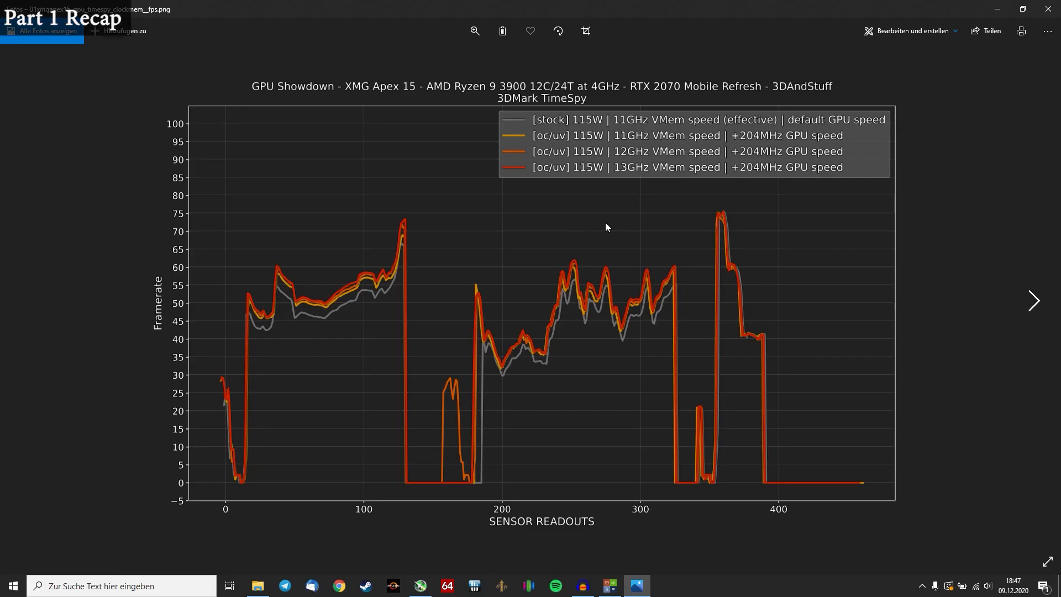
mouse_move(552, 246)
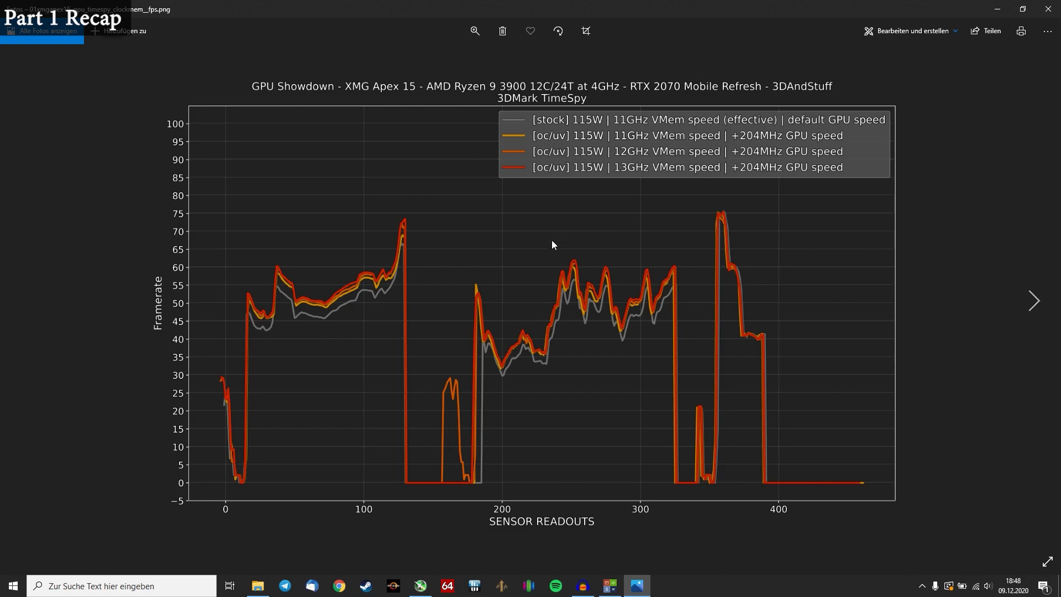
mouse_move(590, 244)
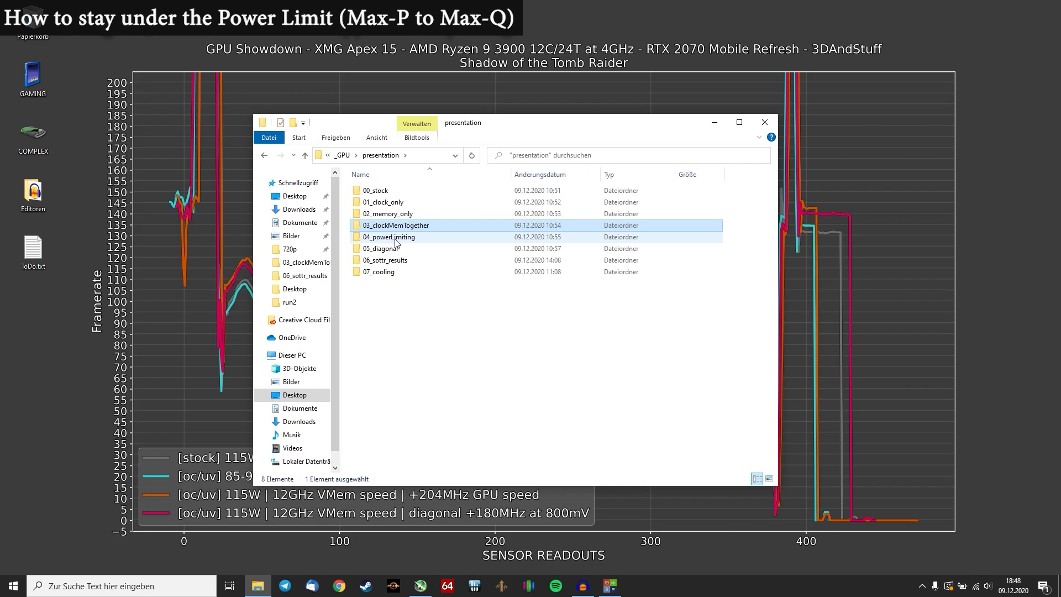
mouse_move(396, 241)
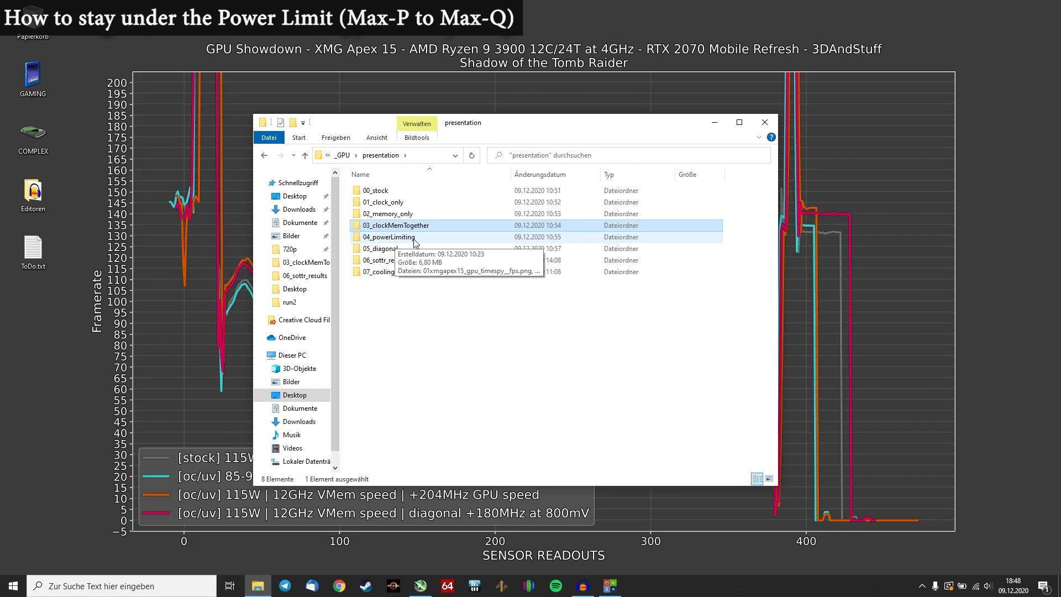
Go into the 04_powerLimiting folder and pick its second Time Spy chart image
double_click(390, 237)
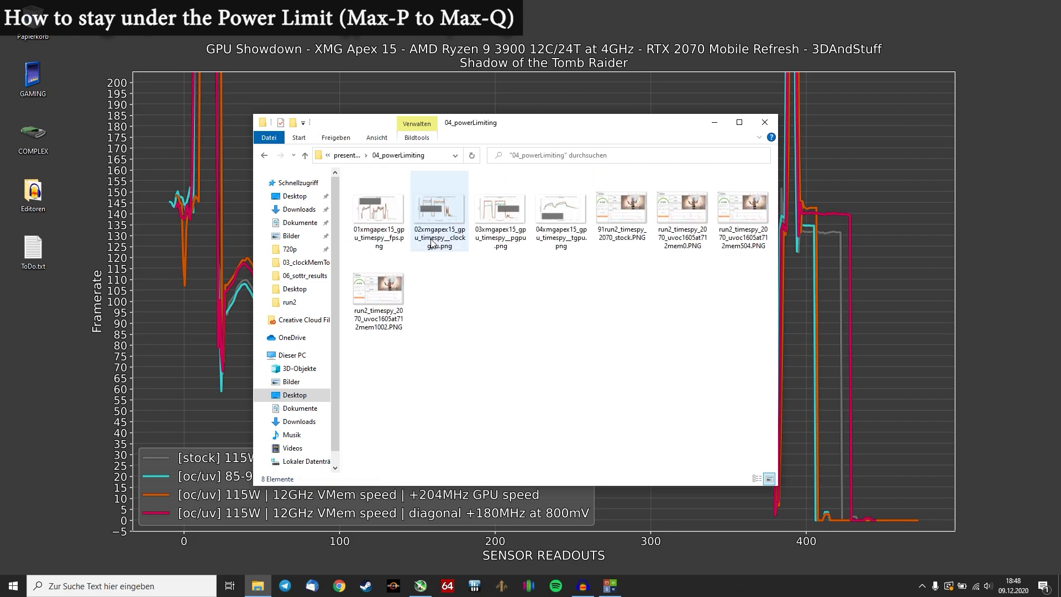
click(521, 280)
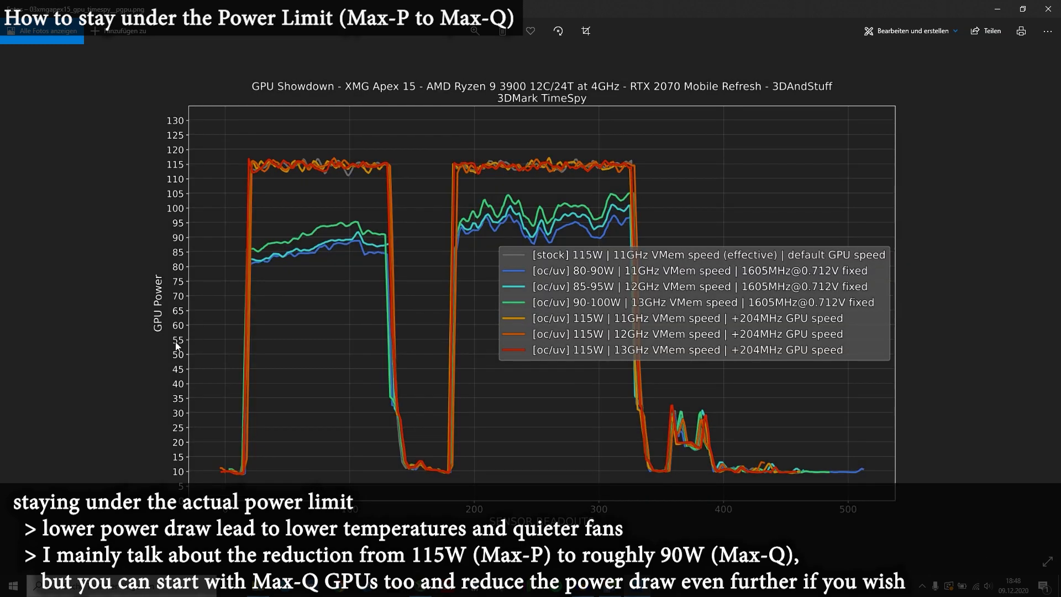
mouse_move(590, 207)
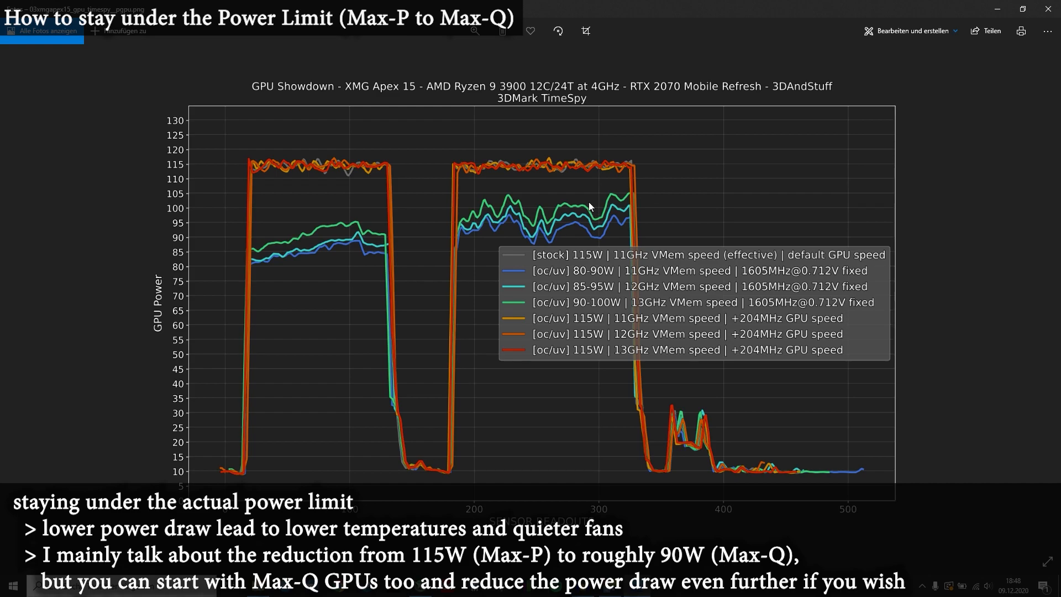
mouse_move(629, 215)
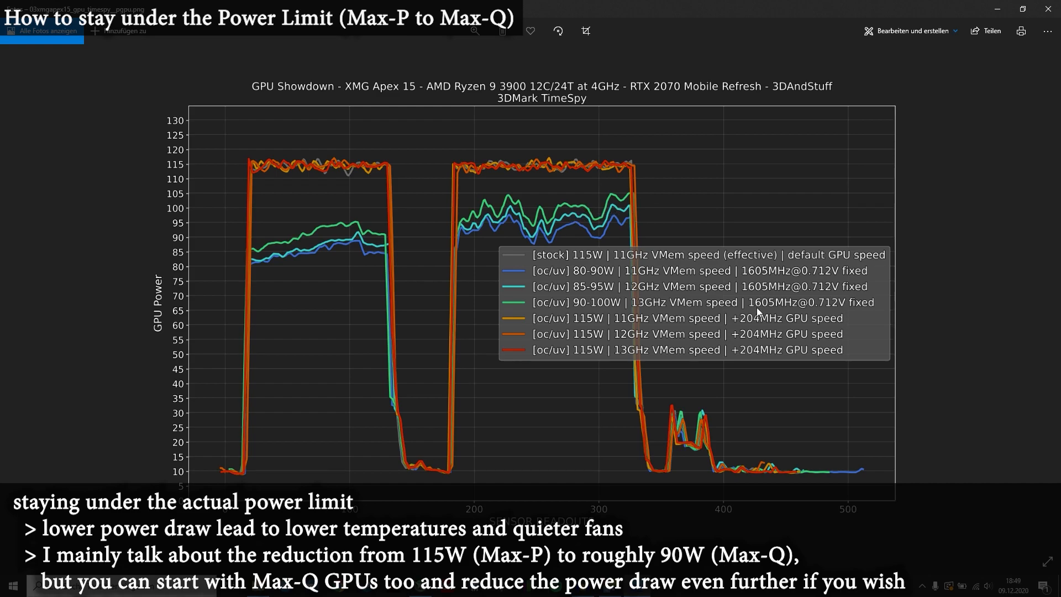
mouse_move(778, 332)
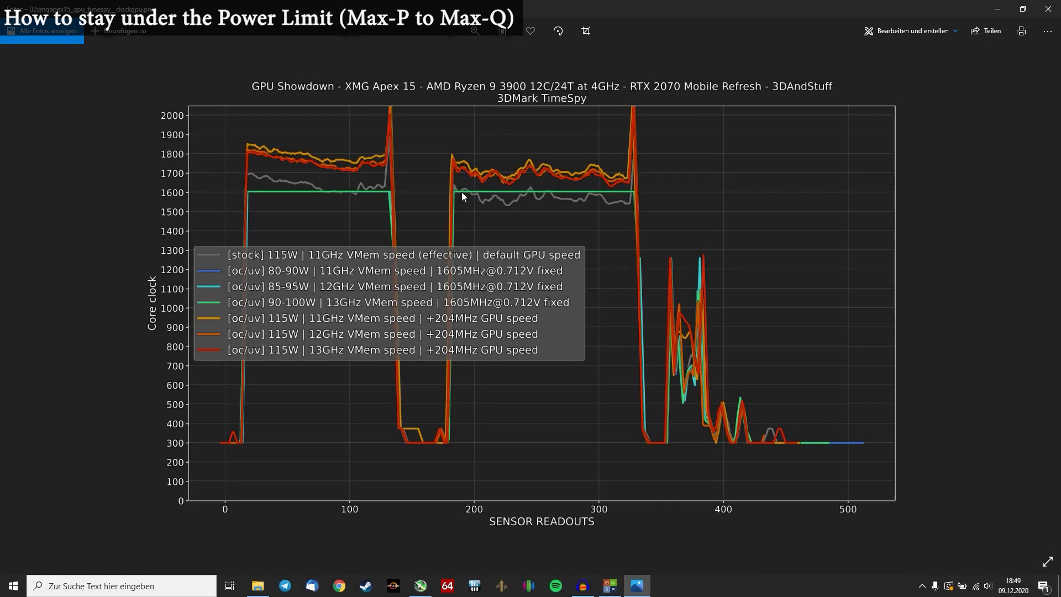
mouse_move(210, 197)
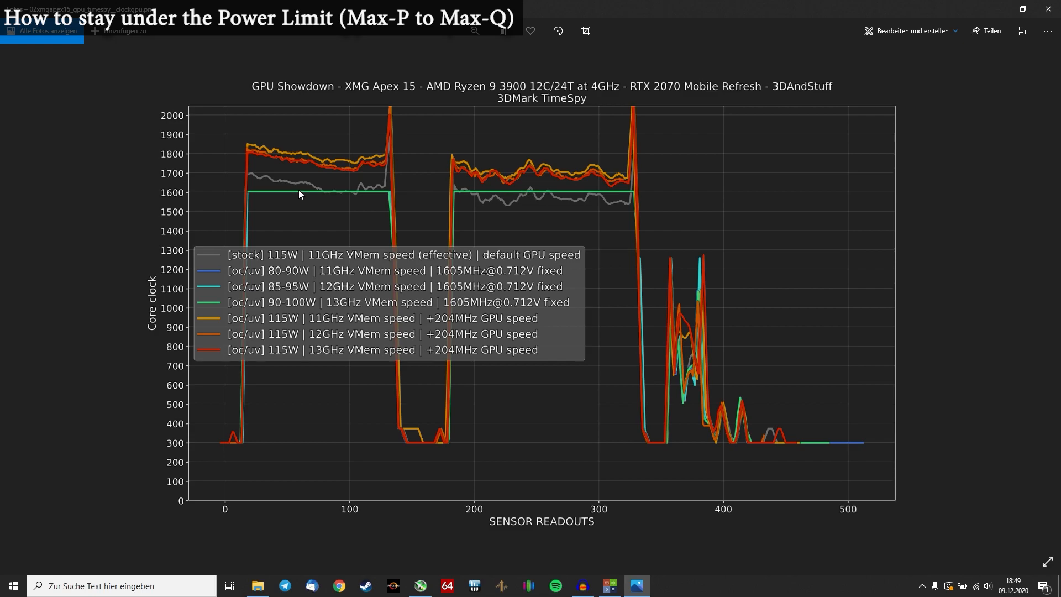
mouse_move(352, 200)
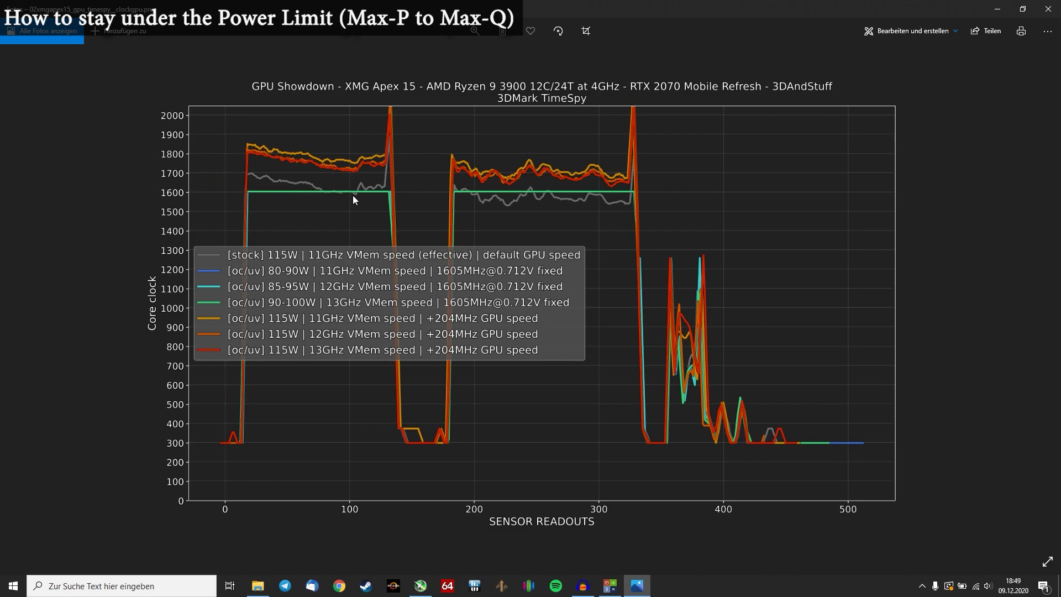
mouse_move(340, 190)
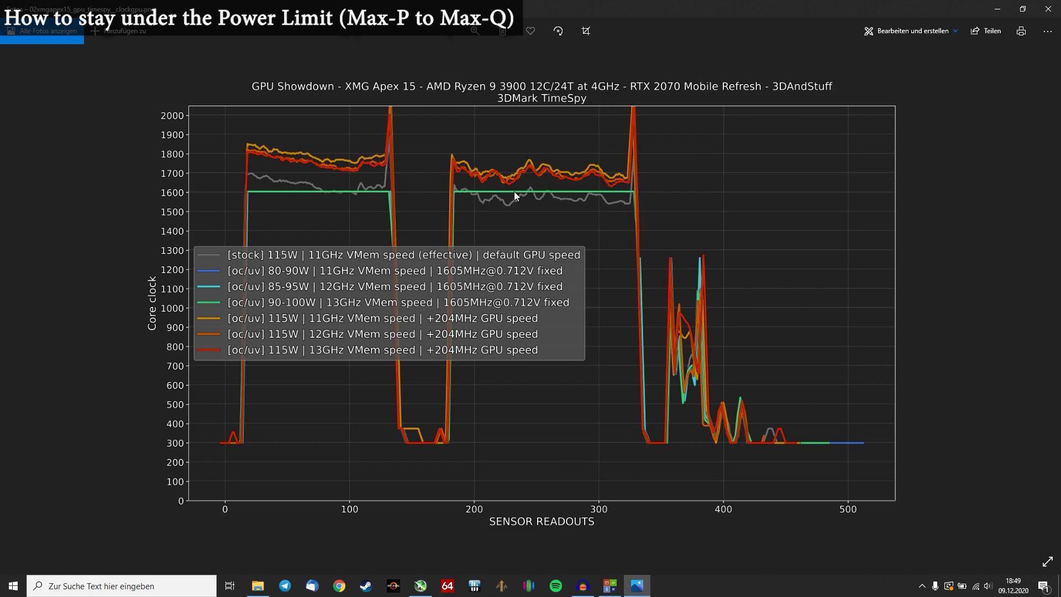
Advance to the Time Spy framerate comparison chart for all seven runs
key(Right)
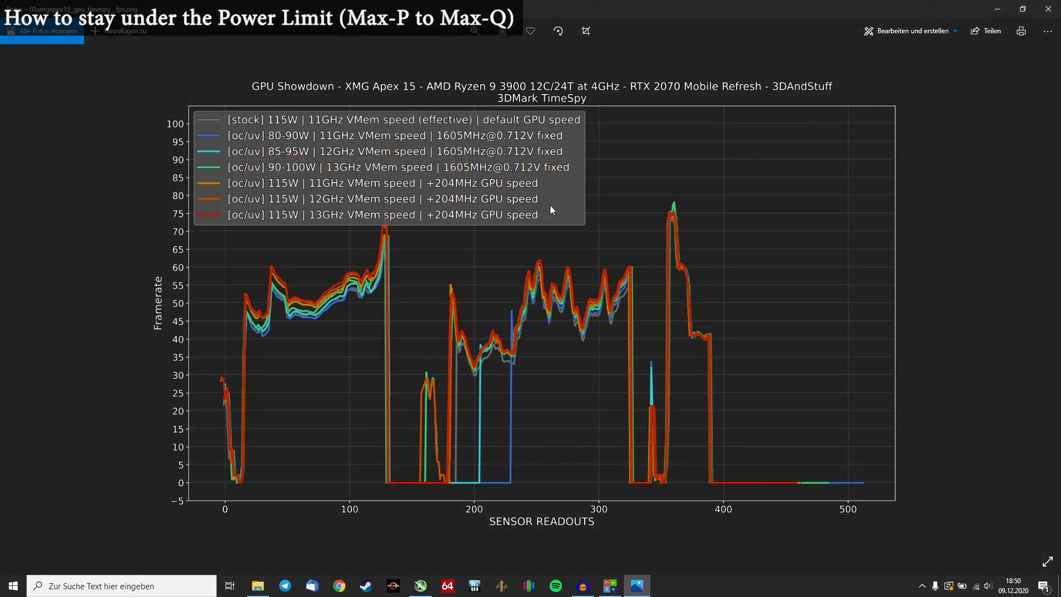
mouse_move(359, 306)
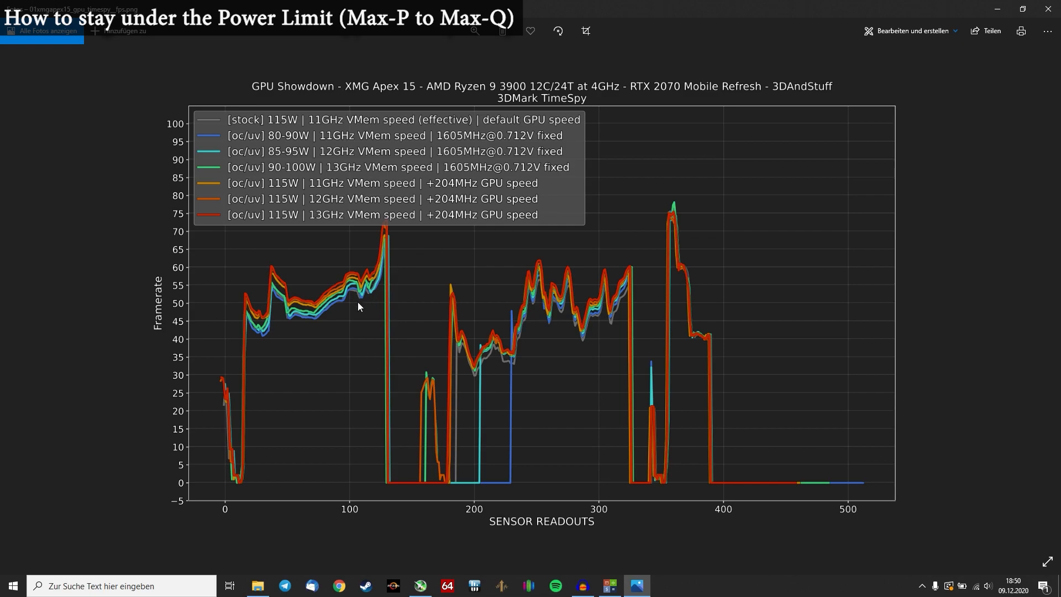
mouse_move(349, 251)
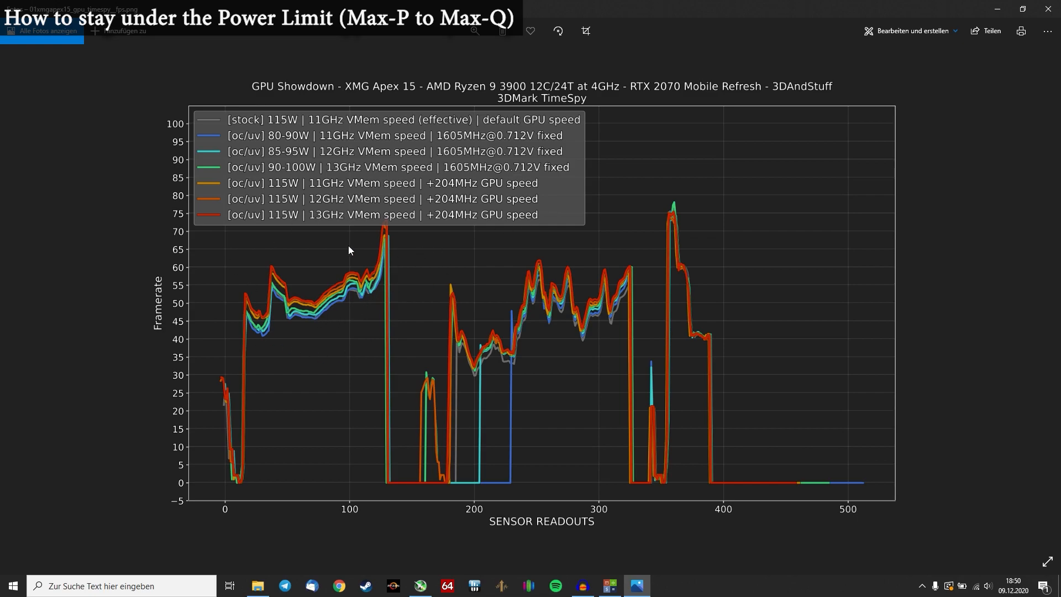
mouse_move(350, 334)
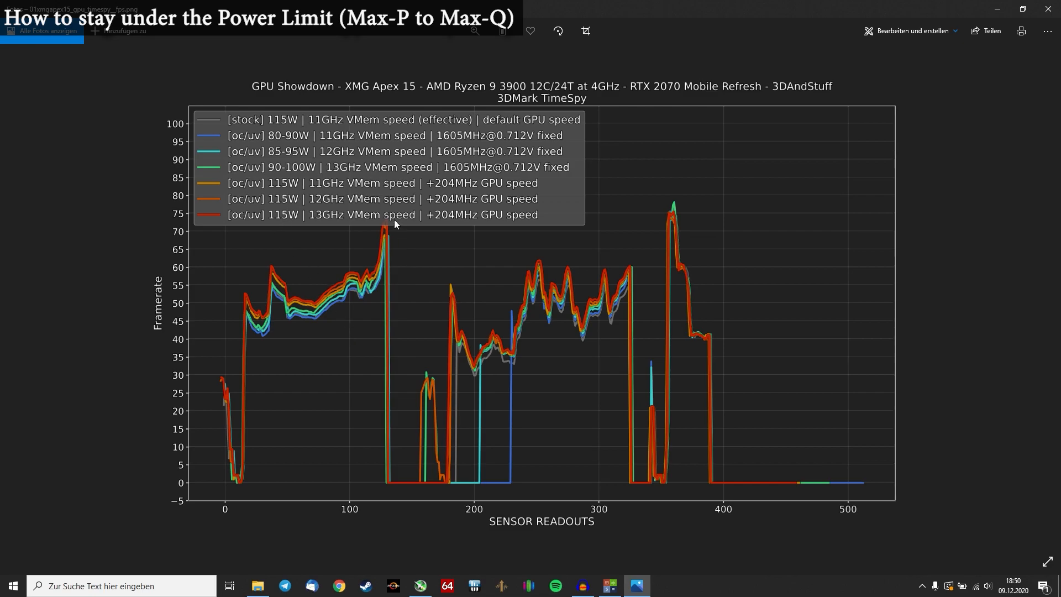
mouse_move(344, 271)
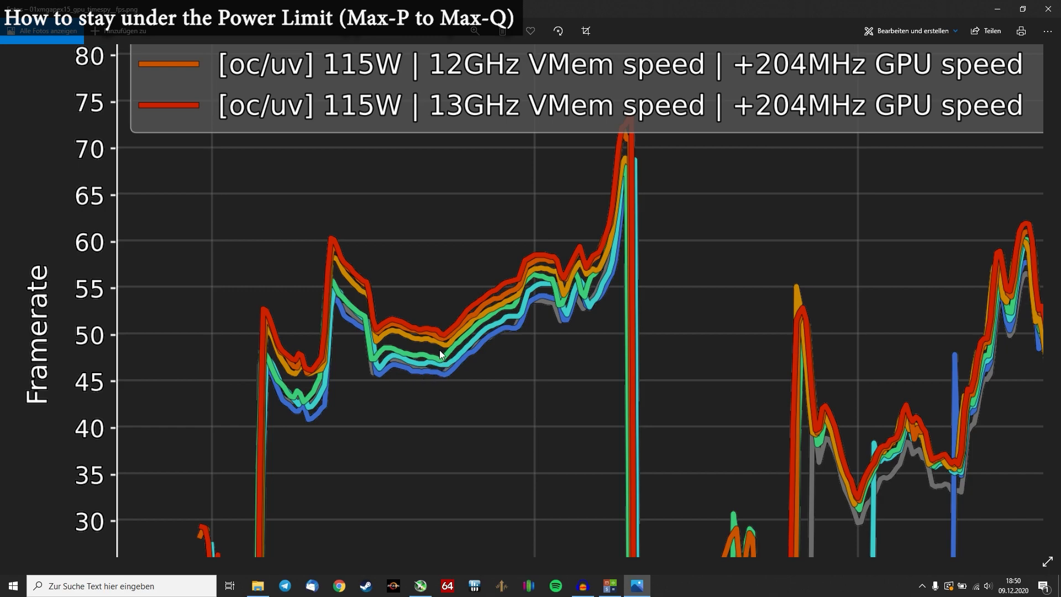
mouse_move(420, 376)
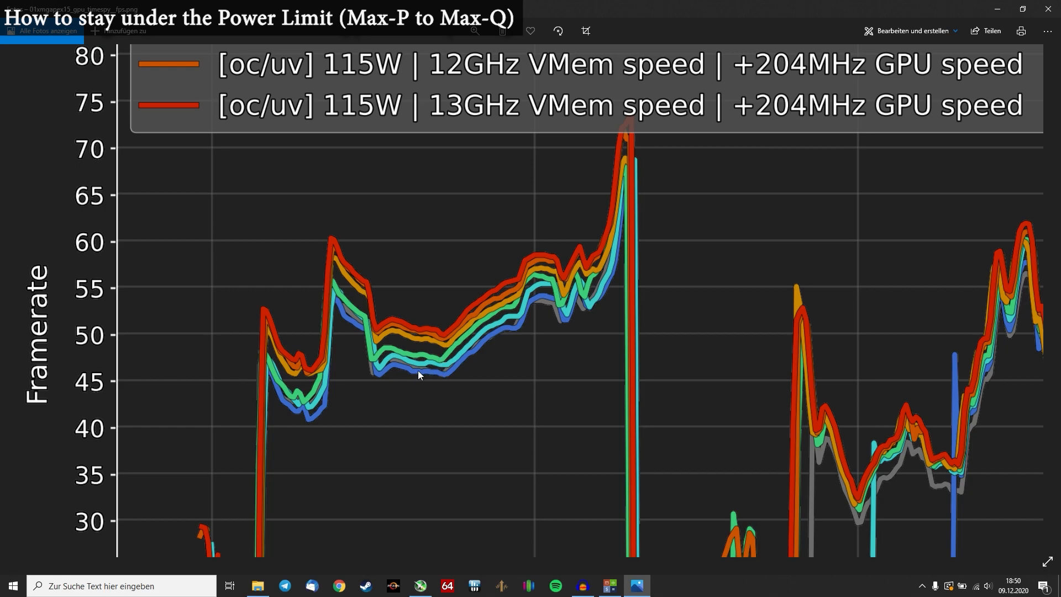
mouse_move(435, 372)
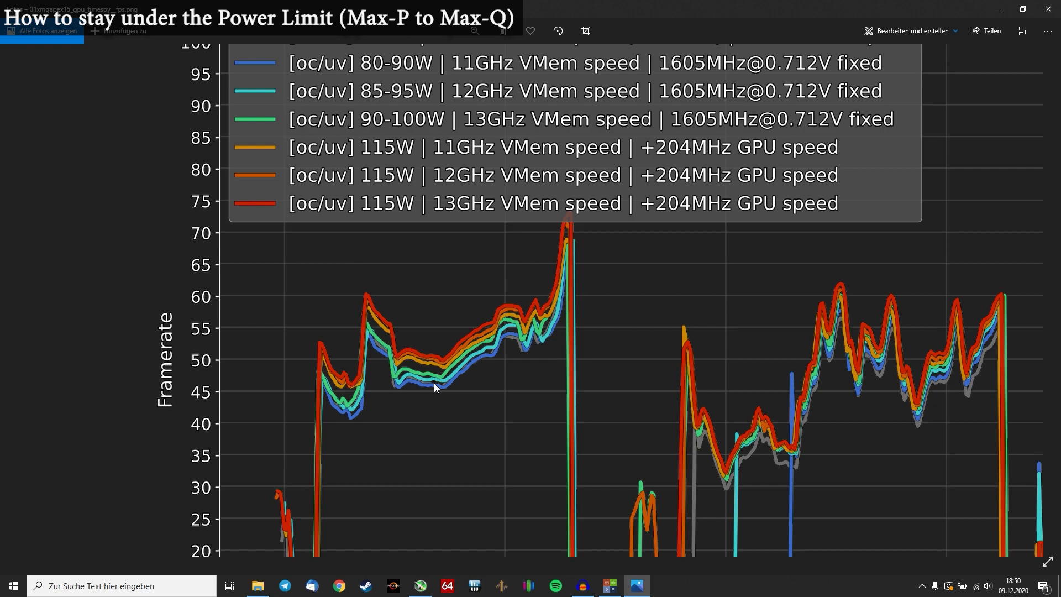
mouse_move(383, 139)
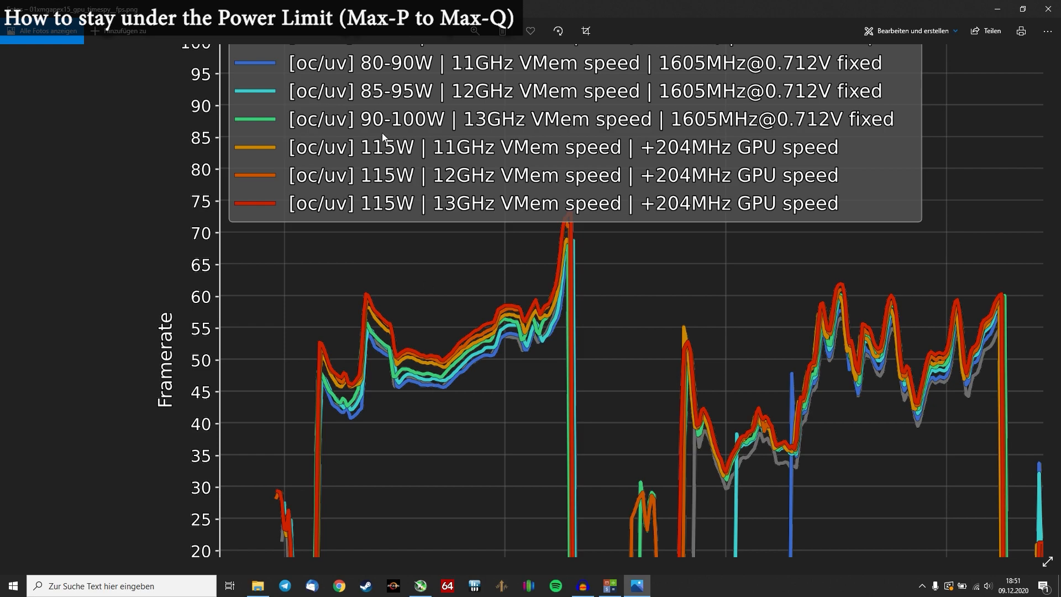
mouse_move(454, 89)
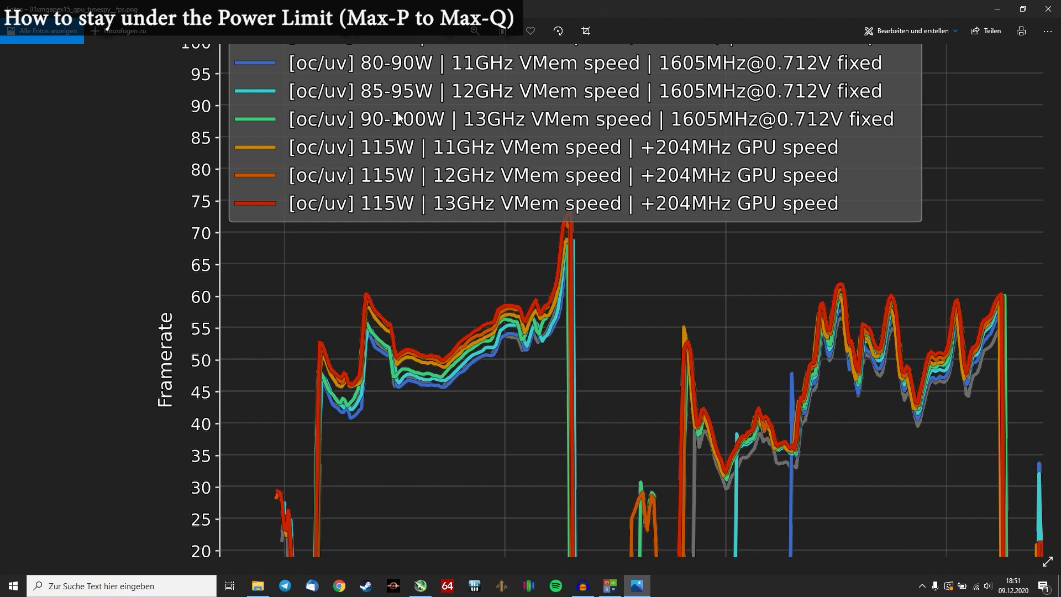
mouse_move(683, 125)
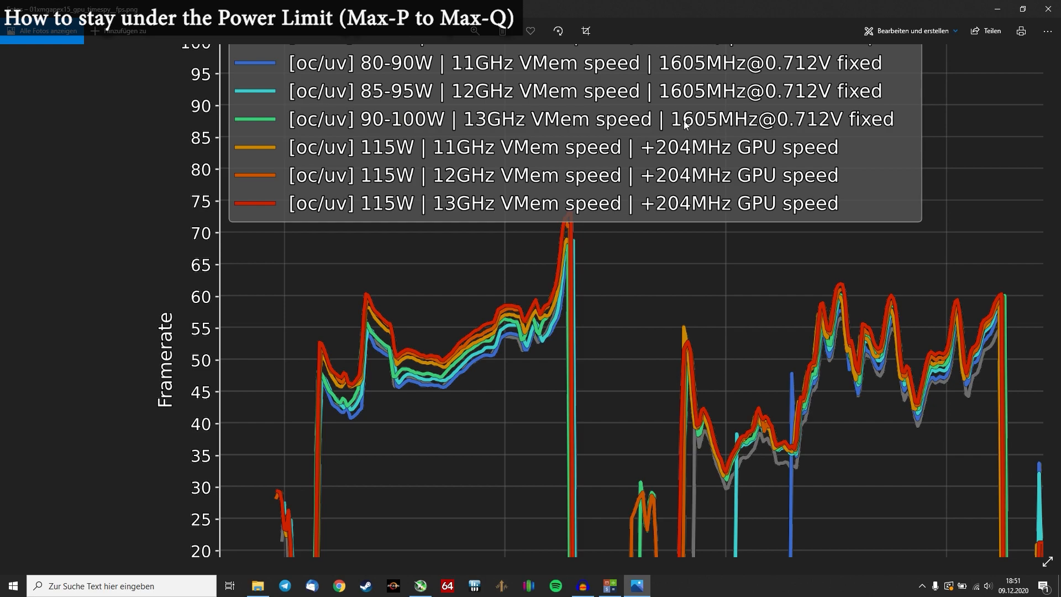
mouse_move(590, 134)
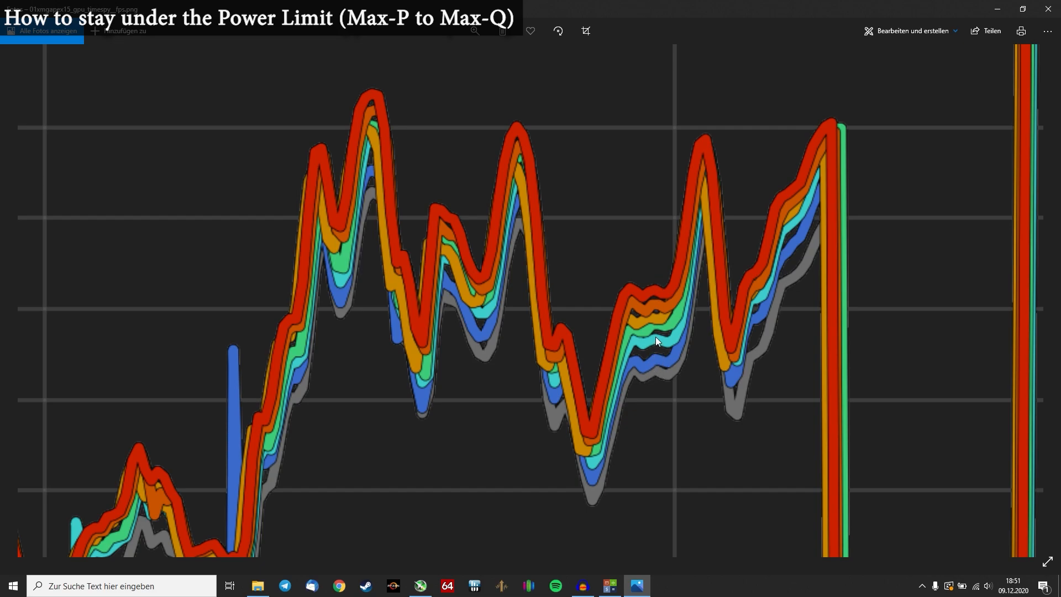
mouse_move(659, 338)
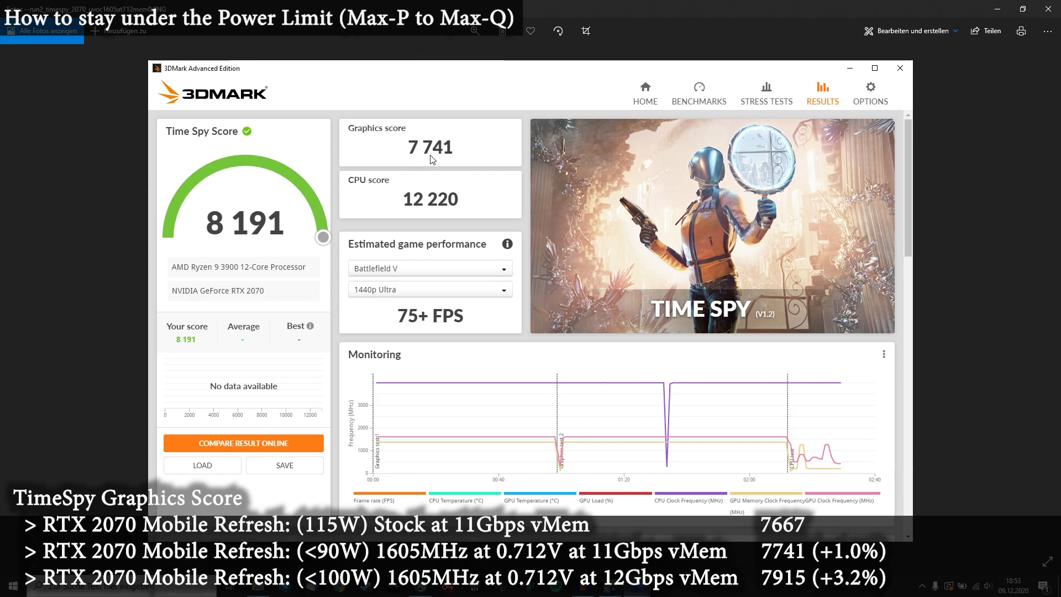
mouse_move(598, 444)
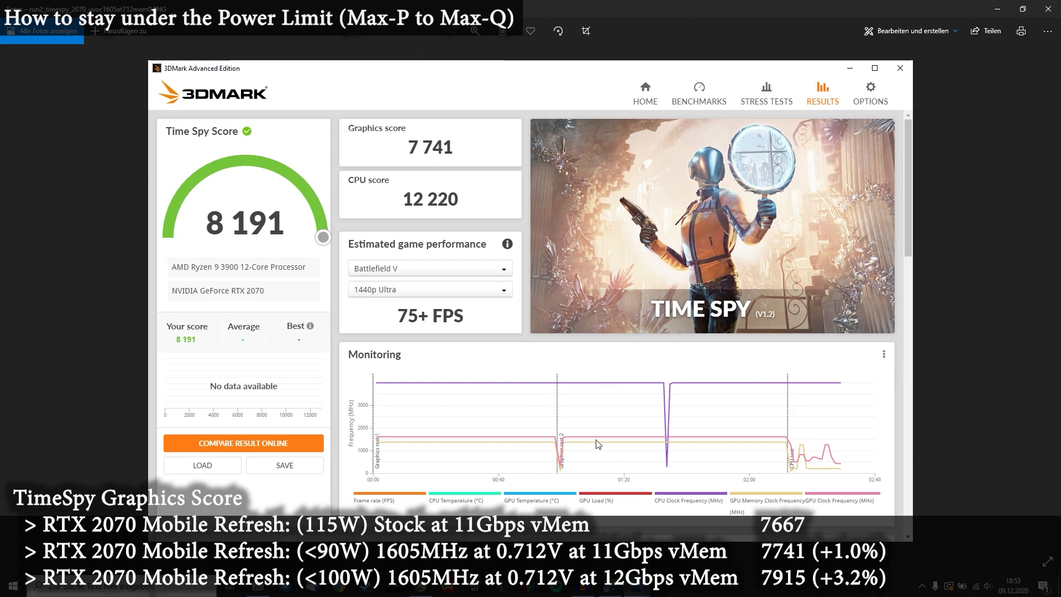
mouse_move(825, 505)
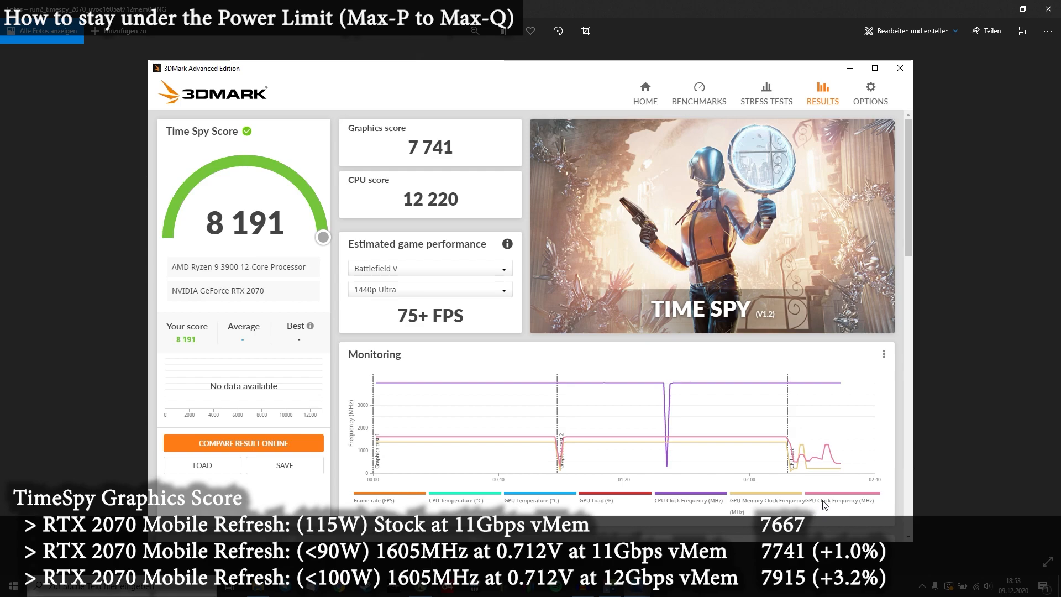
mouse_move(551, 444)
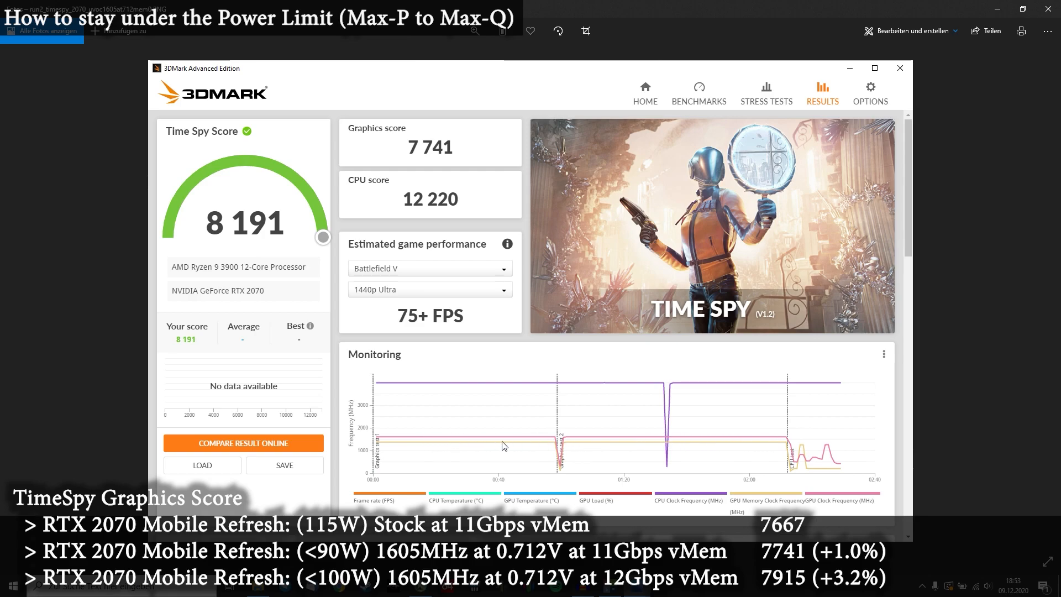
mouse_move(762, 442)
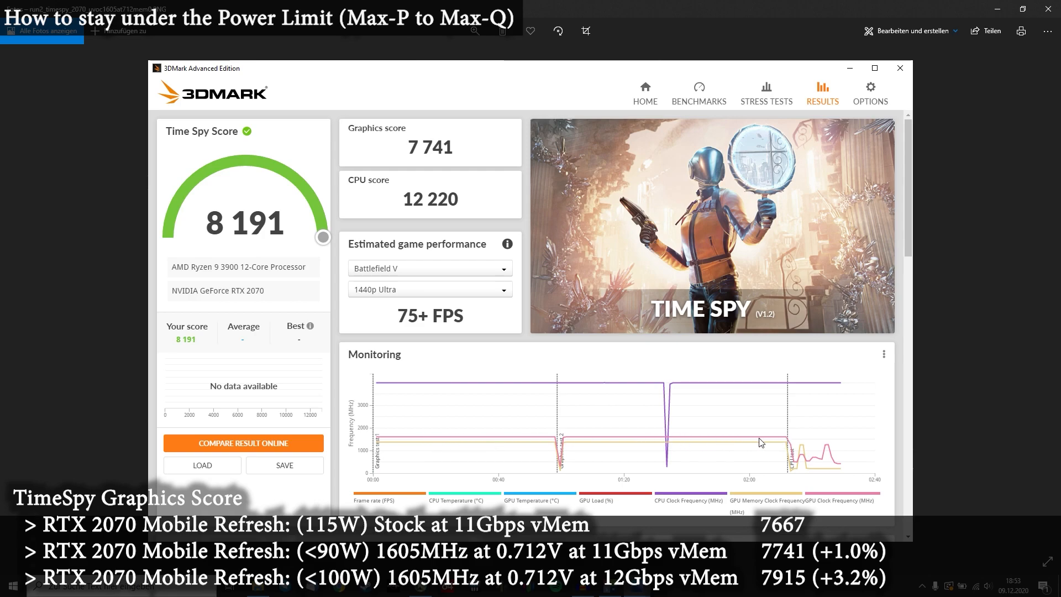
mouse_move(503, 178)
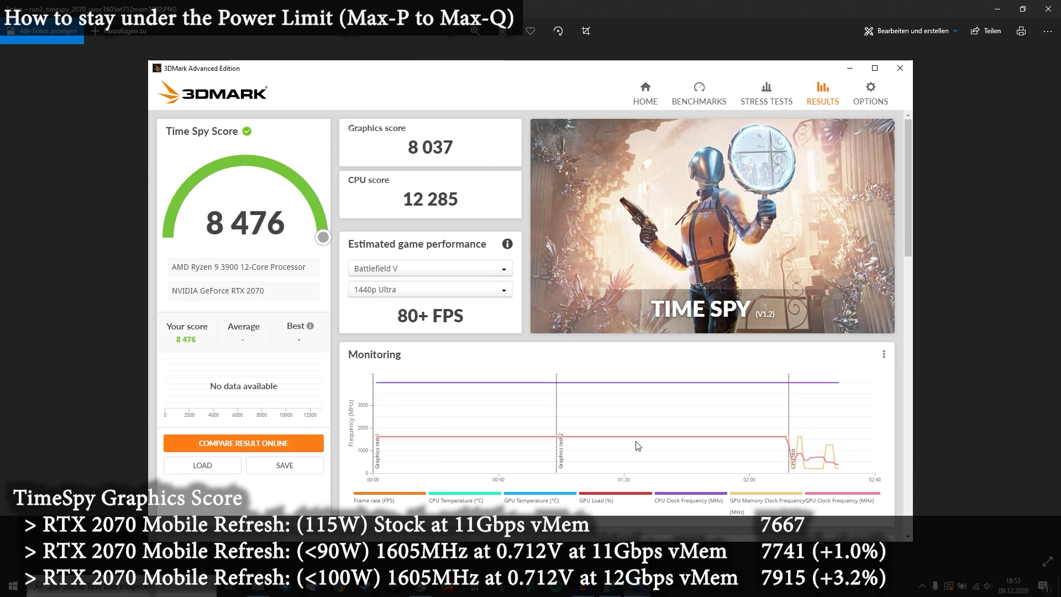
mouse_move(518, 444)
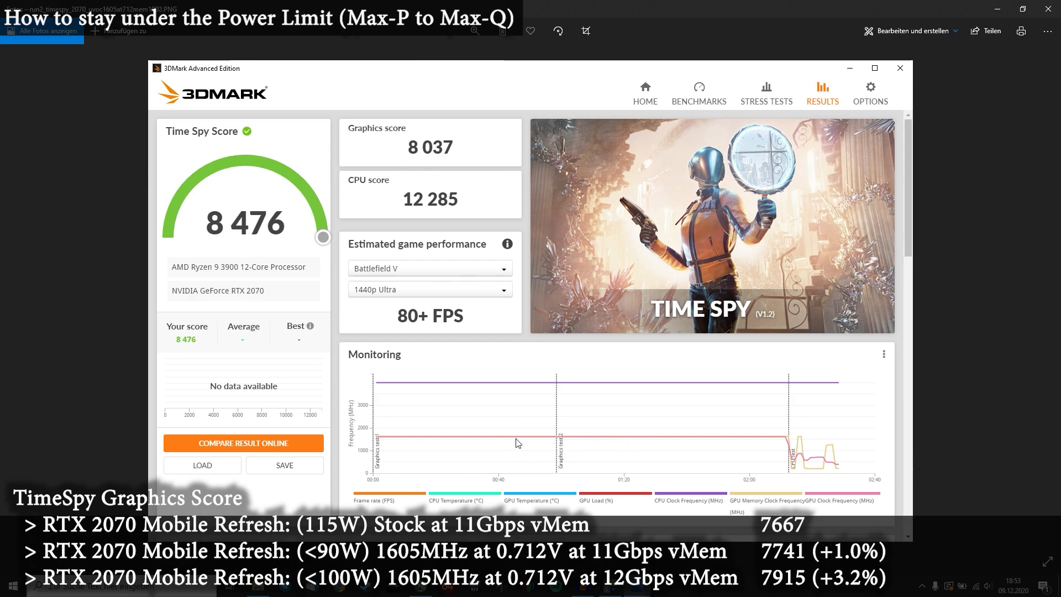
mouse_move(418, 157)
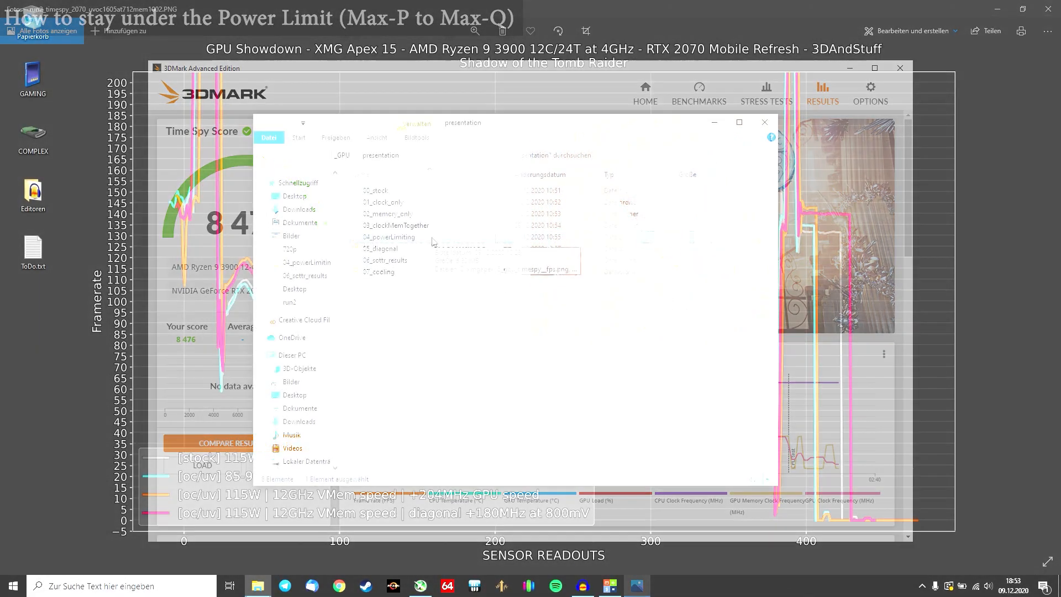
Close the Time Spy results screenshot and bring up the Afterburner window
click(382, 249)
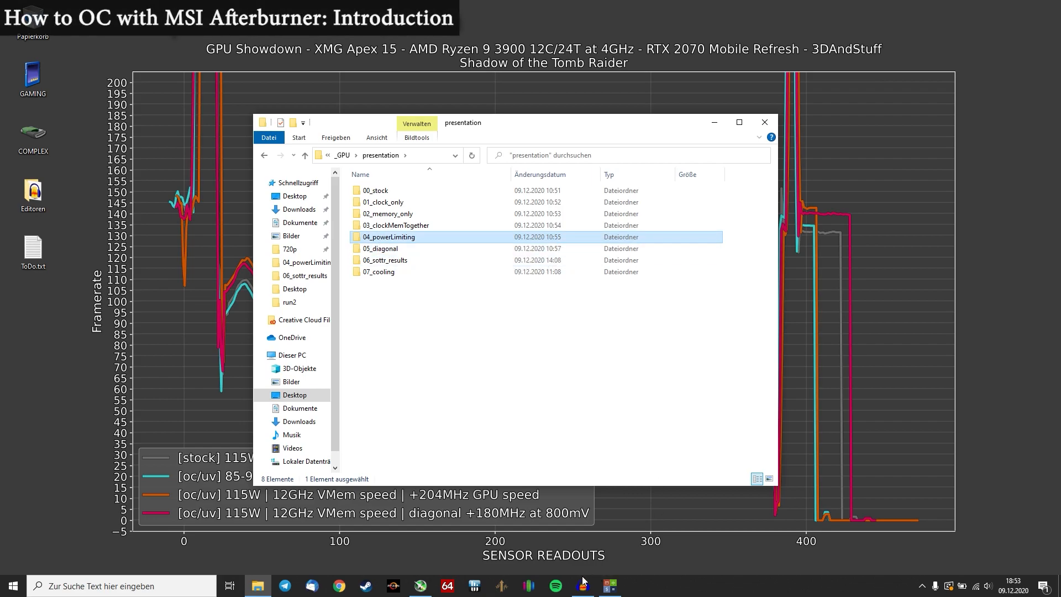
click(420, 586)
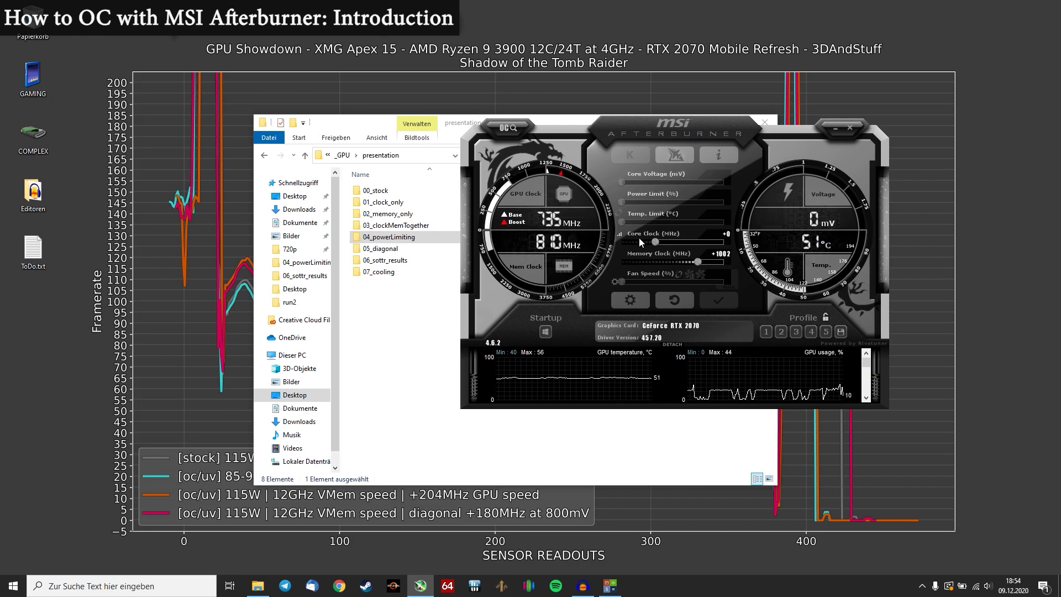
Raise the memory clock offset past +1000 MHz to about +1207 MHz
drag(656, 242, 663, 243)
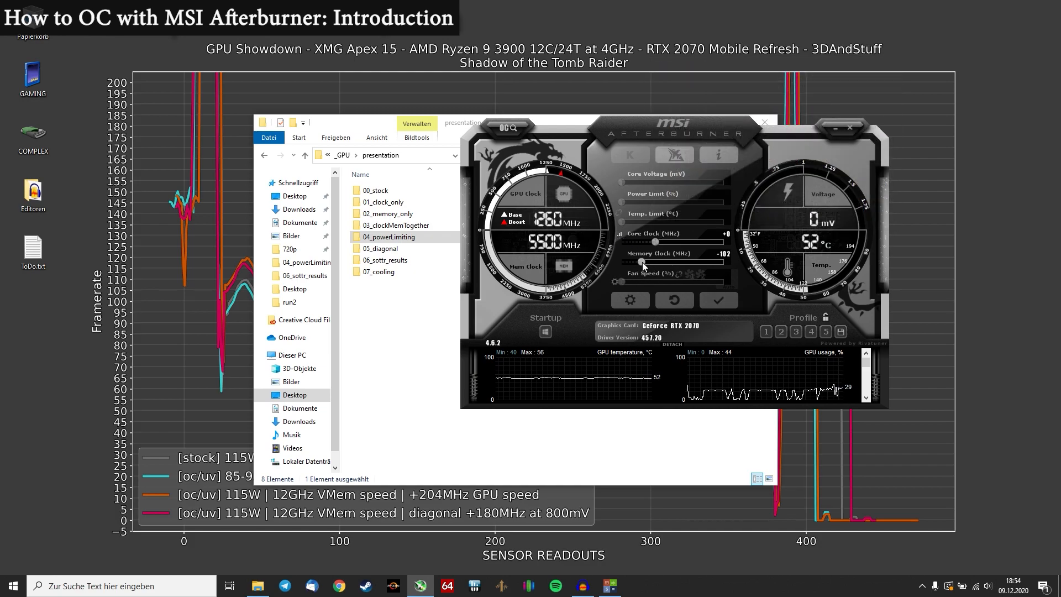
drag(641, 263, 697, 263)
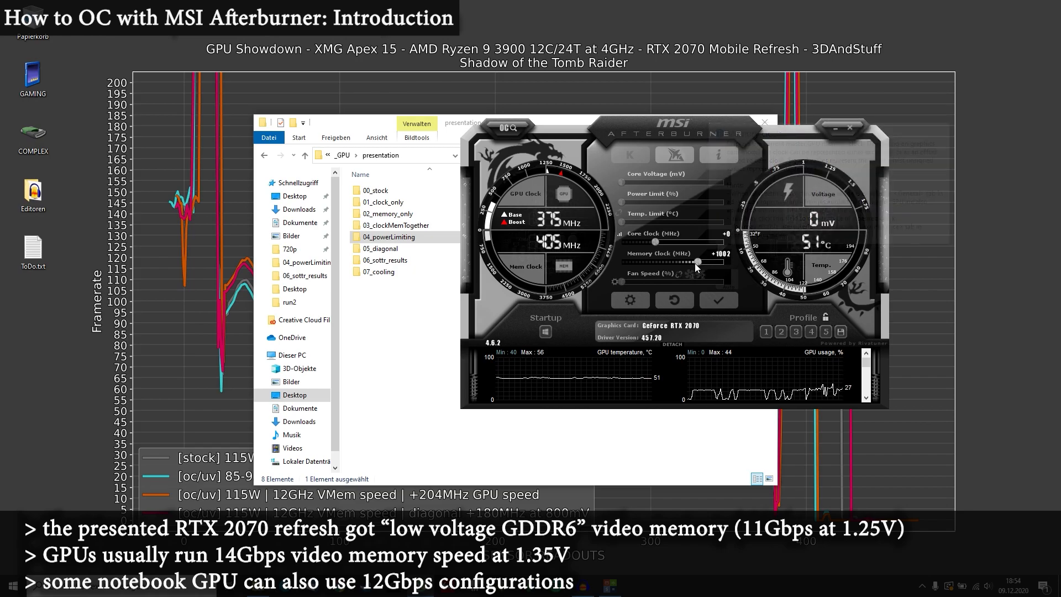
mouse_move(699, 264)
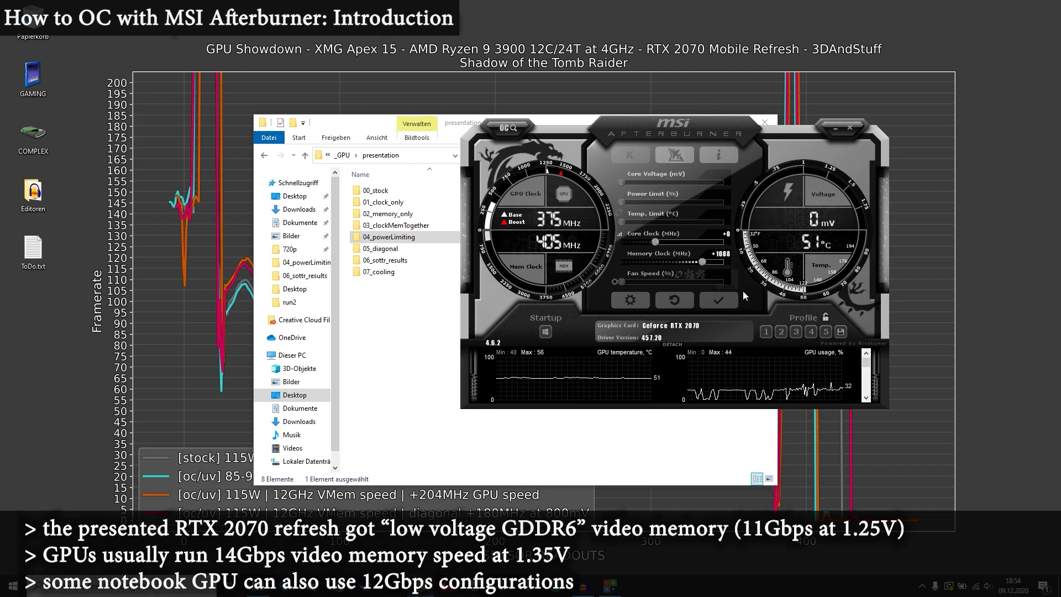
drag(703, 263, 710, 263)
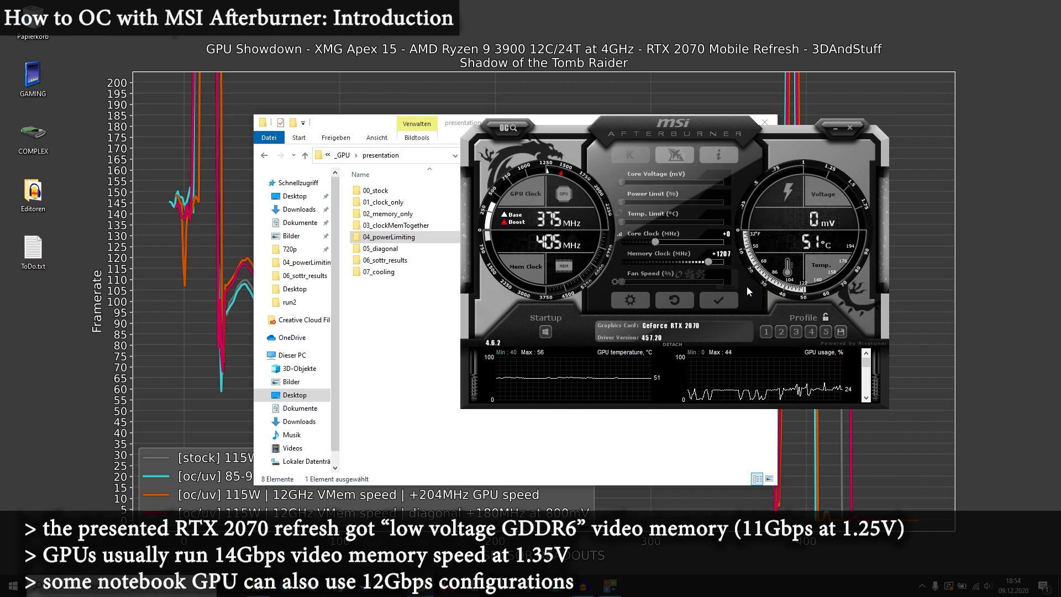
mouse_move(709, 263)
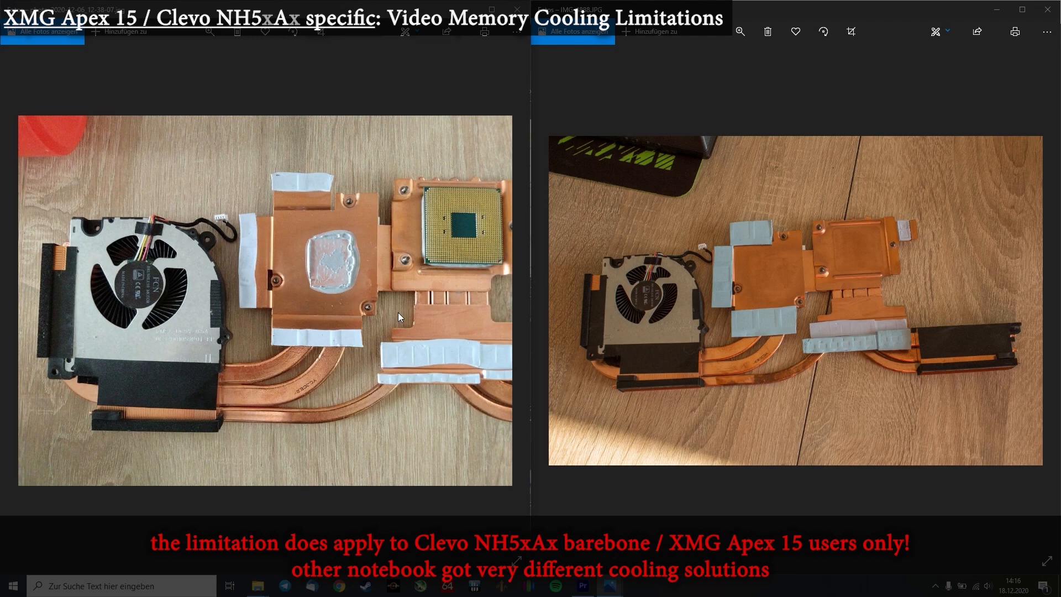
mouse_move(400, 312)
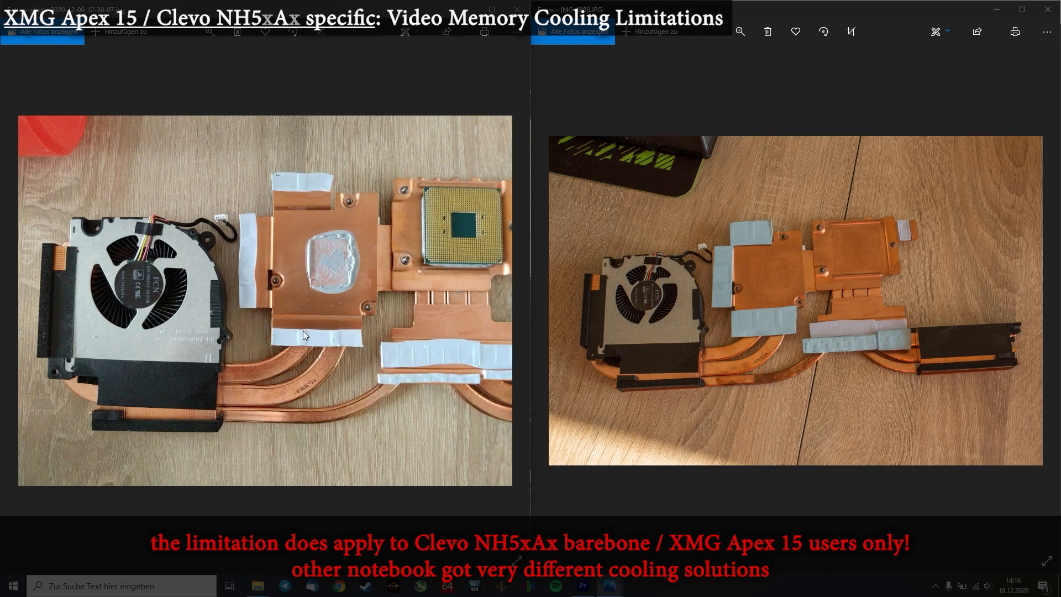
mouse_move(284, 200)
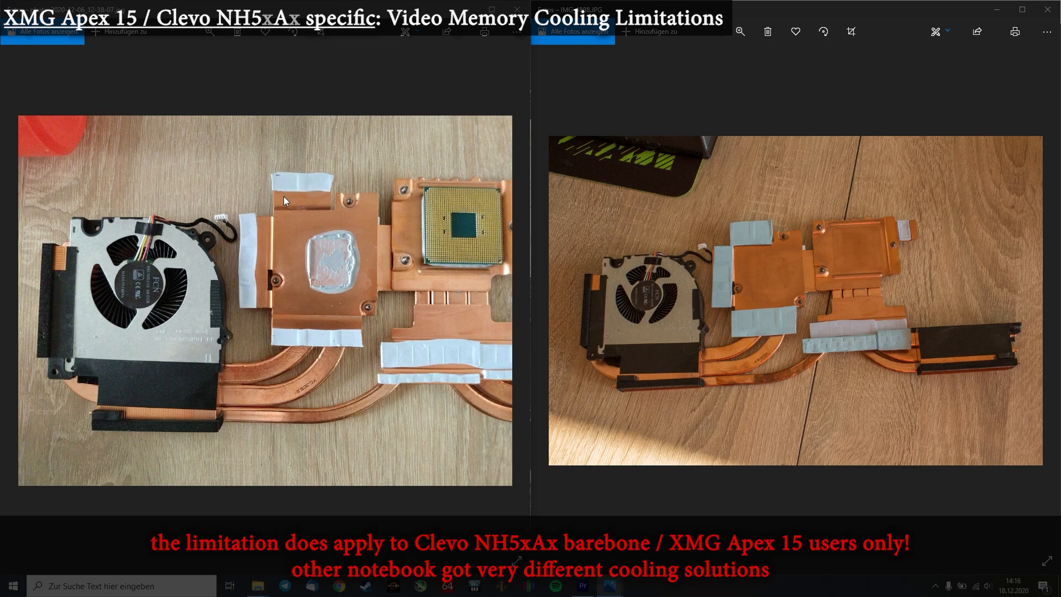
mouse_move(250, 318)
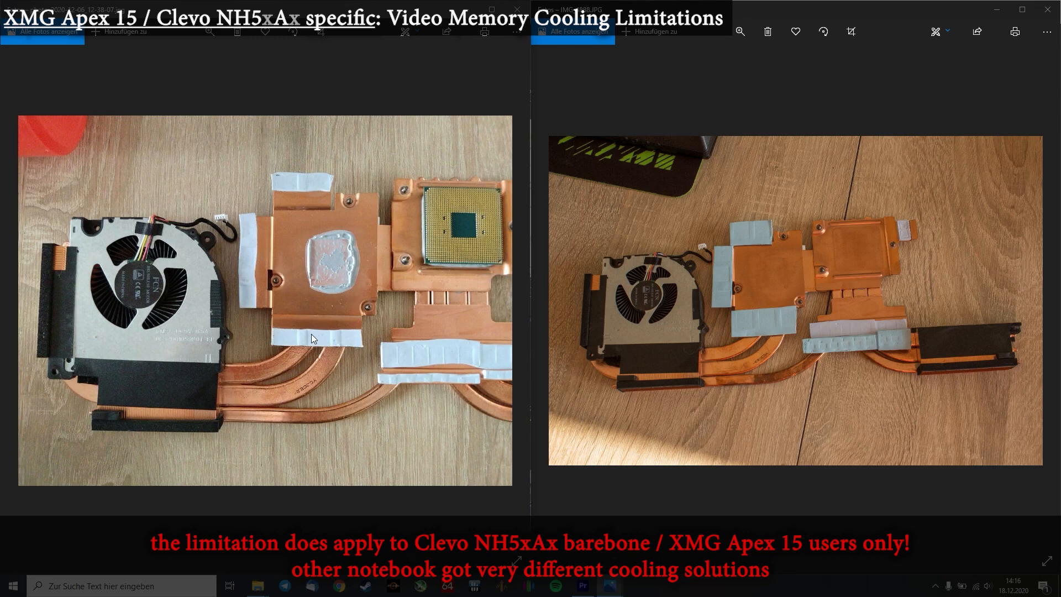
mouse_move(332, 342)
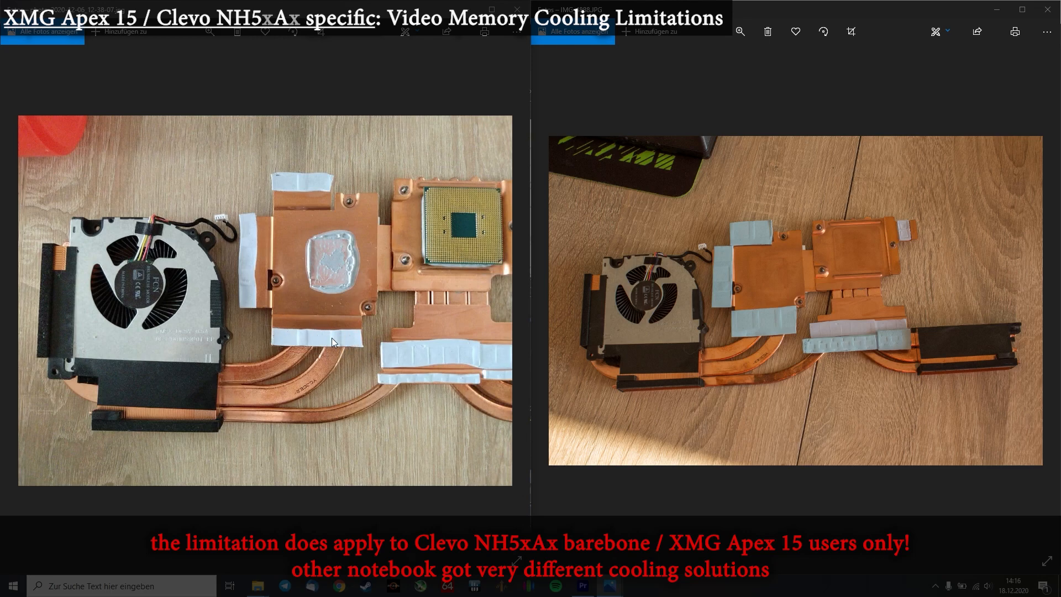
mouse_move(343, 329)
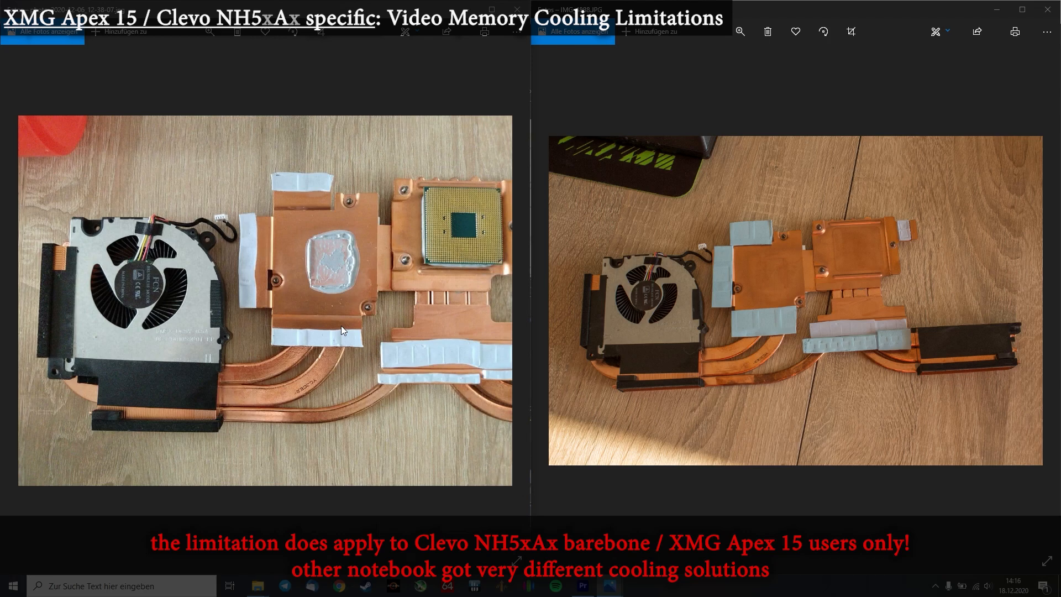
mouse_move(775, 321)
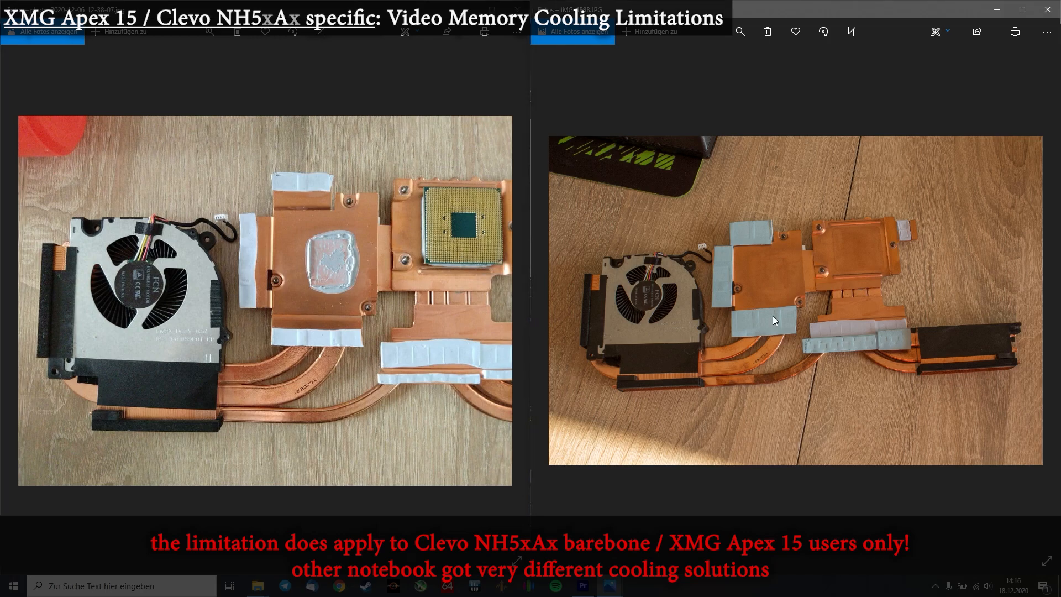
mouse_move(755, 348)
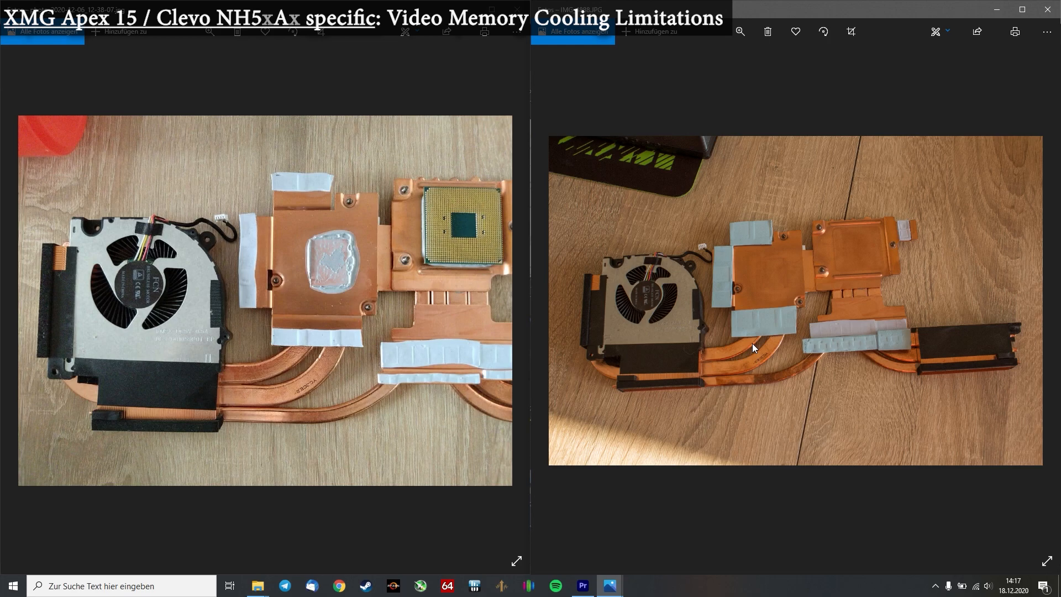
mouse_move(538, 494)
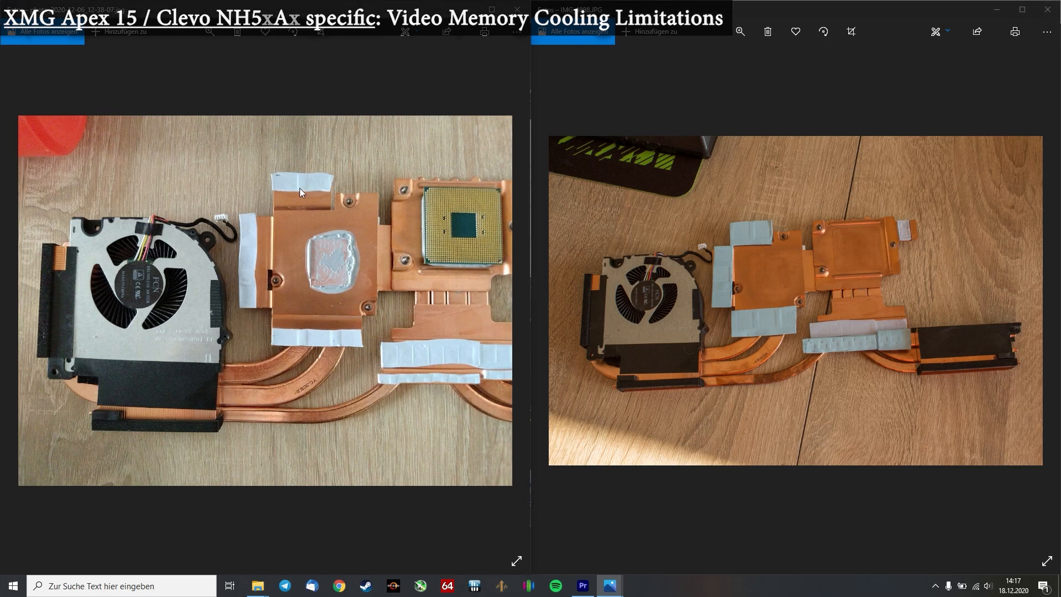
mouse_move(331, 339)
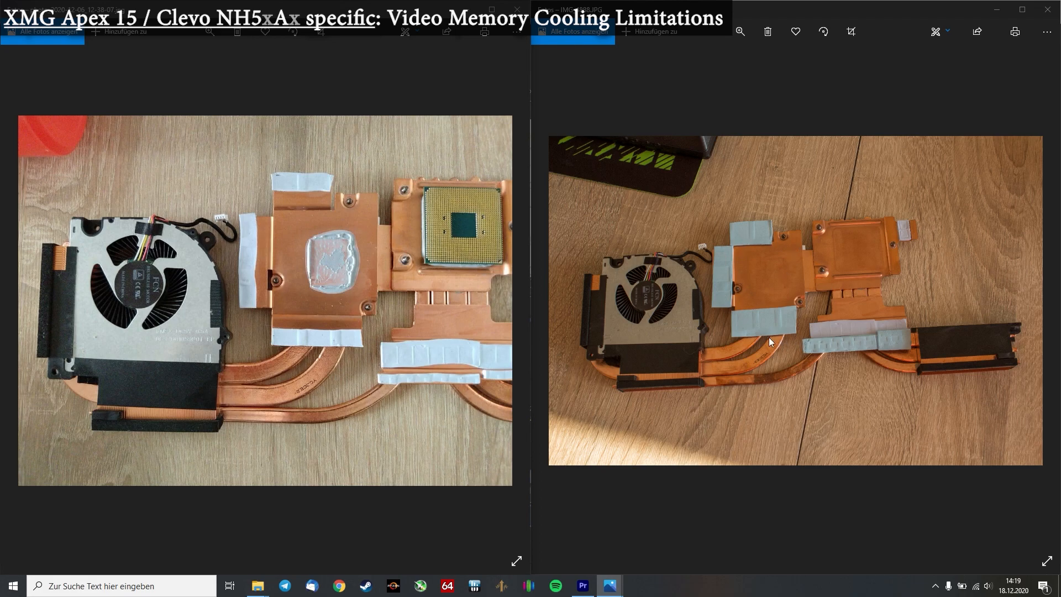
mouse_move(325, 298)
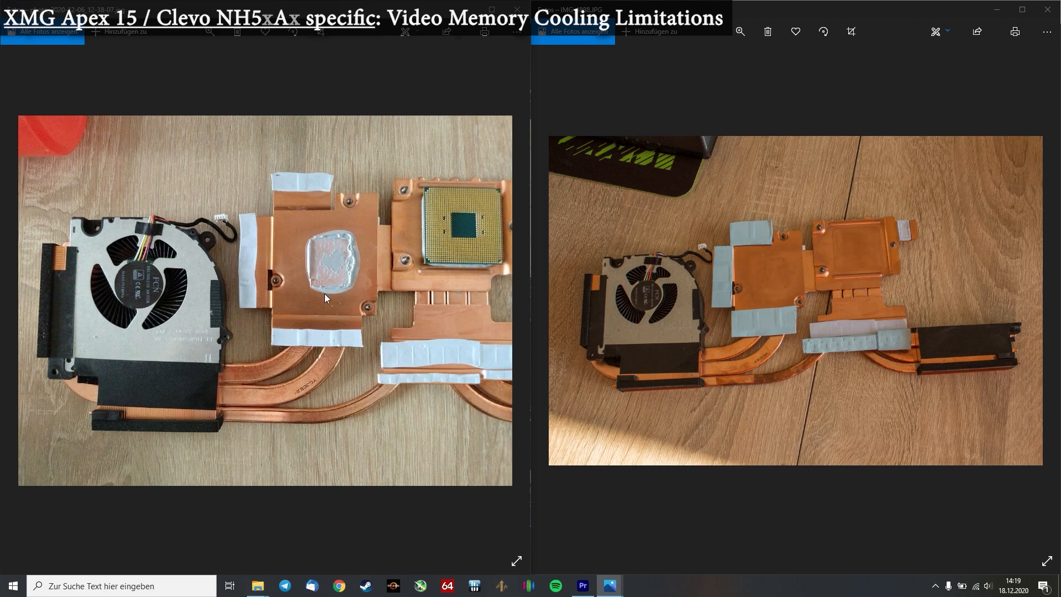
mouse_move(346, 301)
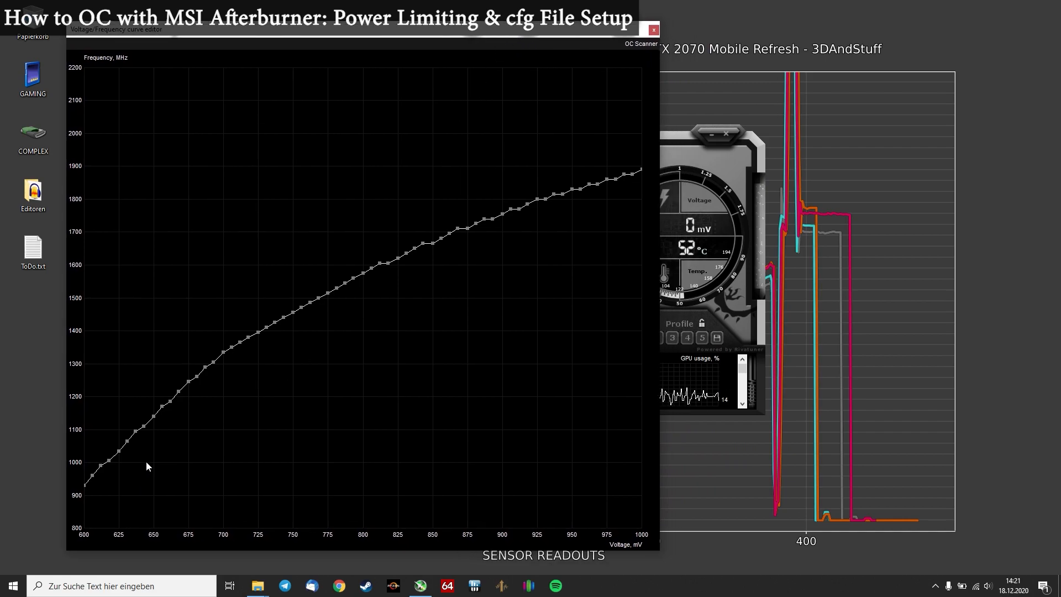
mouse_move(384, 269)
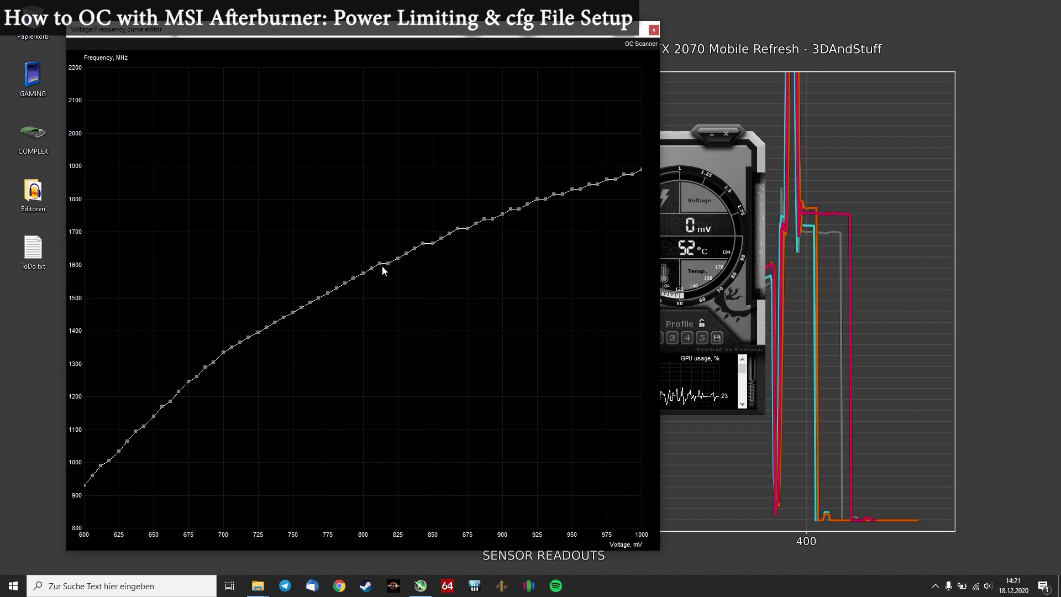
mouse_move(396, 273)
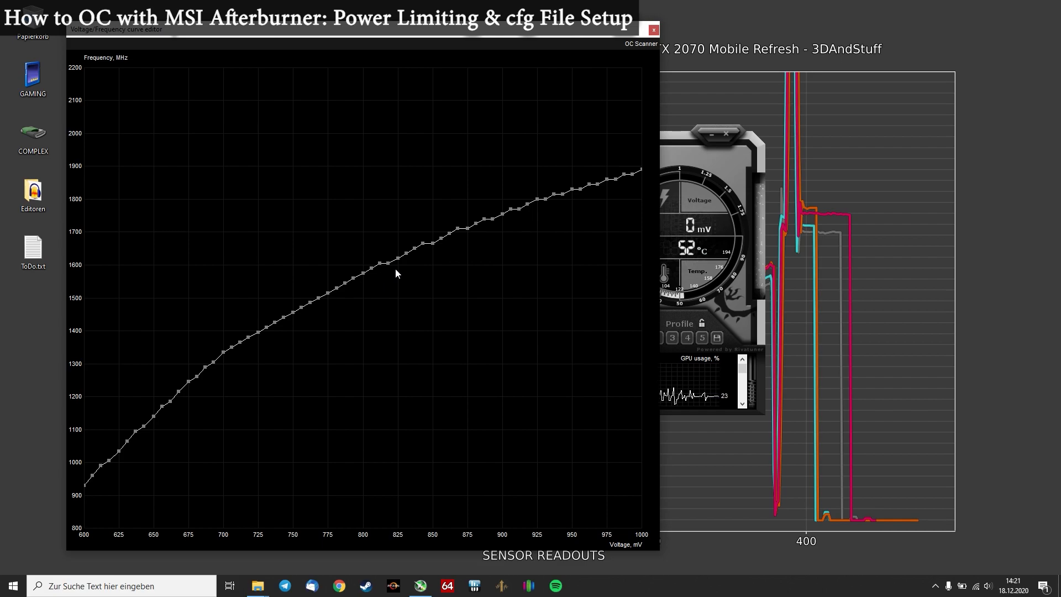
mouse_move(452, 315)
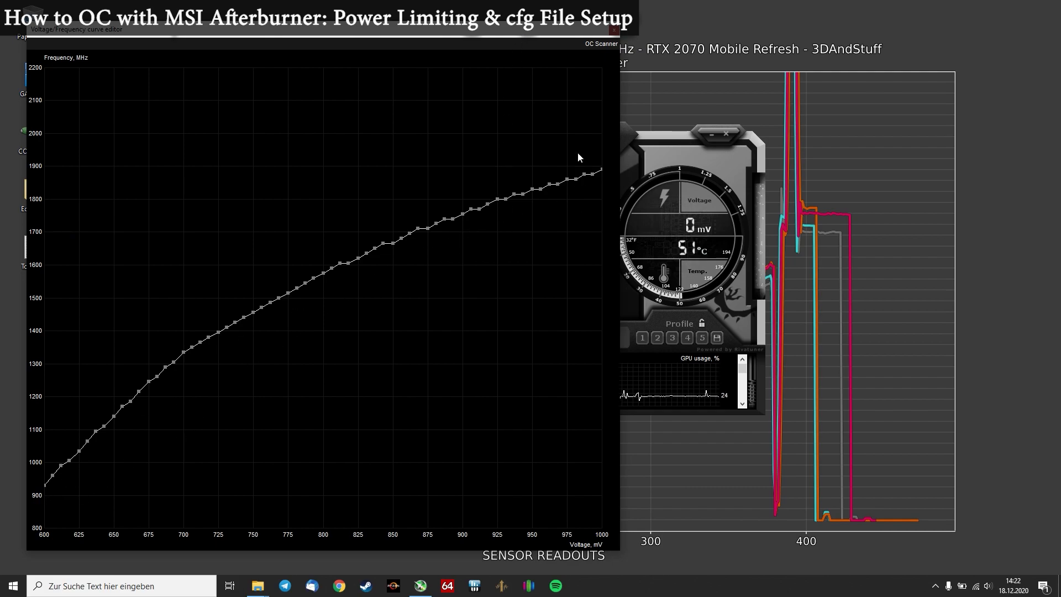
mouse_move(527, 244)
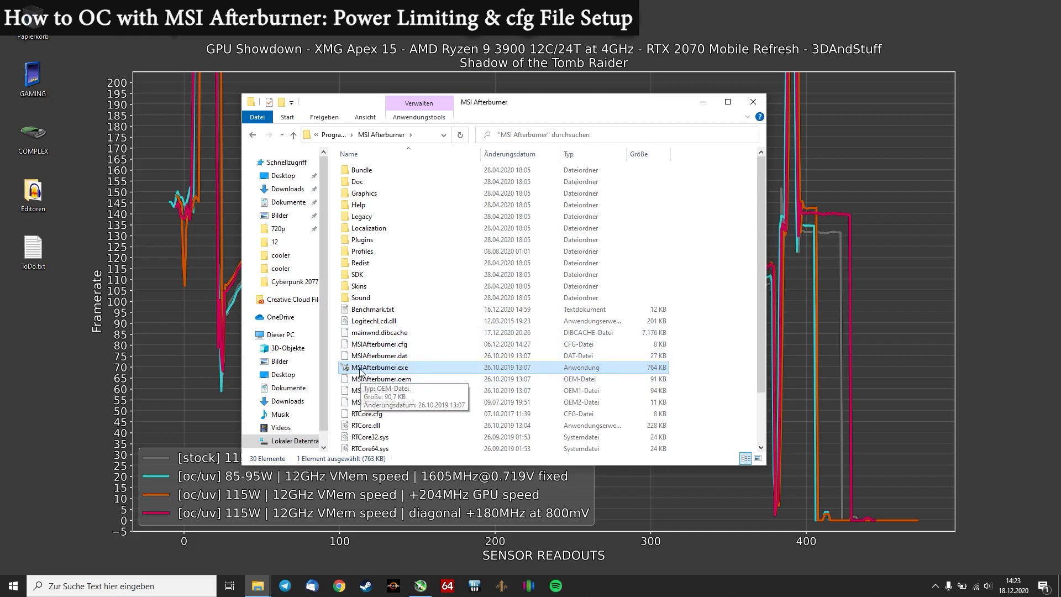
Edit MSIAfterburner.cfg from the program folder with Notepad++
right_click(366, 344)
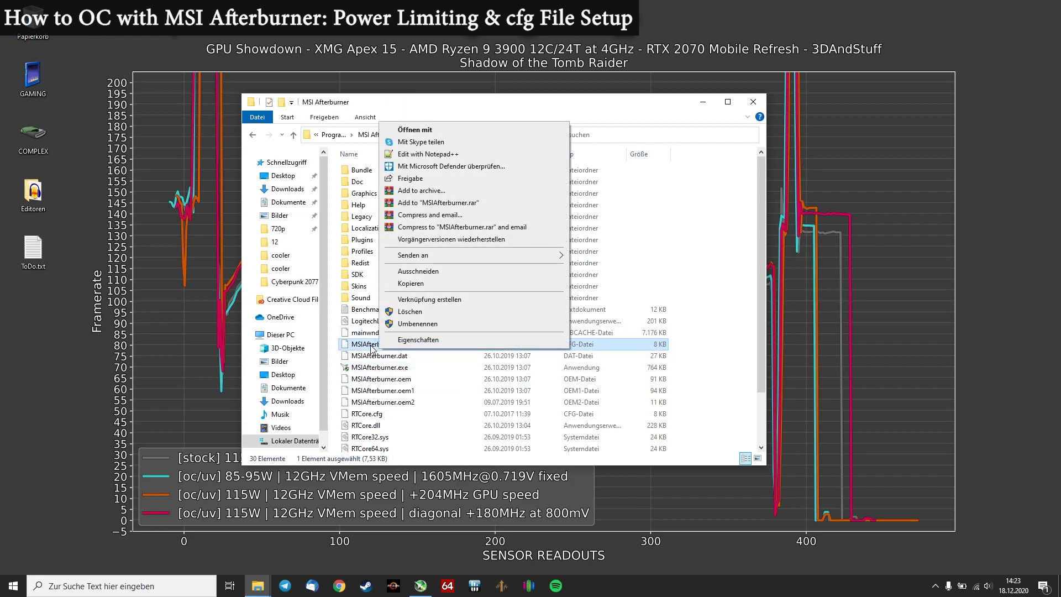
click(428, 154)
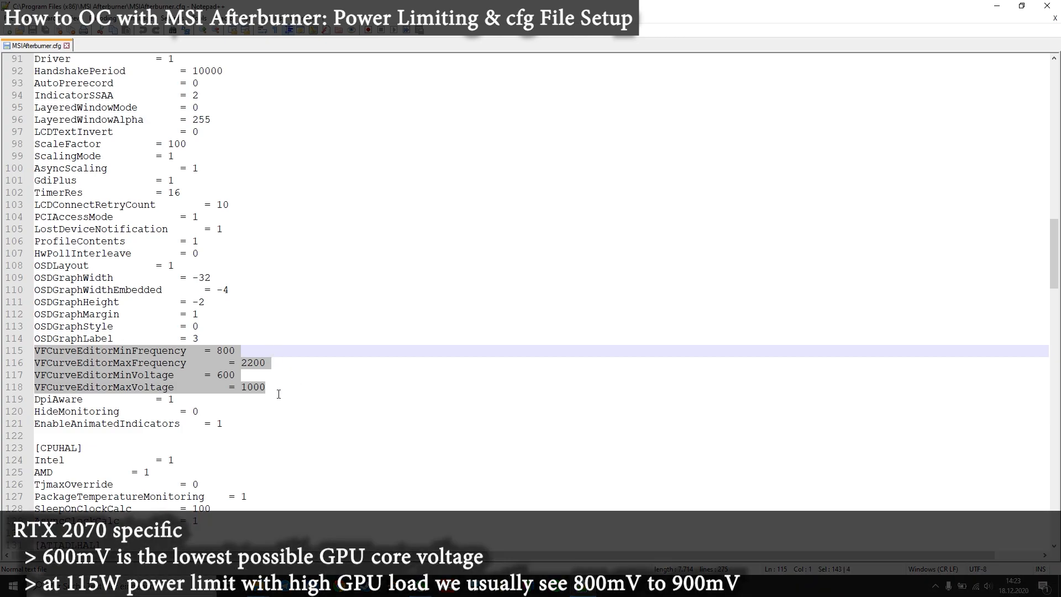
mouse_move(248, 379)
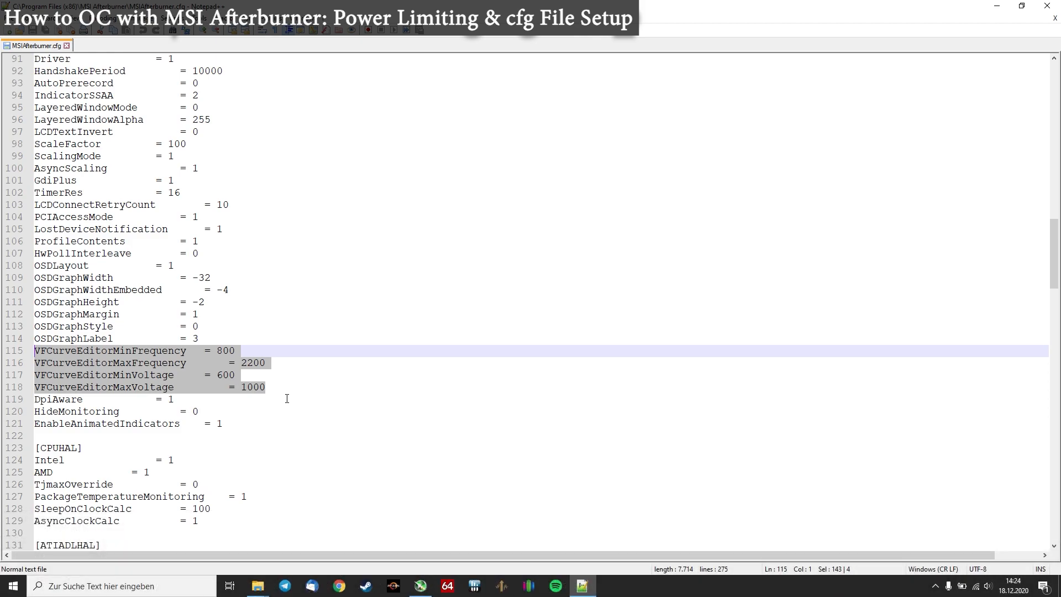
click(419, 585)
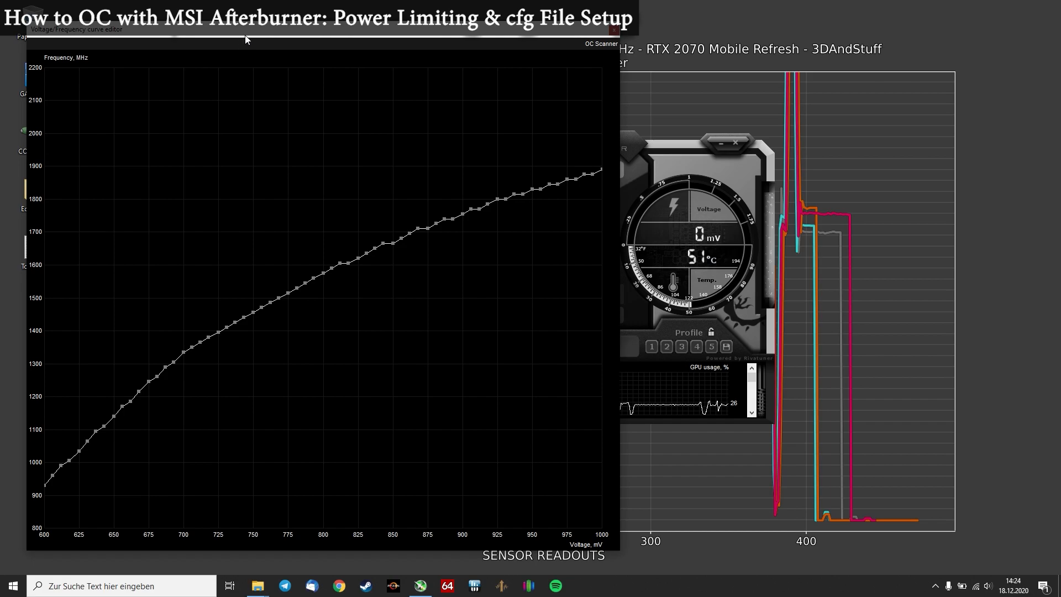
mouse_move(341, 254)
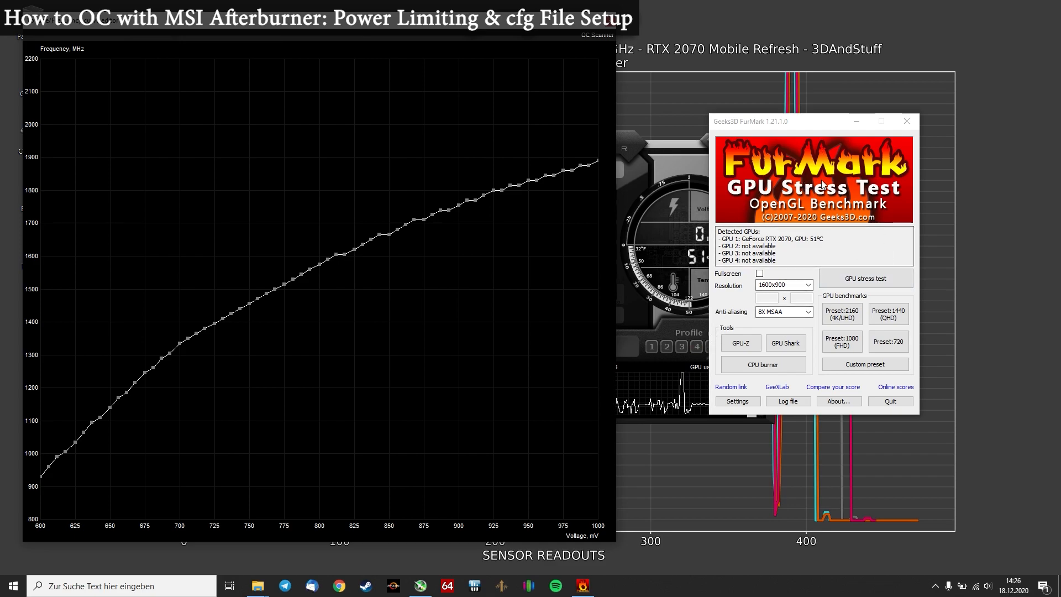
mouse_move(818, 180)
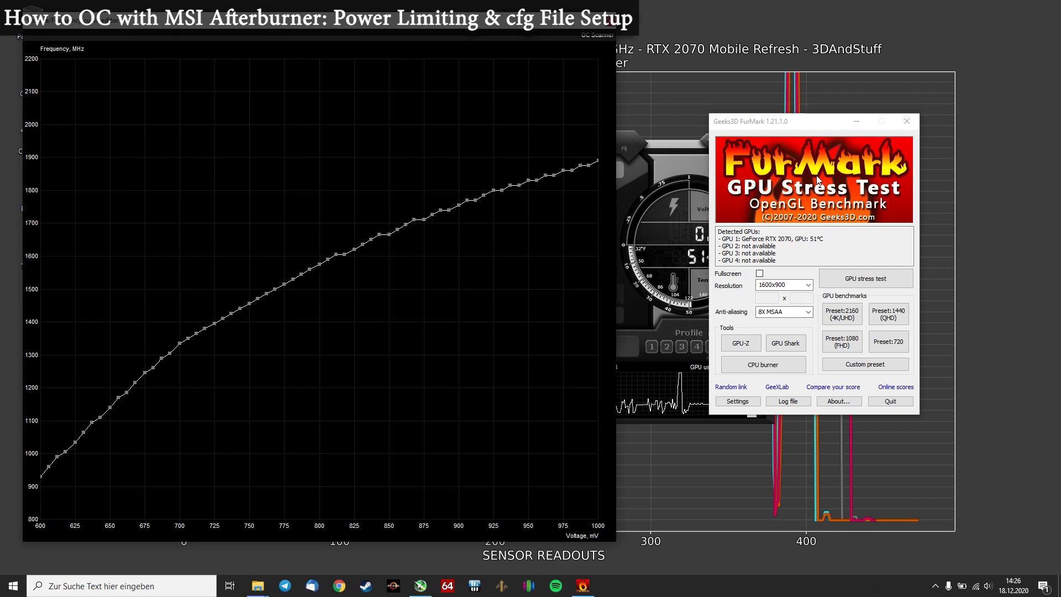
click(865, 279)
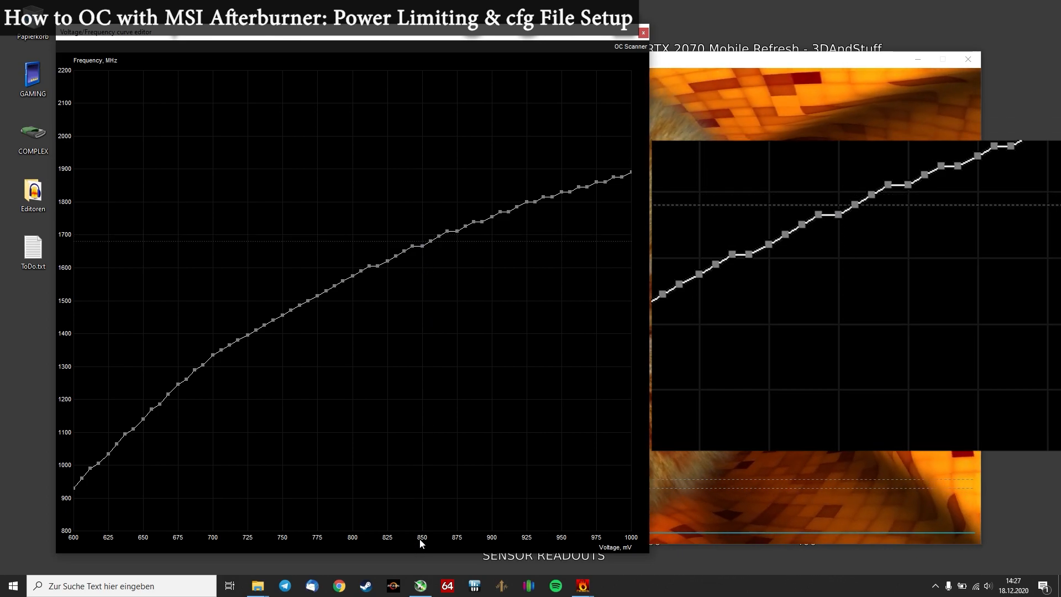
mouse_move(459, 466)
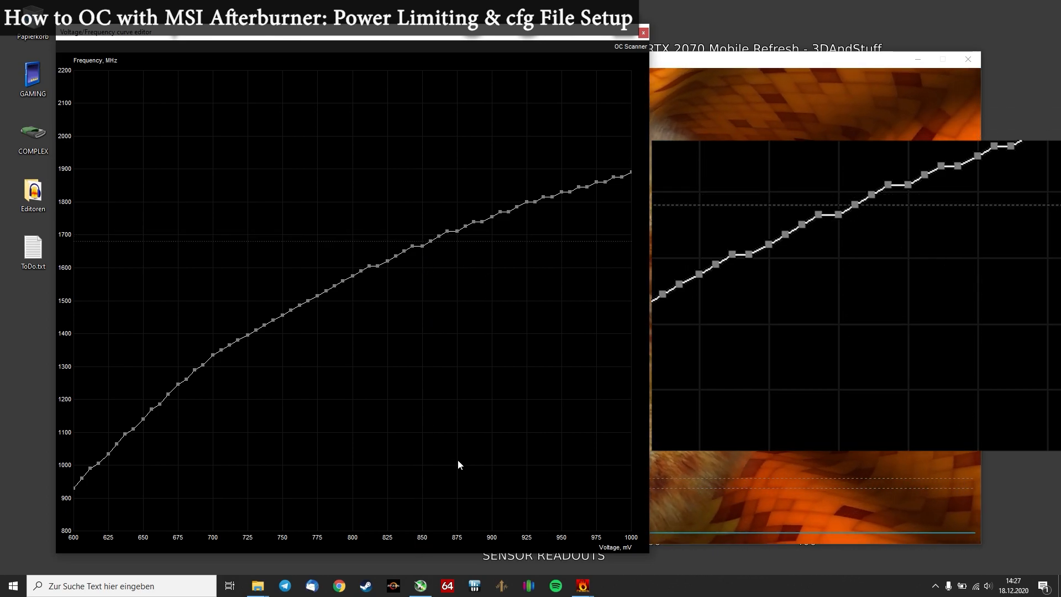
mouse_move(812, 223)
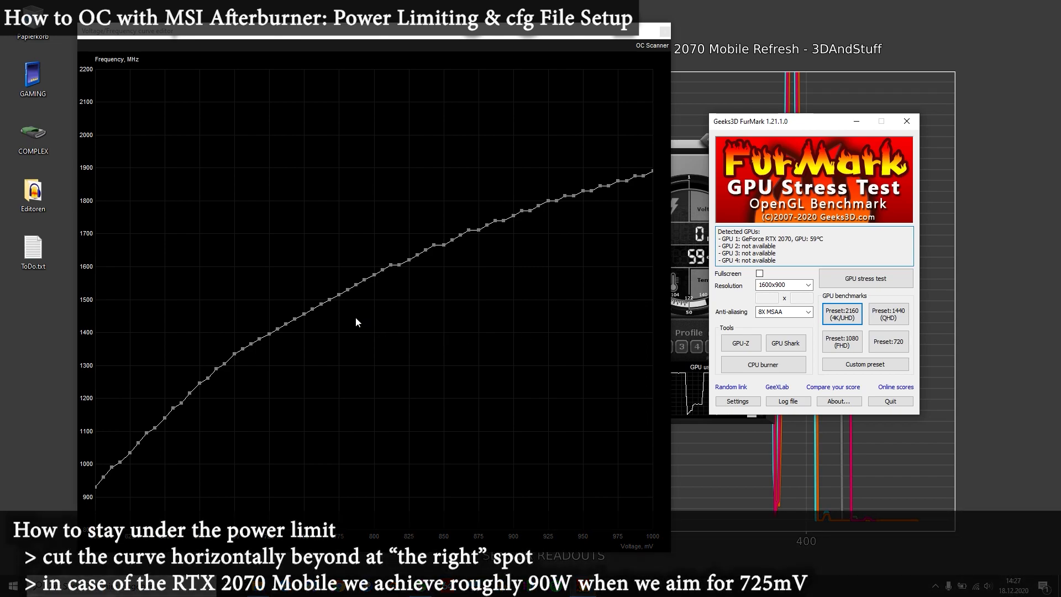
mouse_move(344, 297)
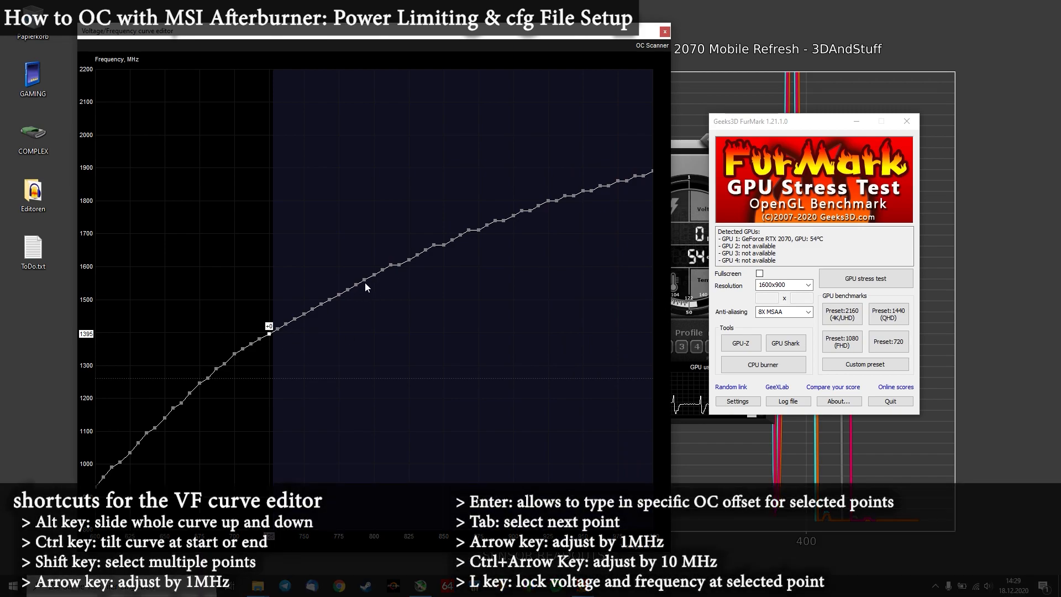
Drag the points beyond 725 mV down to a flat ~1395 MHz and apply the curve
drag(366, 284, 362, 459)
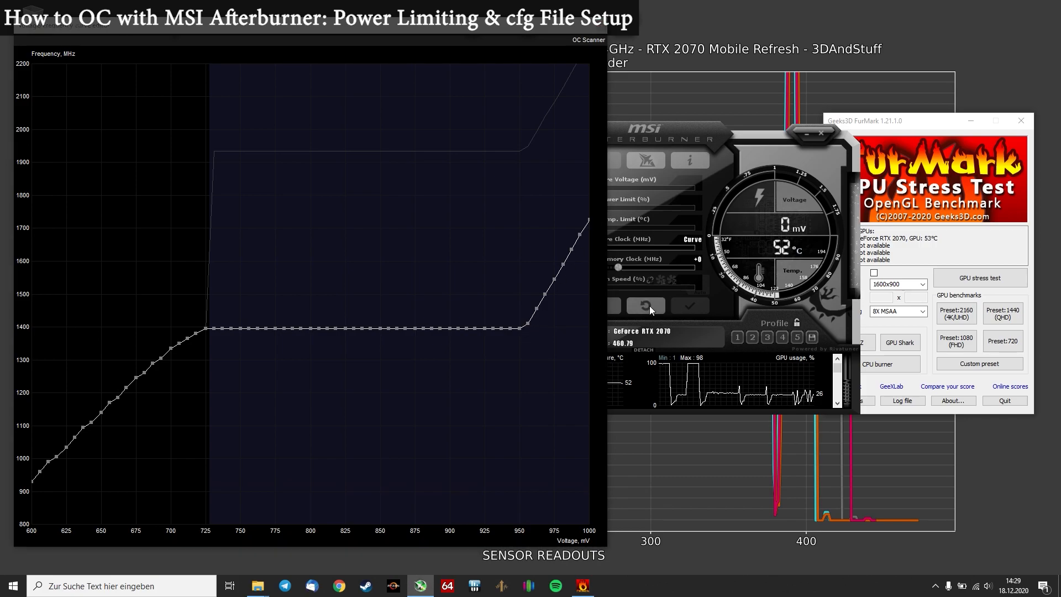
click(644, 305)
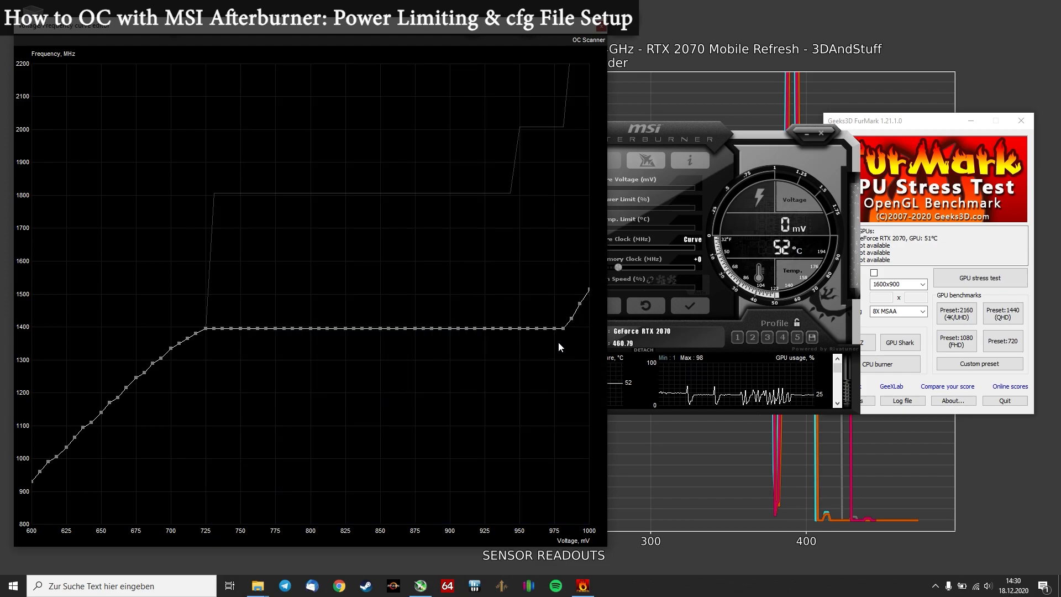
mouse_move(561, 390)
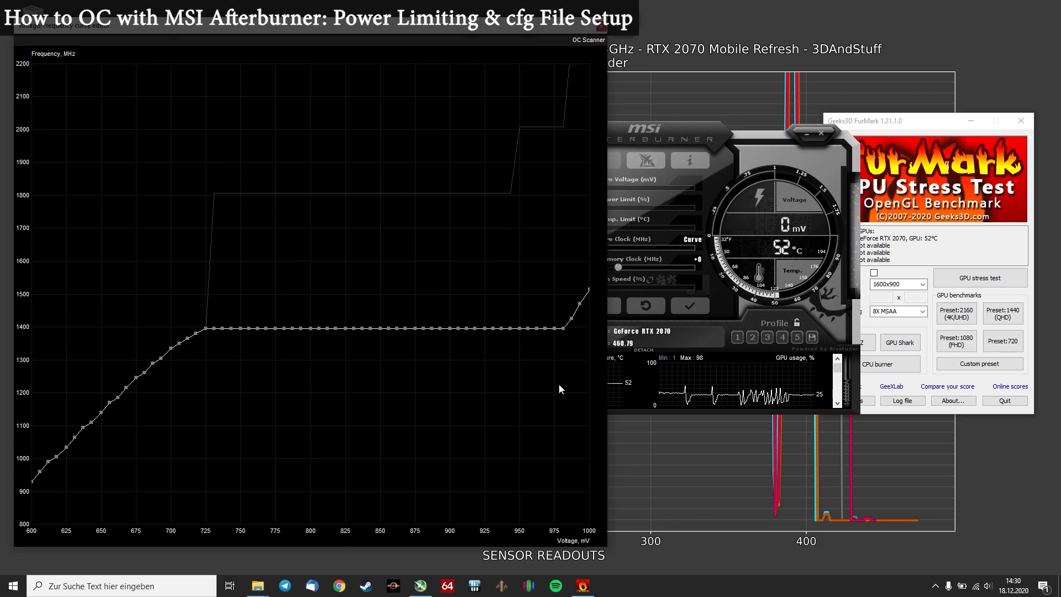
mouse_move(565, 350)
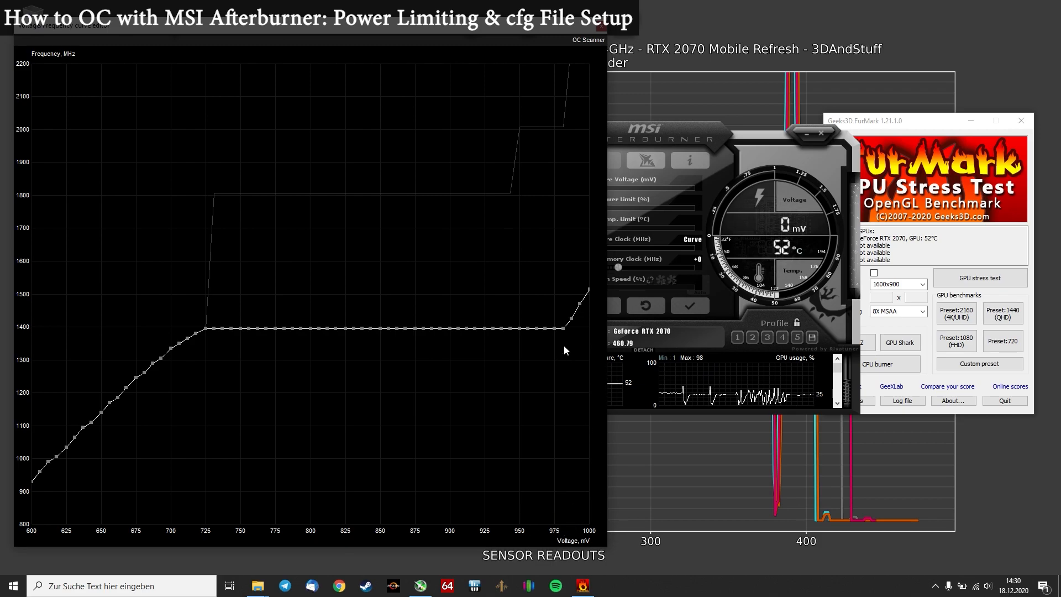
click(978, 277)
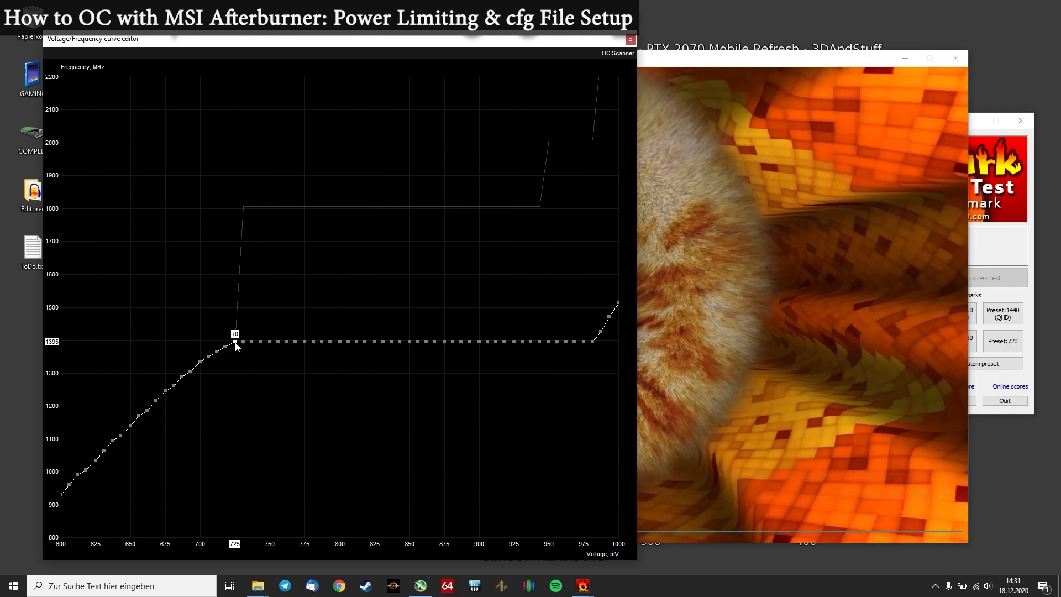
Lift the 725 mV point and its flat section to about 1620 MHz and apply
drag(235, 341, 234, 296)
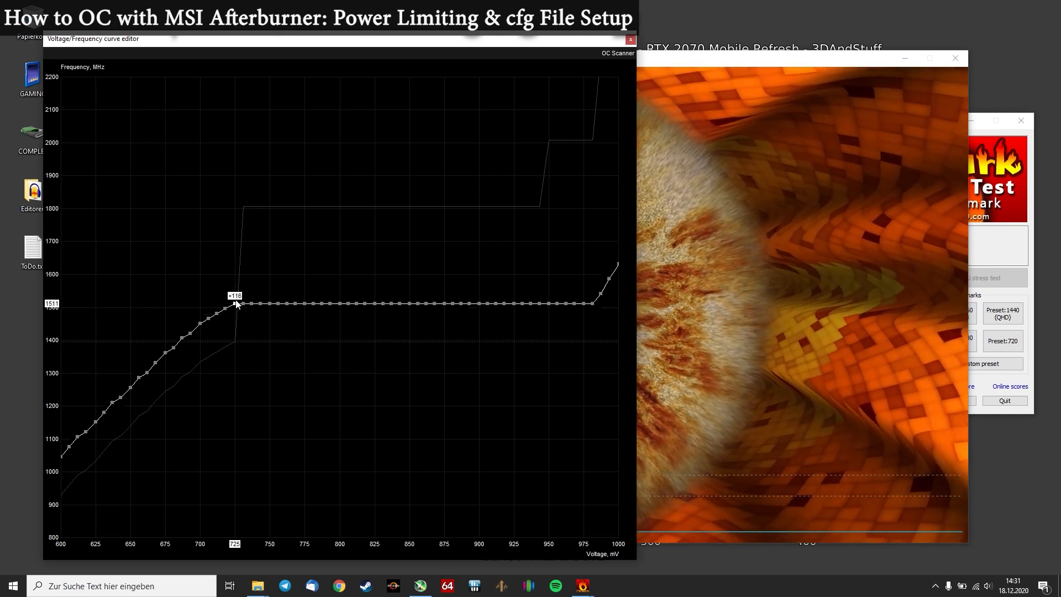
drag(236, 303, 235, 273)
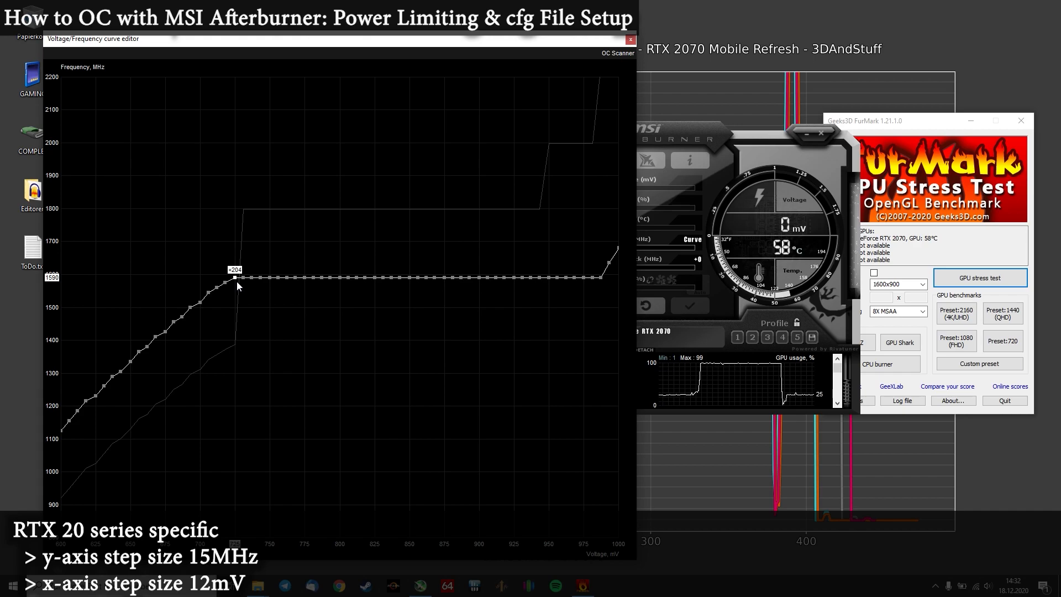
mouse_move(52, 283)
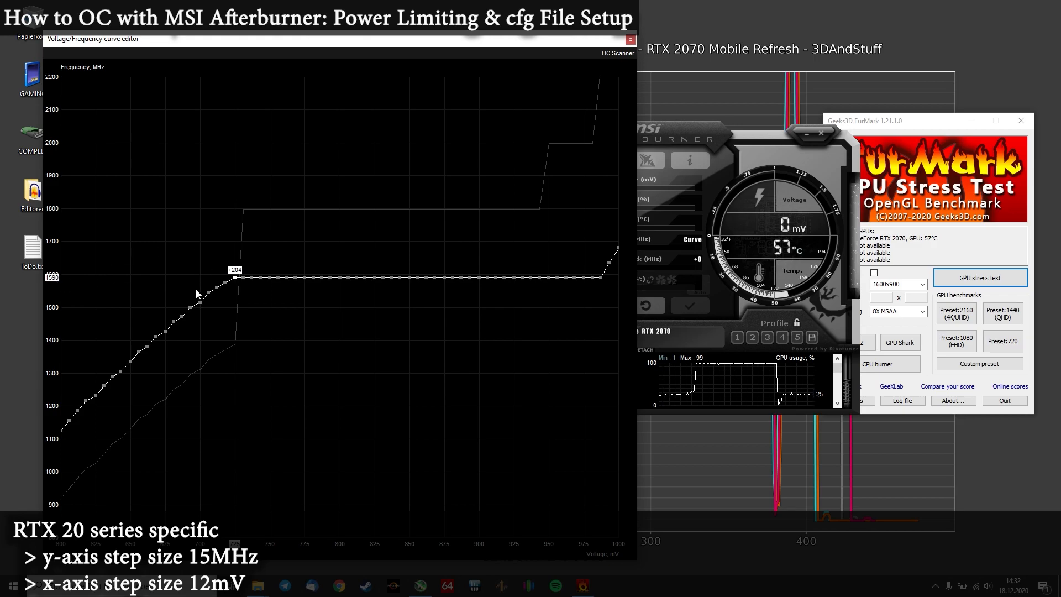
drag(234, 281, 238, 274)
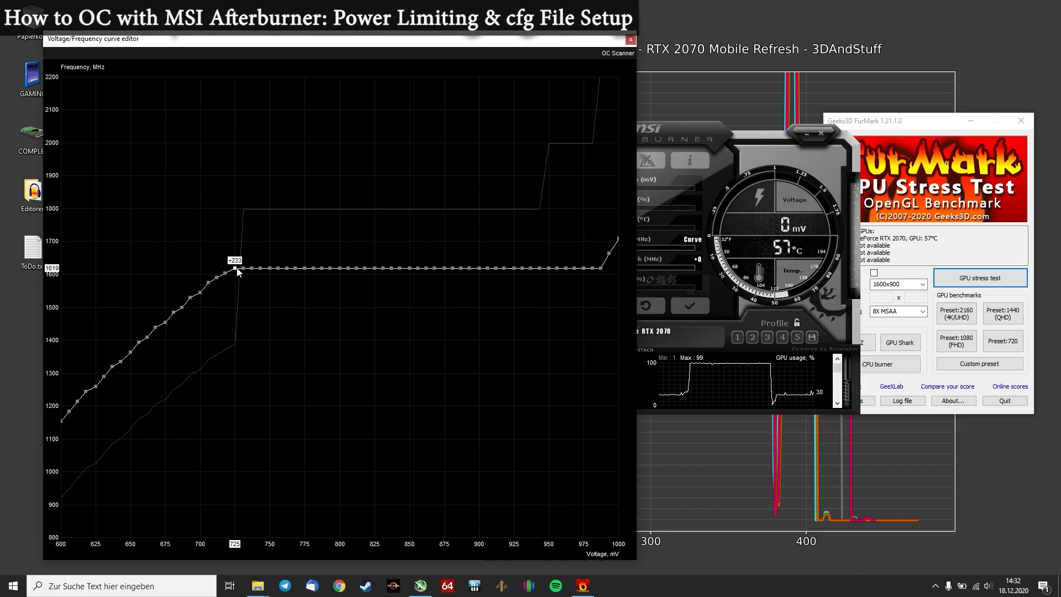
click(980, 277)
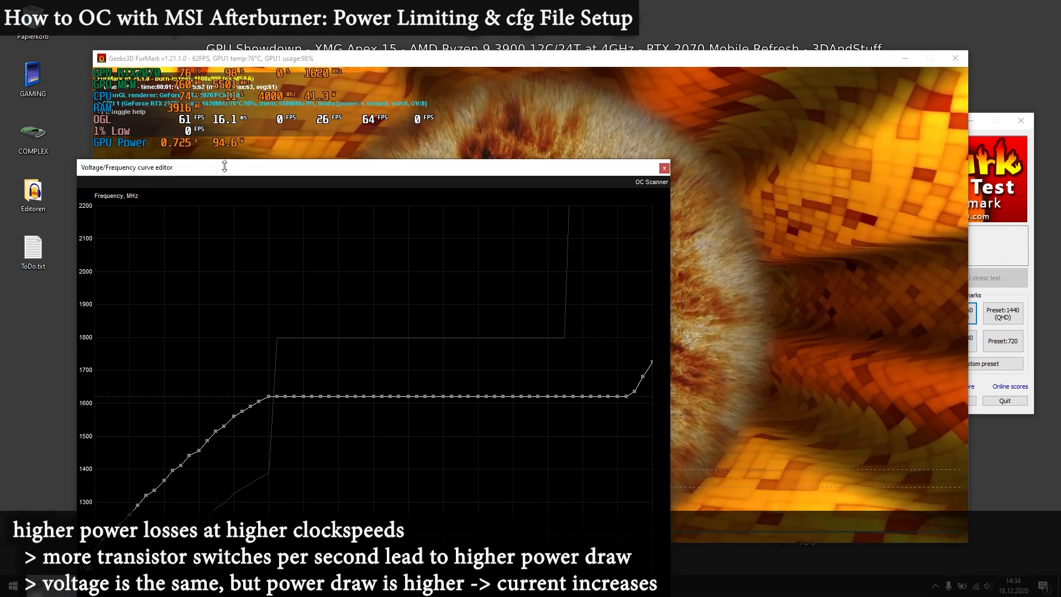
mouse_move(217, 154)
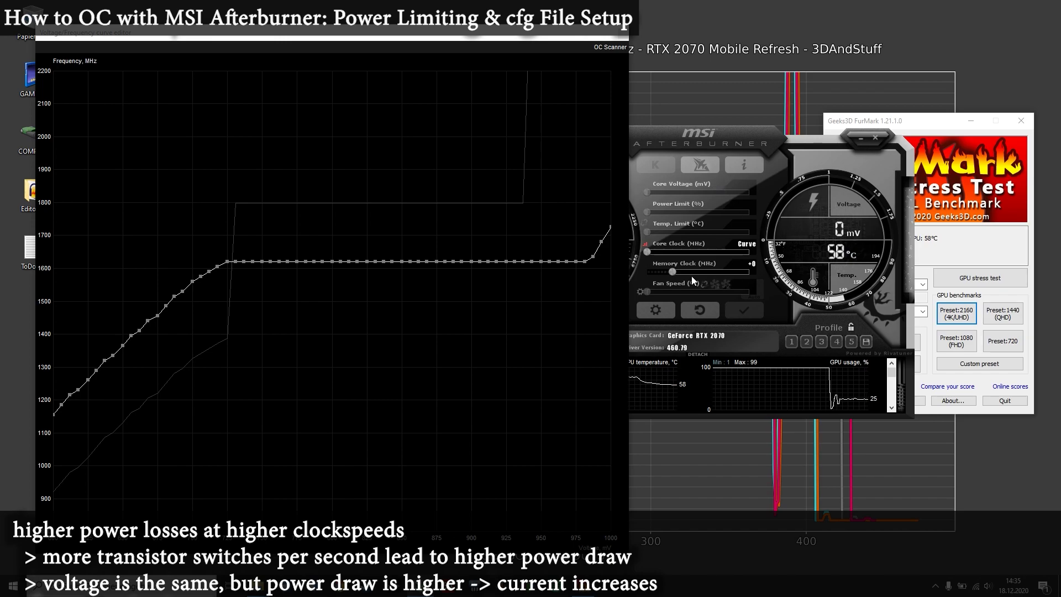
Set the memory clock offset to roughly +493 MHz
drag(673, 272, 695, 272)
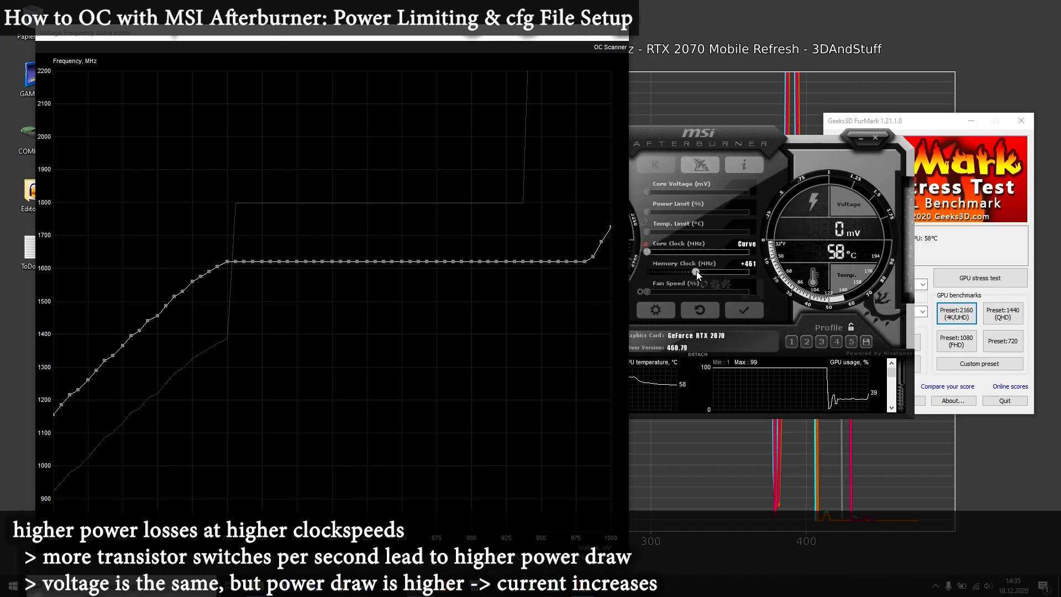
drag(694, 272, 701, 272)
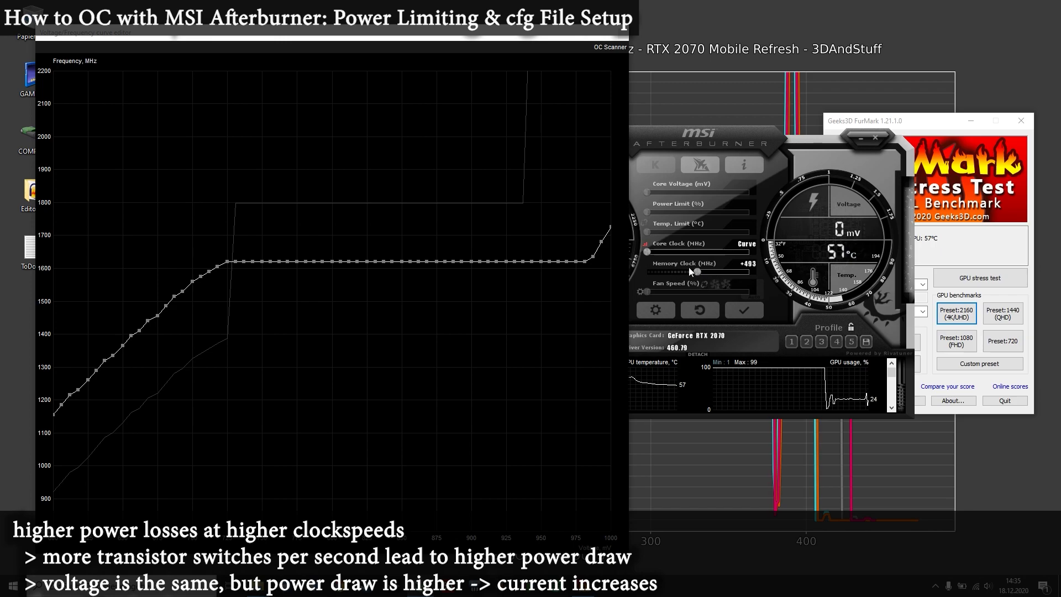
drag(696, 272, 701, 272)
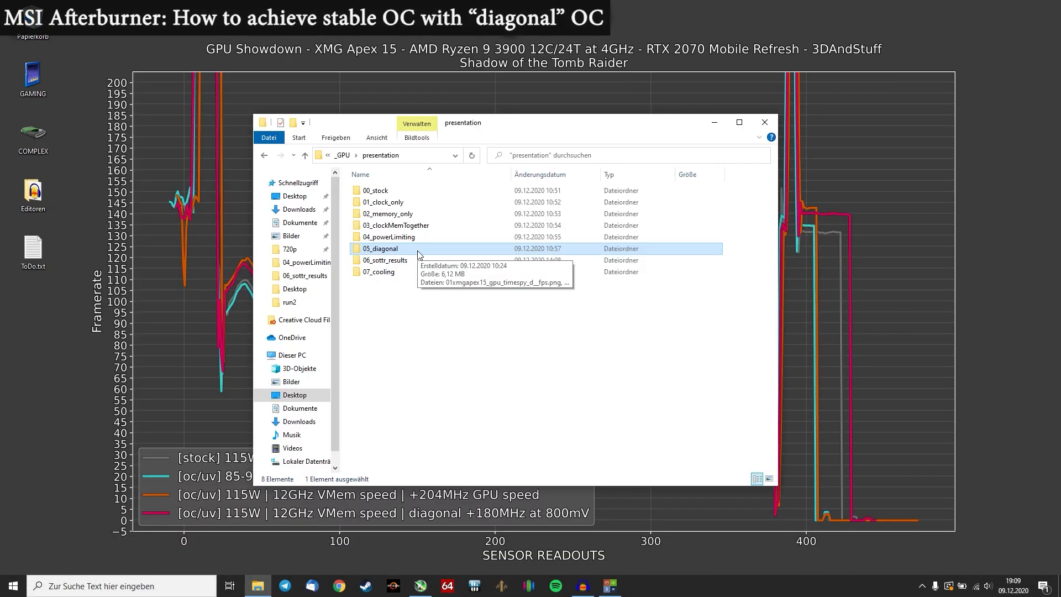
mouse_move(432, 252)
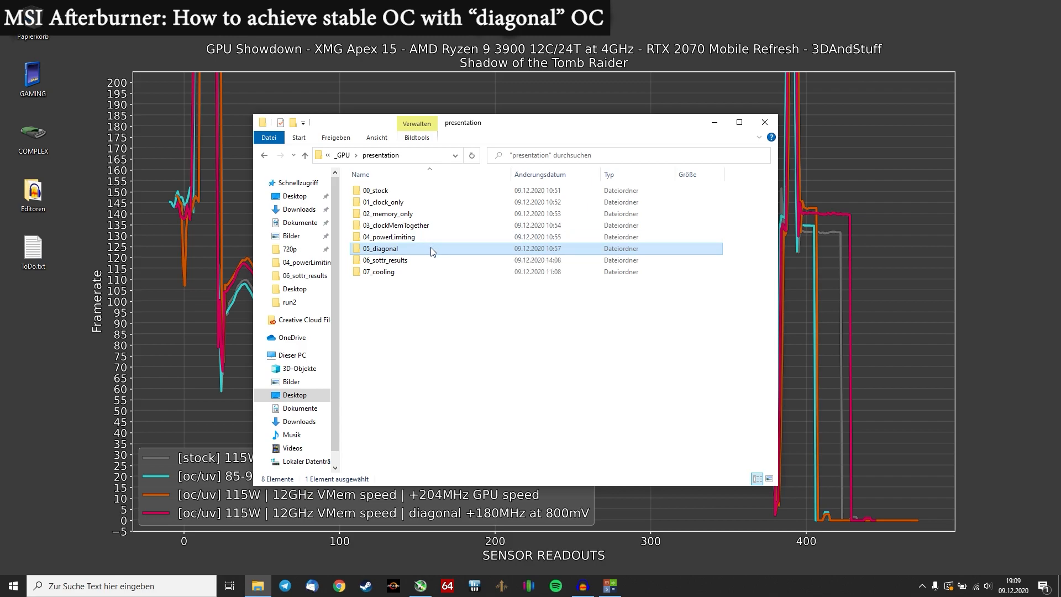
mouse_move(394, 251)
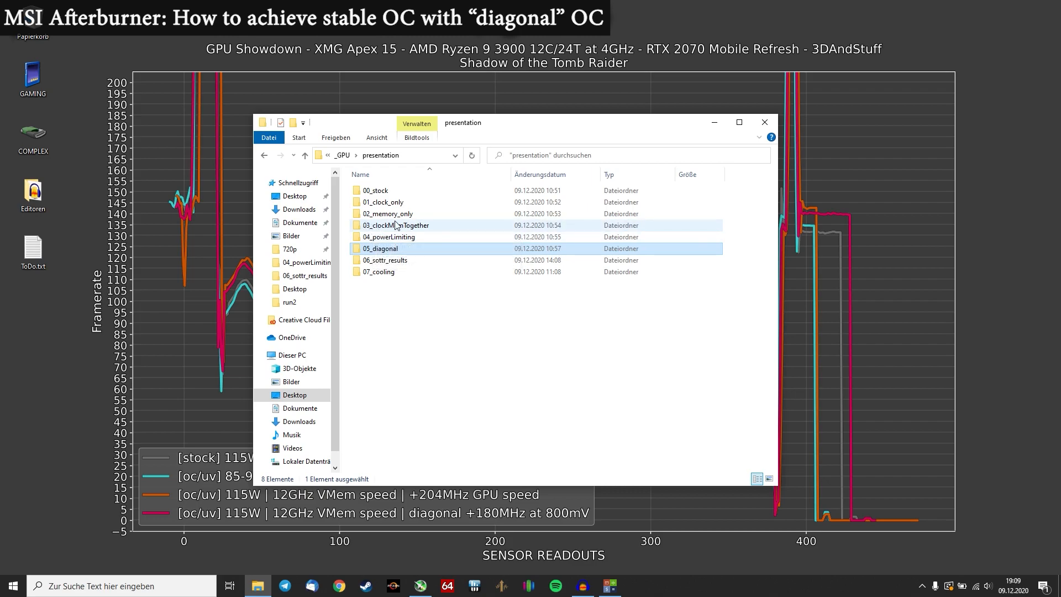
mouse_move(395, 225)
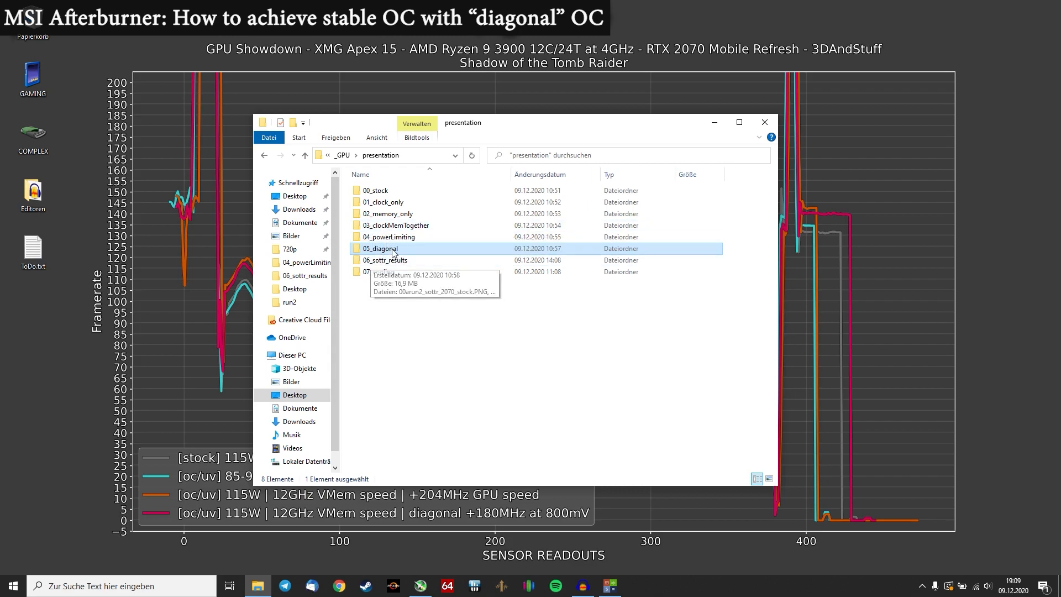
Enter the 05_diagonal folder and view its first TimeSpy framerate chart
double_click(381, 249)
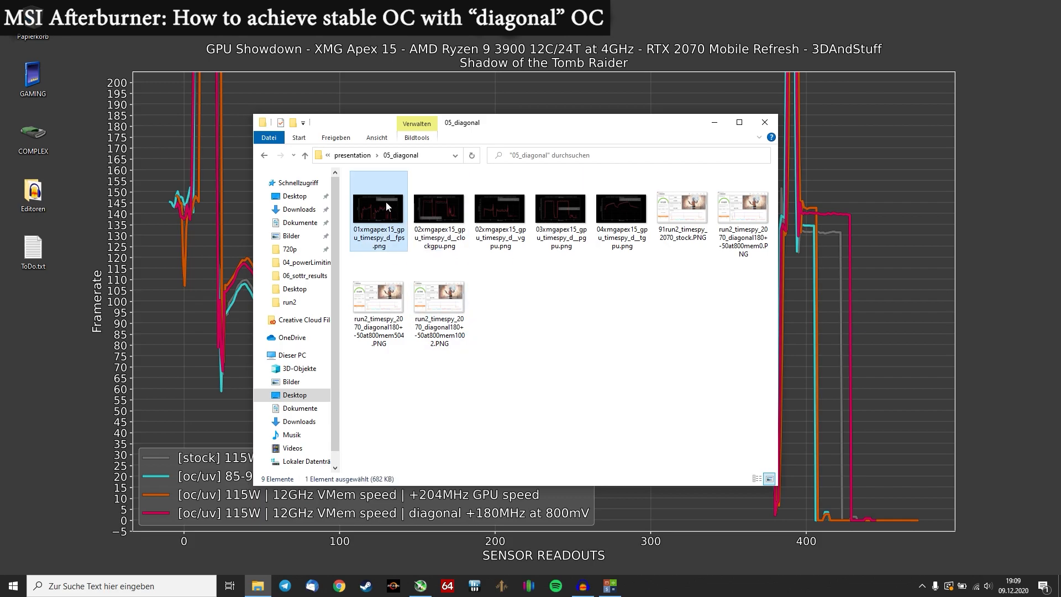
double_click(378, 206)
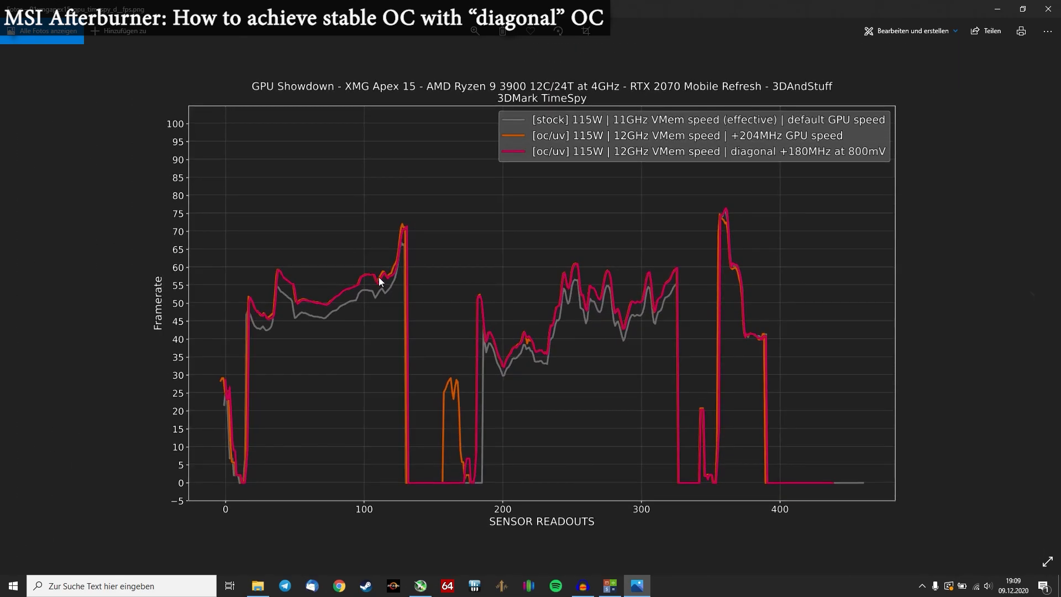
mouse_move(542, 258)
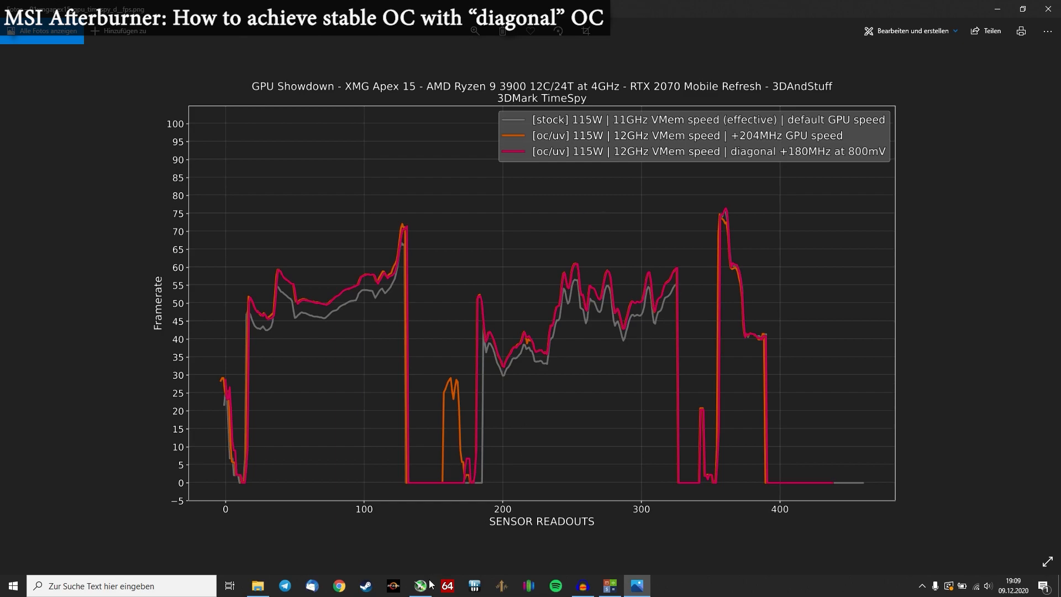
click(419, 585)
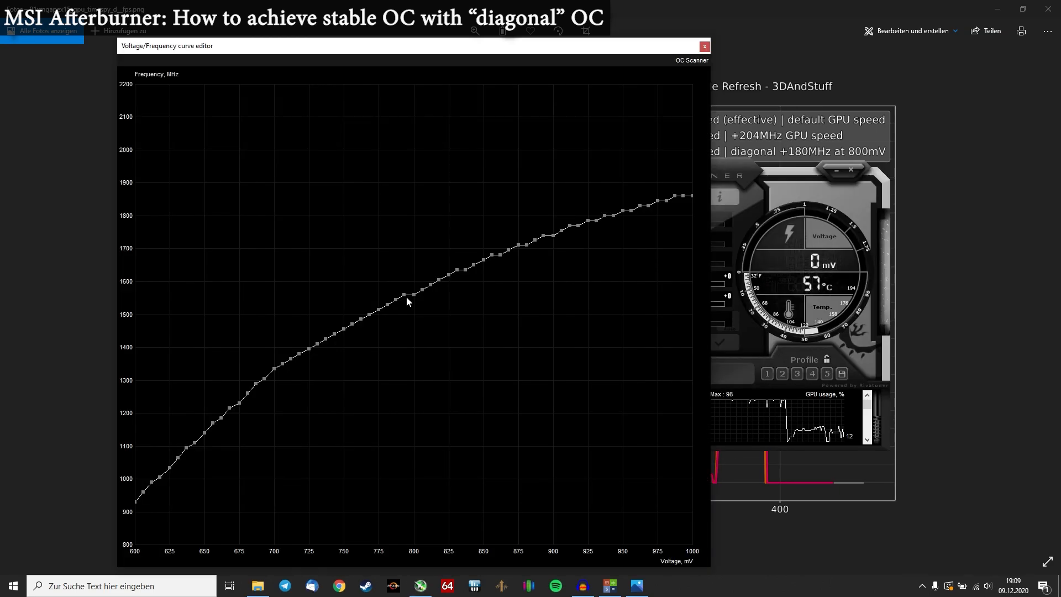
Raise the whole curve about +205 MHz from the 800 mV point, reaching ~2050 MHz at 1000 mV
drag(405, 301, 417, 274)
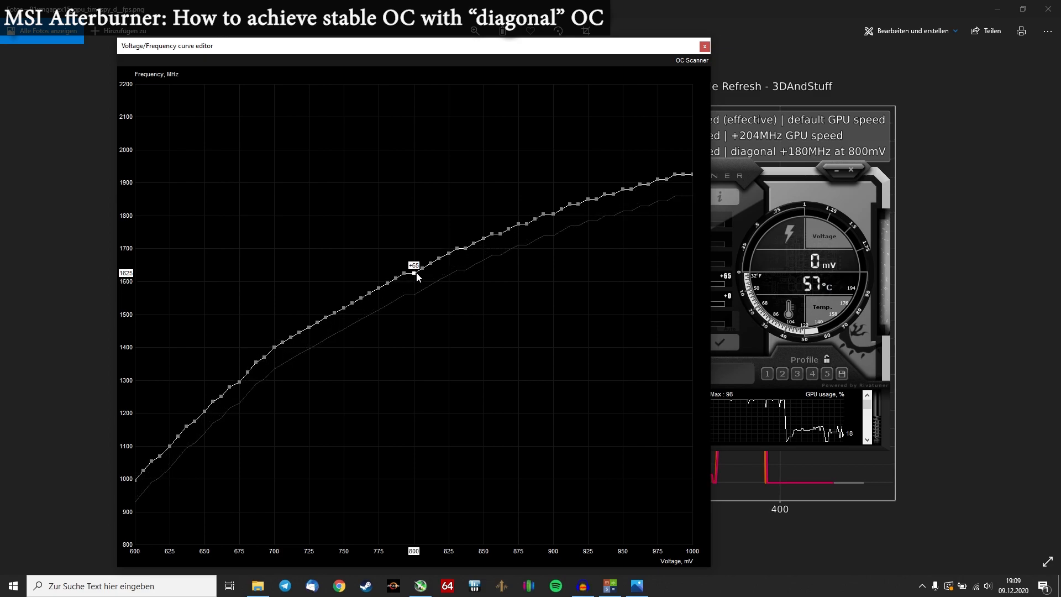
click(723, 341)
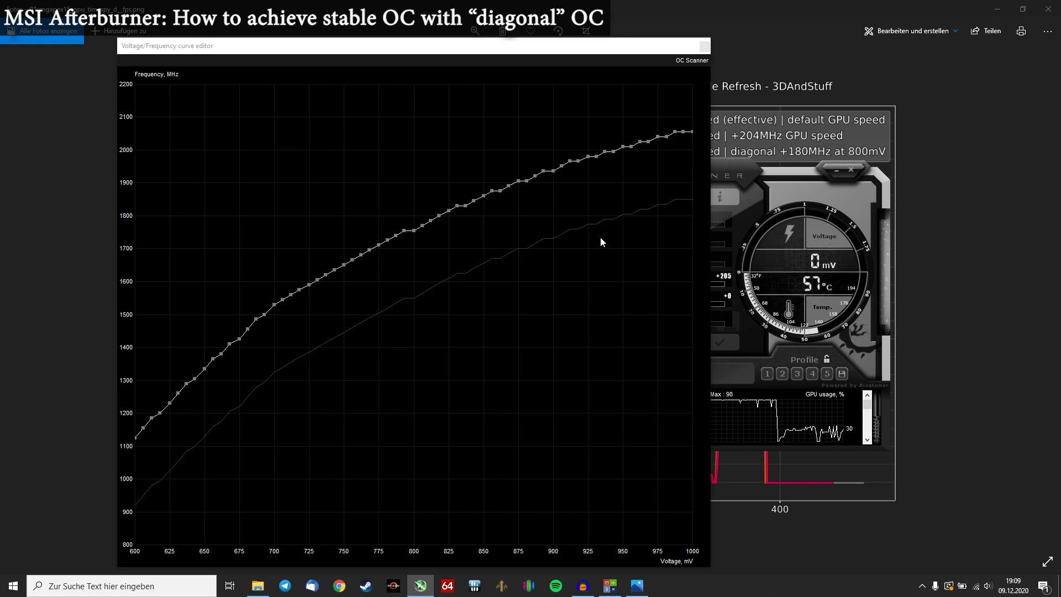
mouse_move(389, 222)
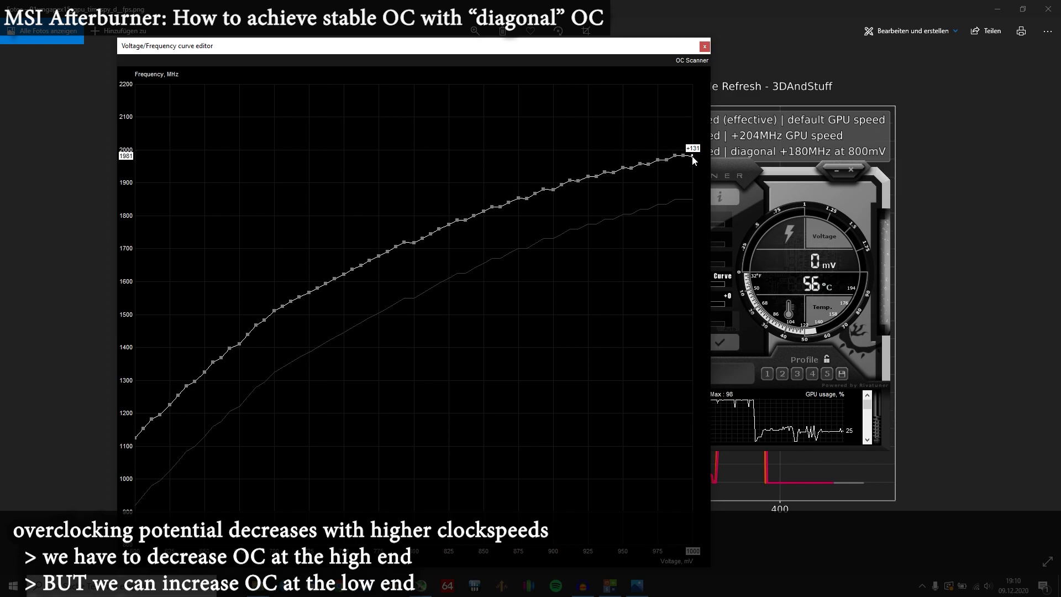
Tilt the high end of the curve down and lift the 600 mV point's MHz offset
drag(690, 160, 689, 151)
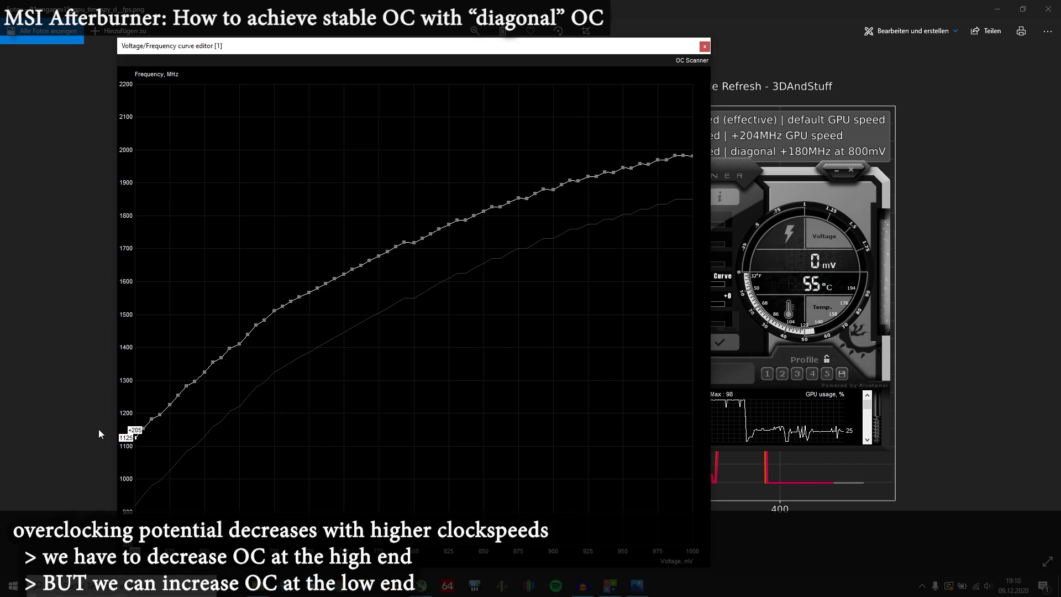
mouse_move(163, 396)
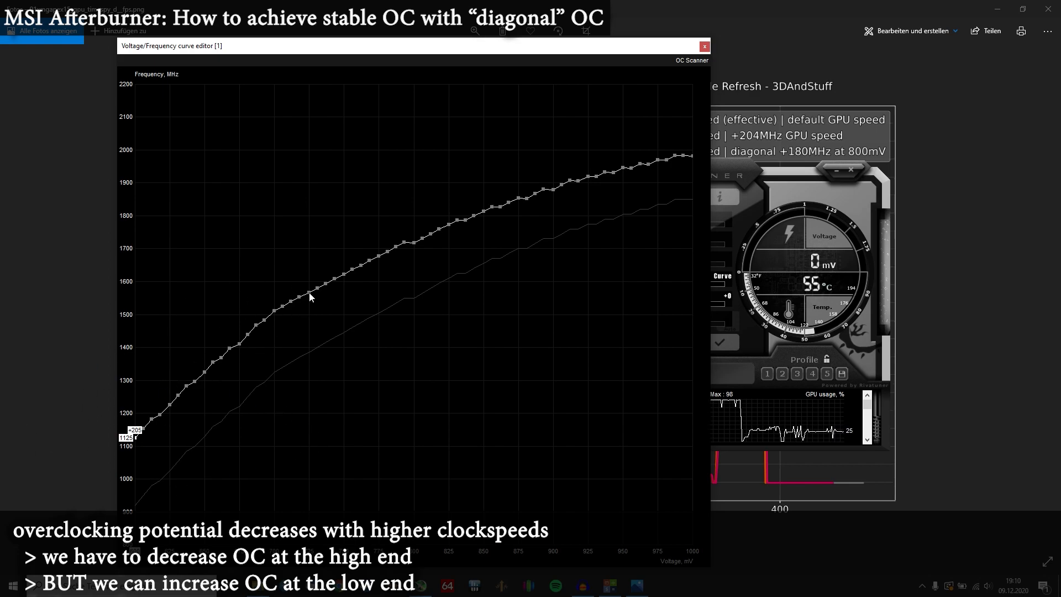
drag(135, 436, 135, 432)
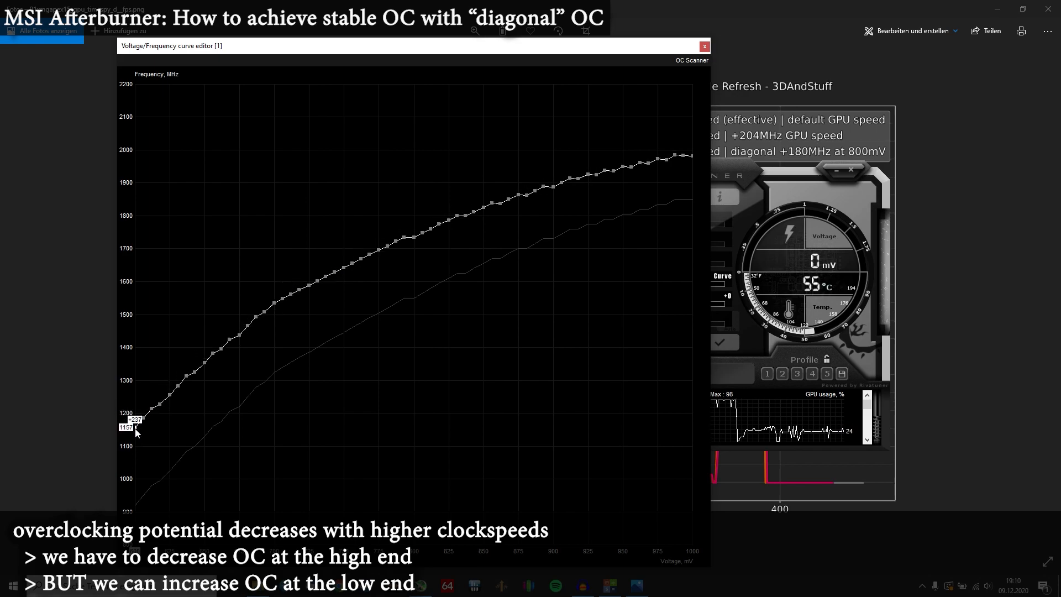
drag(135, 427, 134, 420)
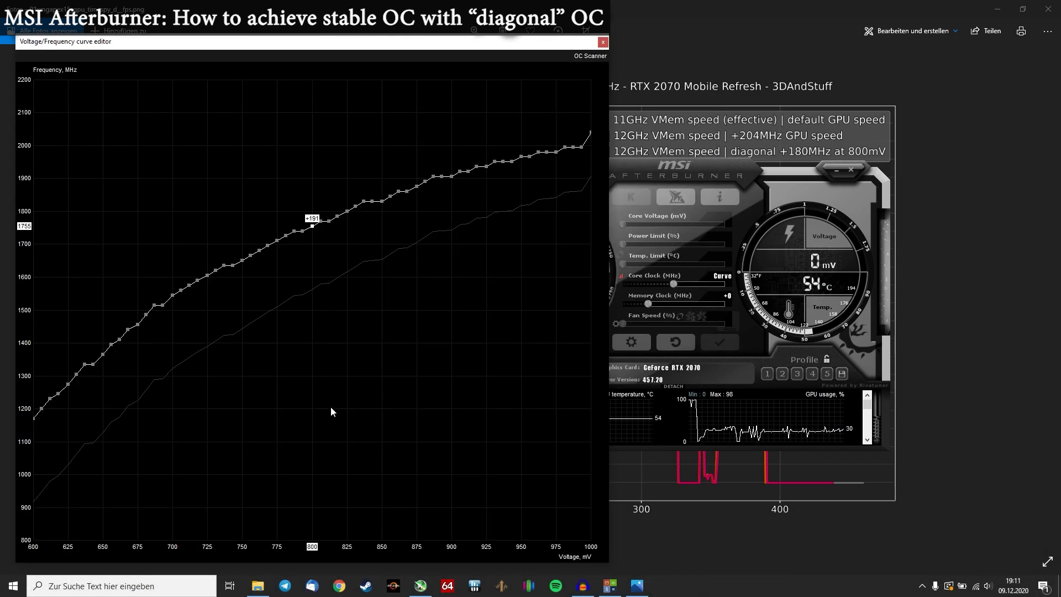
mouse_move(331, 290)
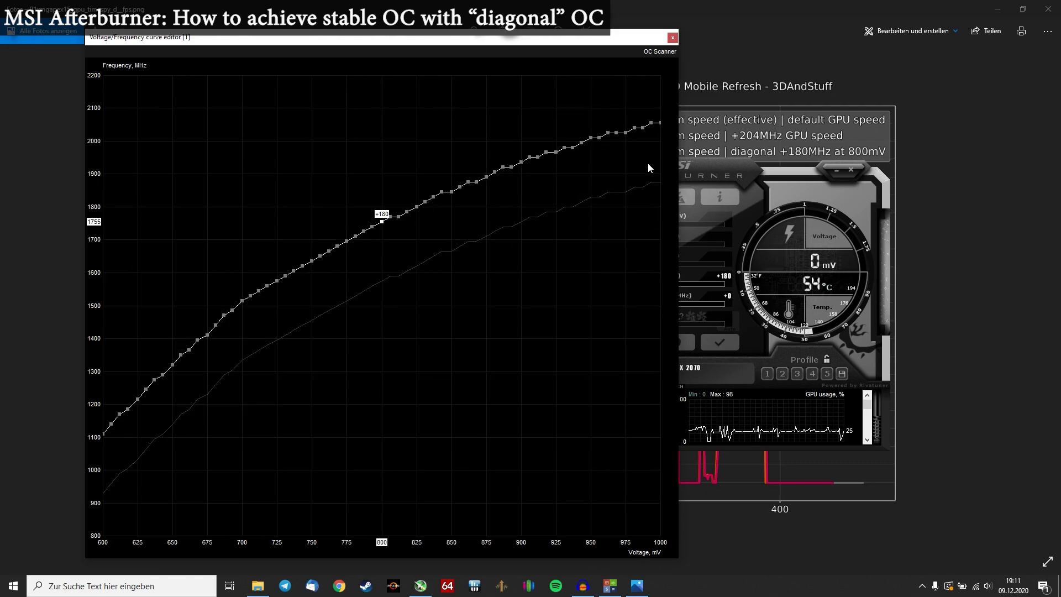
mouse_move(453, 258)
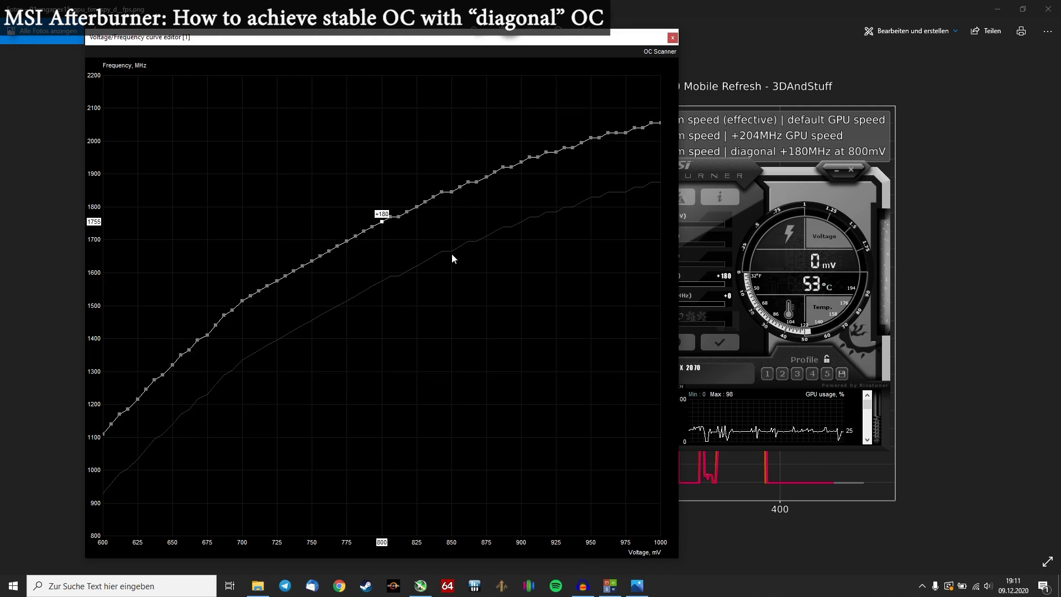
mouse_move(605, 161)
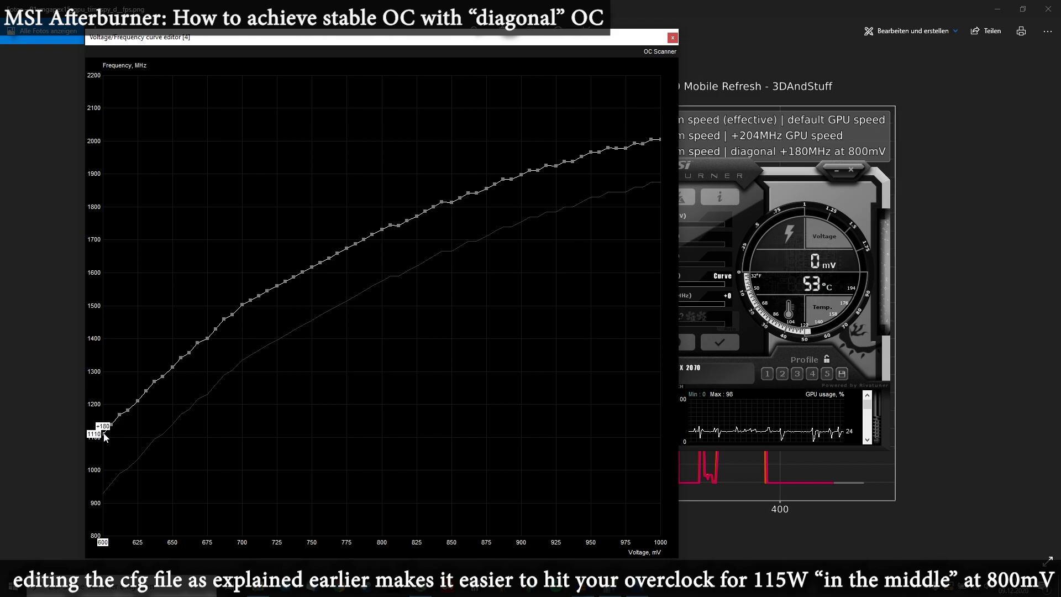
Lift the 600 mV curve point up to a +200 MHz offset
drag(103, 434, 103, 424)
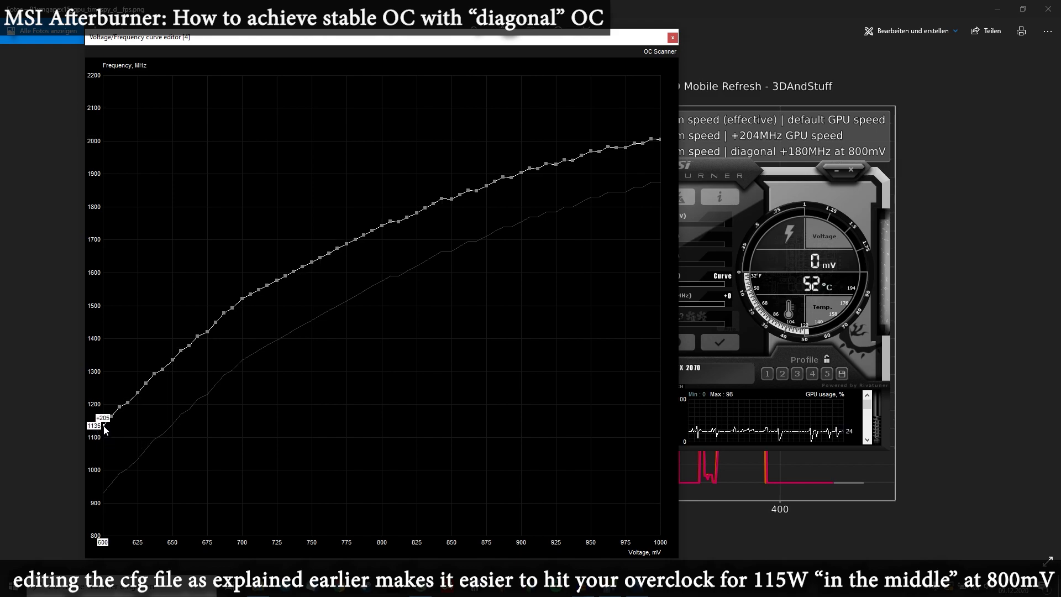
drag(103, 424, 102, 416)
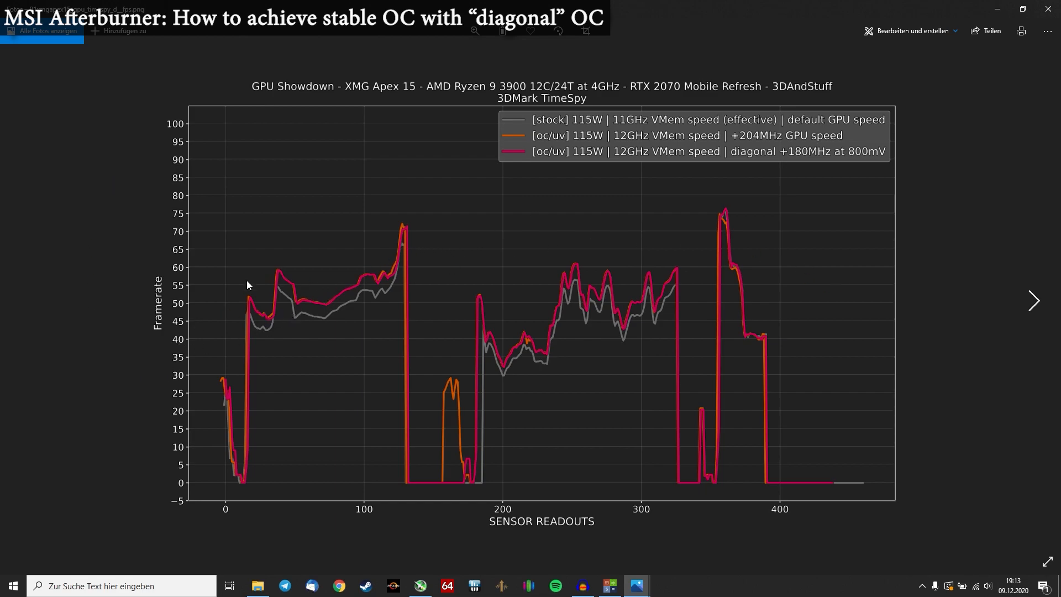
mouse_move(312, 290)
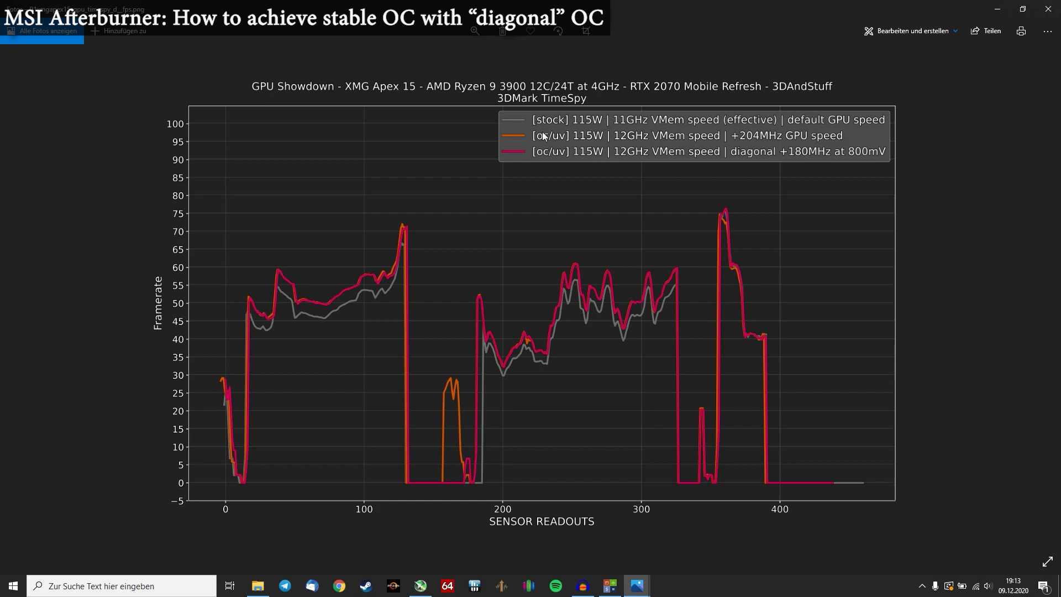
mouse_move(759, 156)
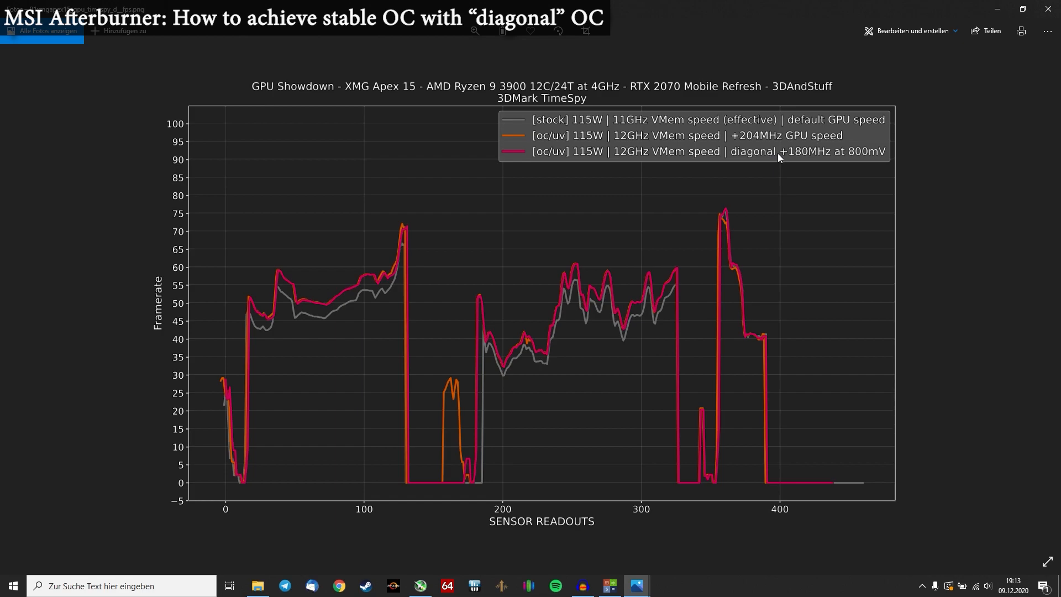
mouse_move(288, 279)
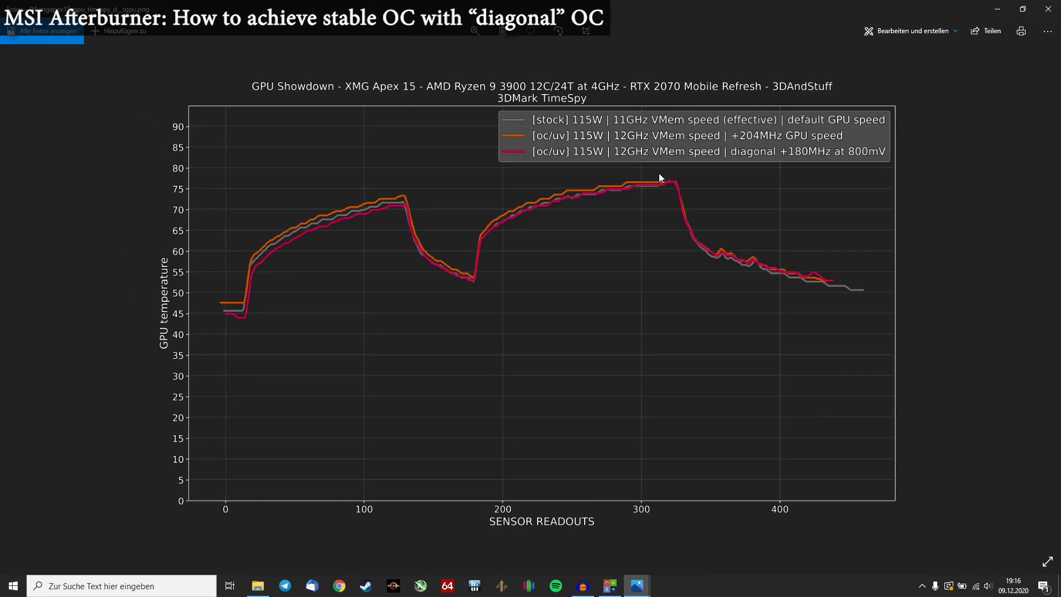
mouse_move(332, 228)
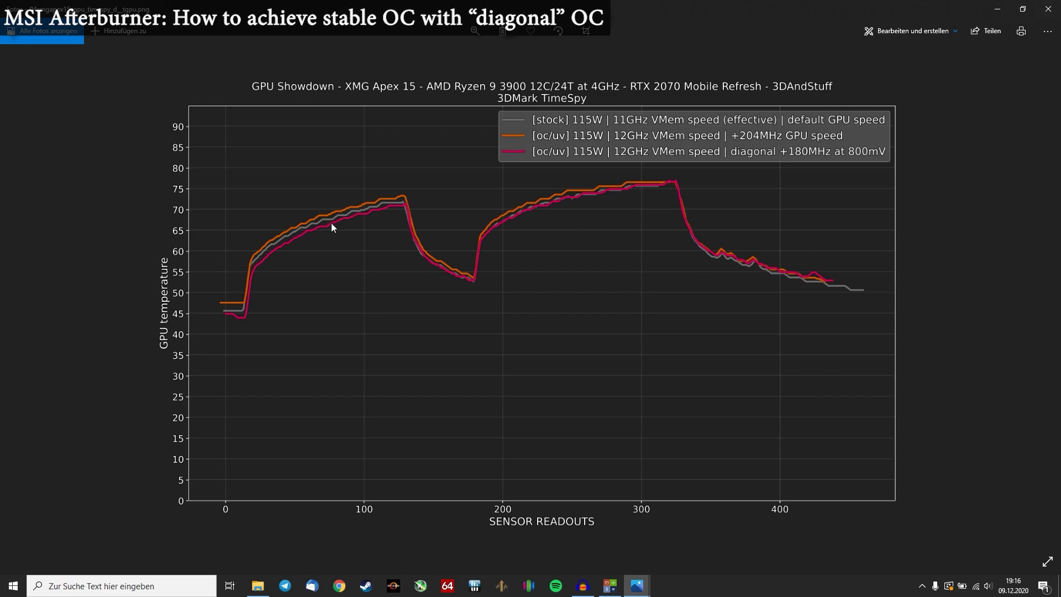
mouse_move(325, 224)
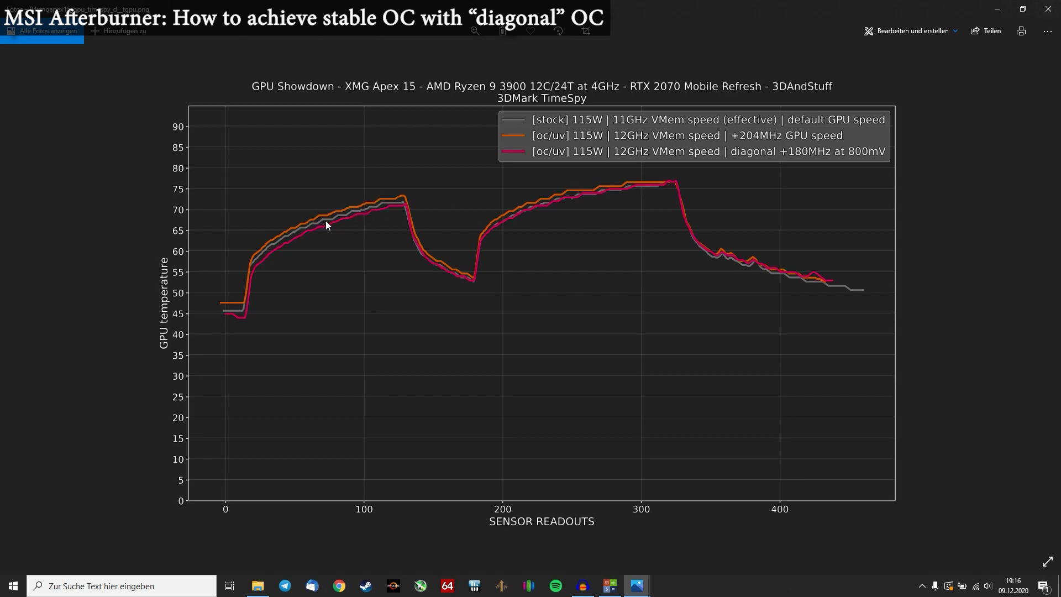
mouse_move(375, 230)
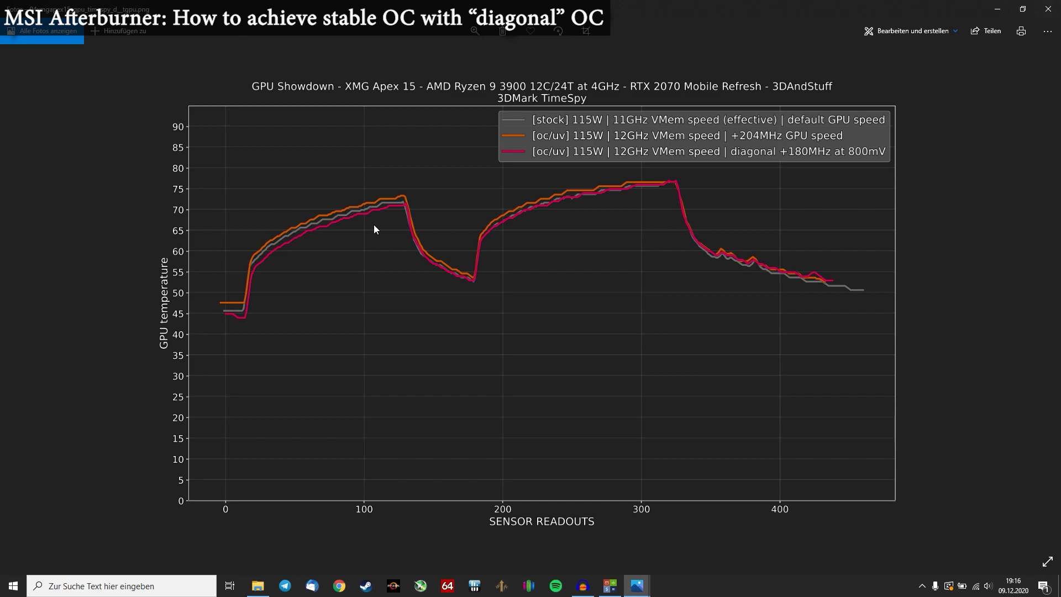
mouse_move(504, 249)
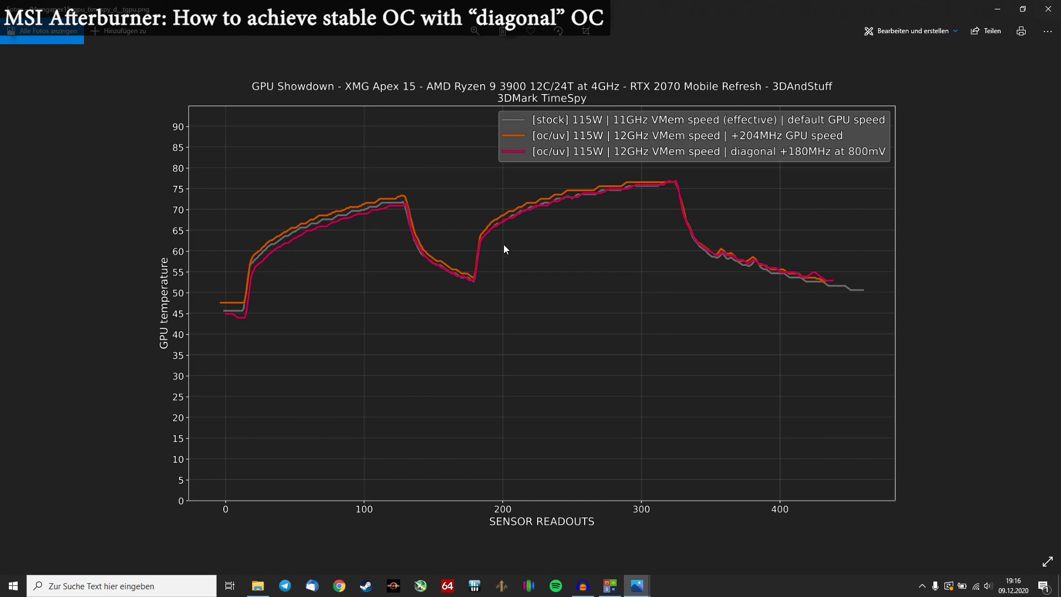
mouse_move(674, 185)
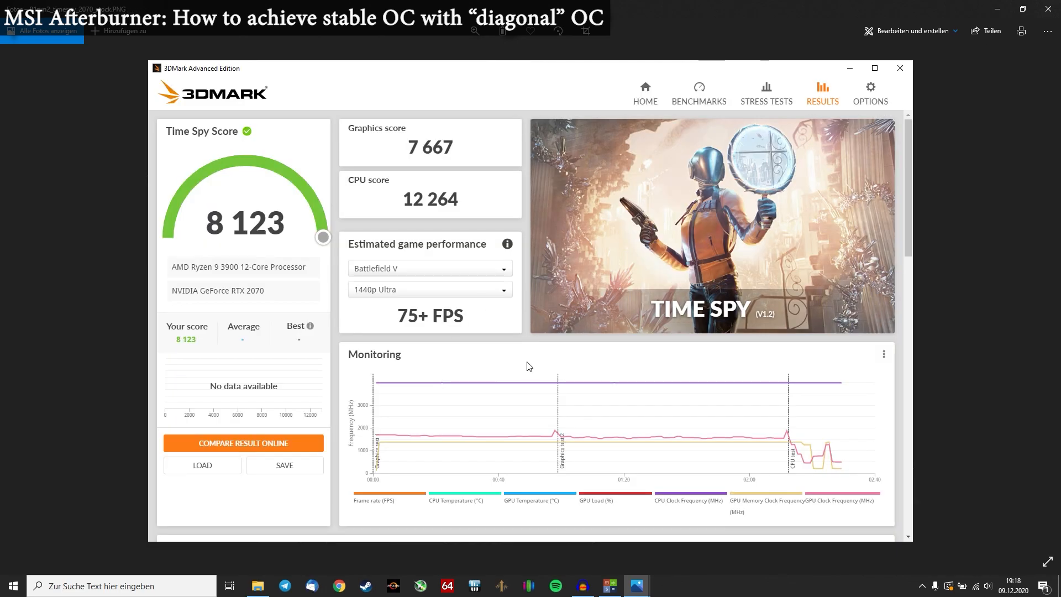
mouse_move(524, 342)
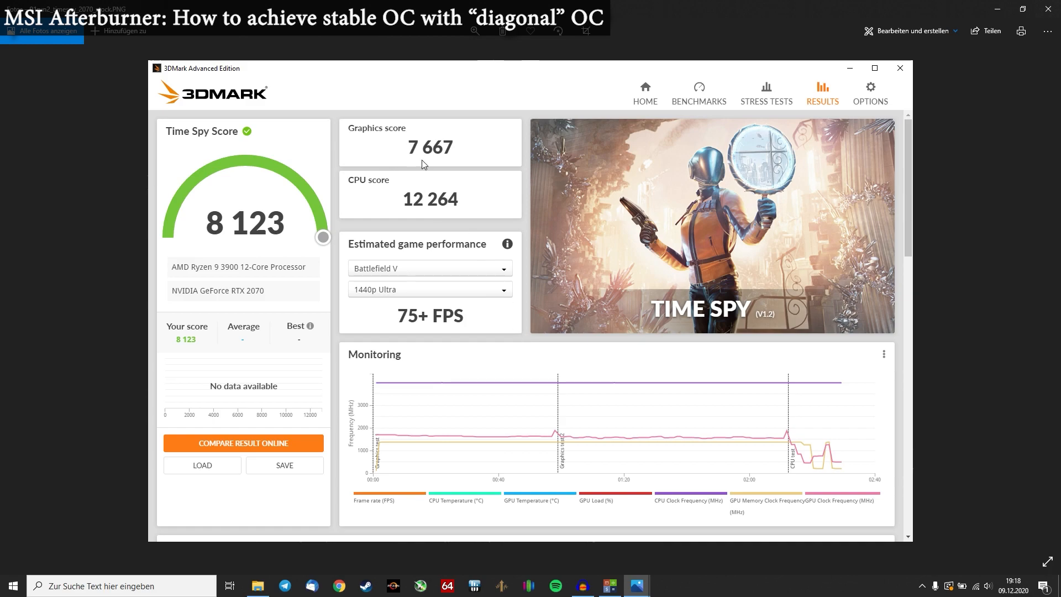
mouse_move(424, 176)
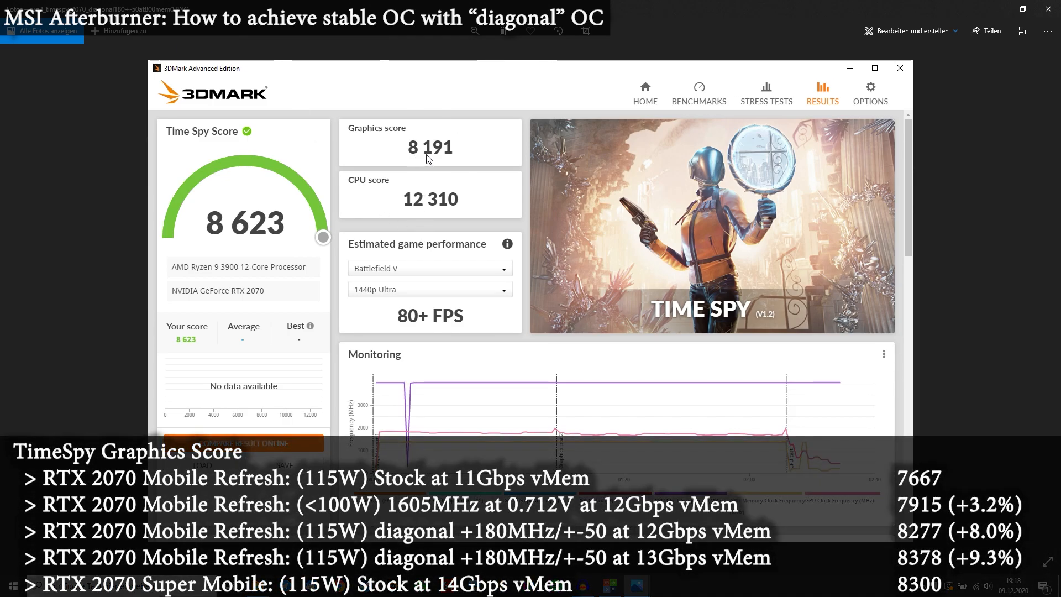
mouse_move(462, 161)
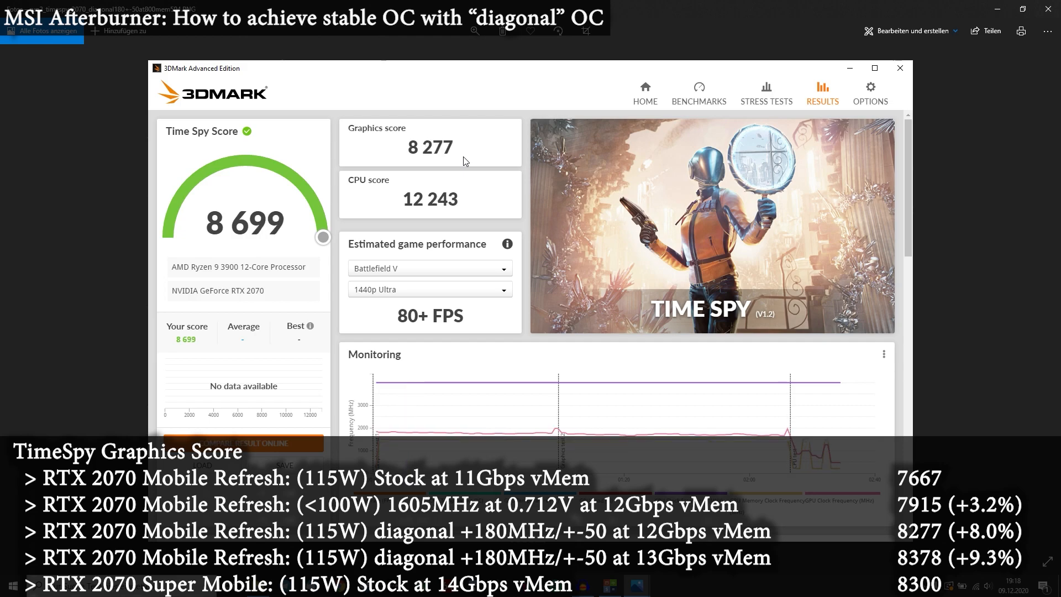
mouse_move(453, 165)
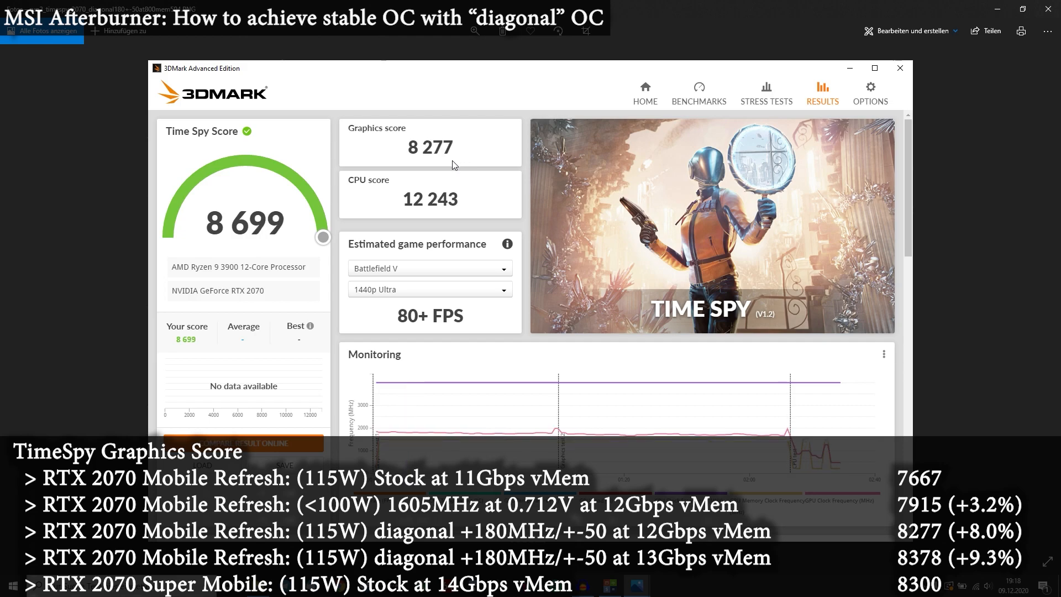
mouse_move(466, 171)
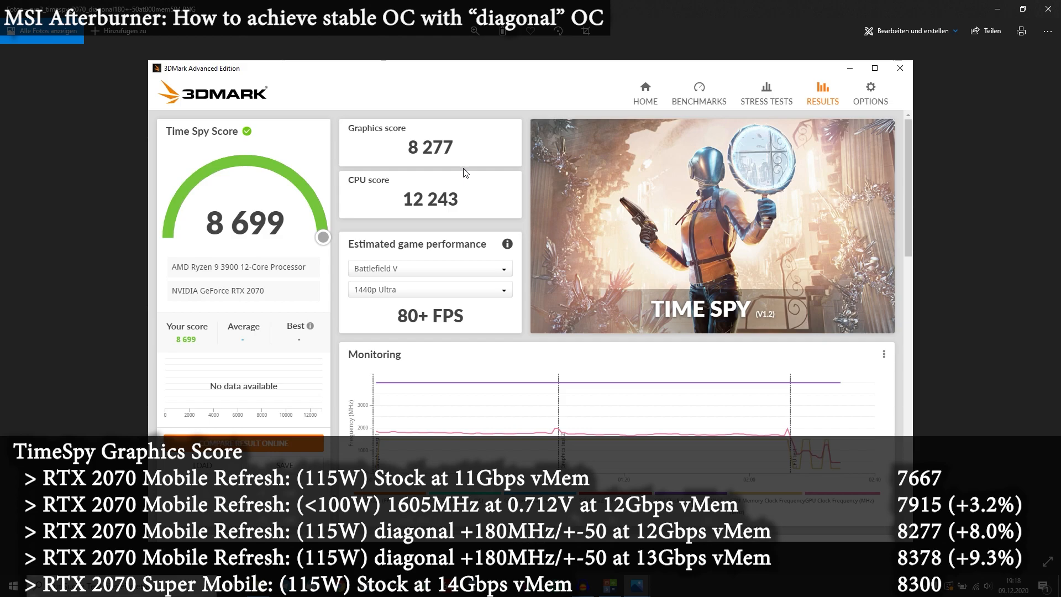
mouse_move(457, 156)
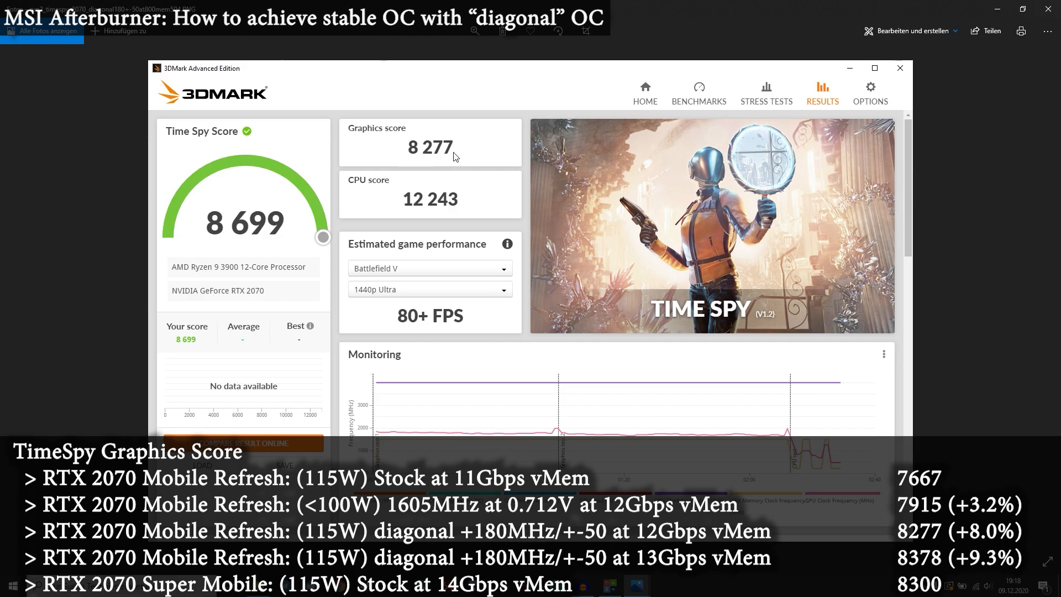
mouse_move(417, 156)
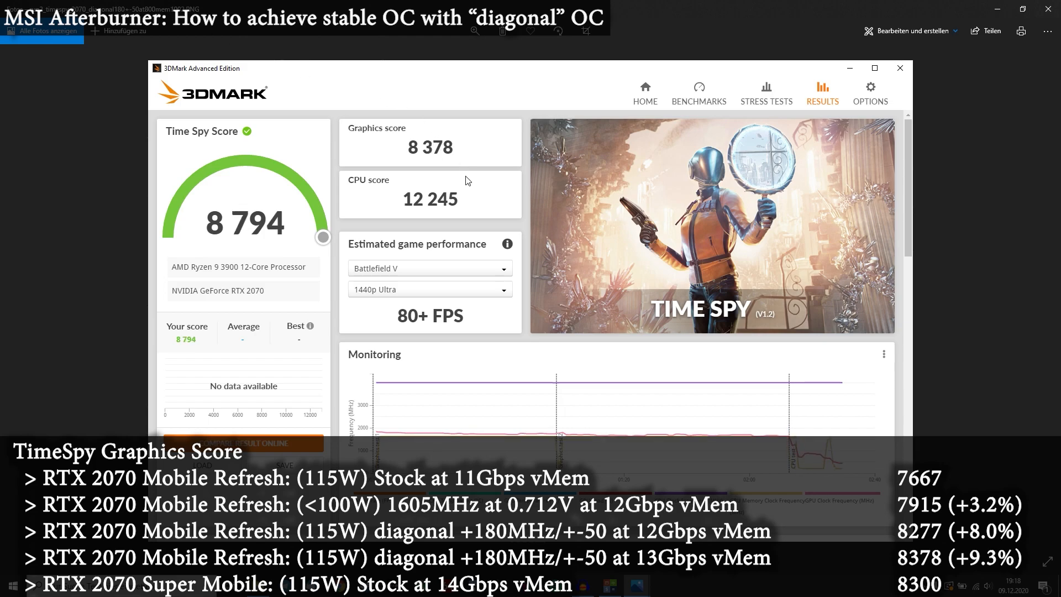
mouse_move(479, 172)
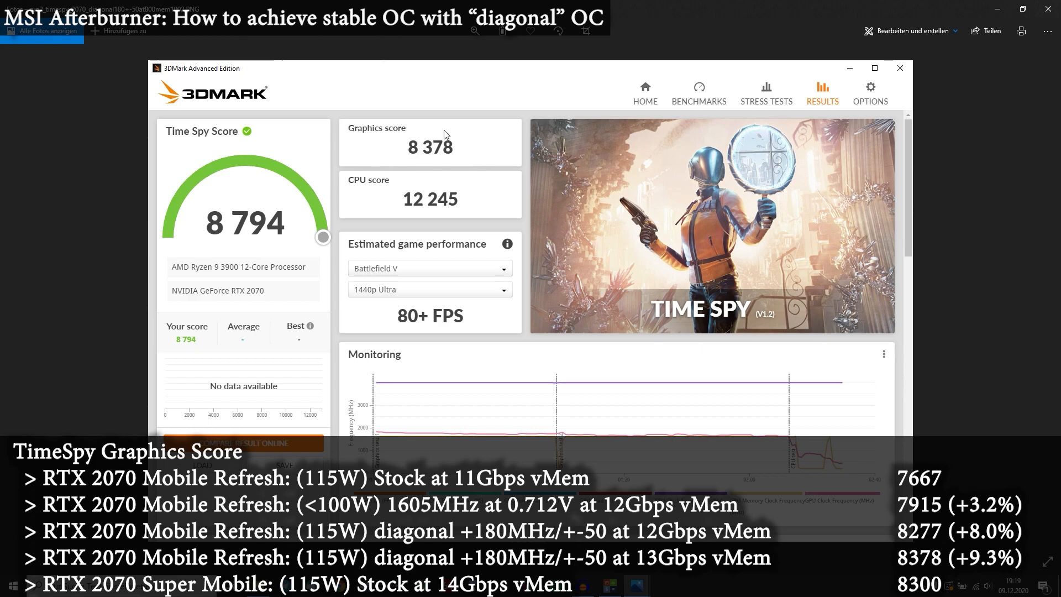
mouse_move(484, 167)
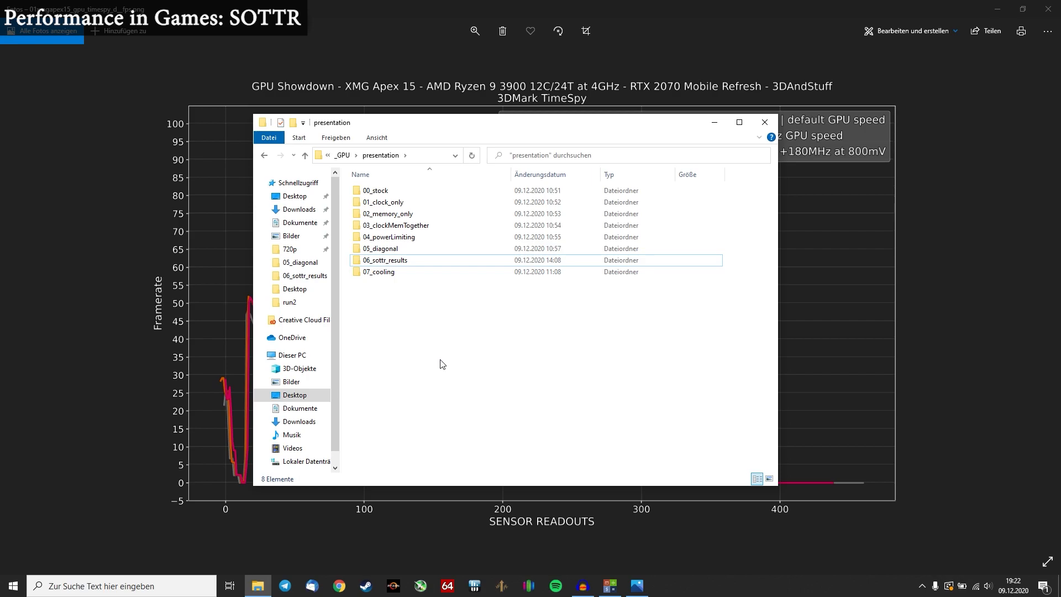
mouse_move(416, 280)
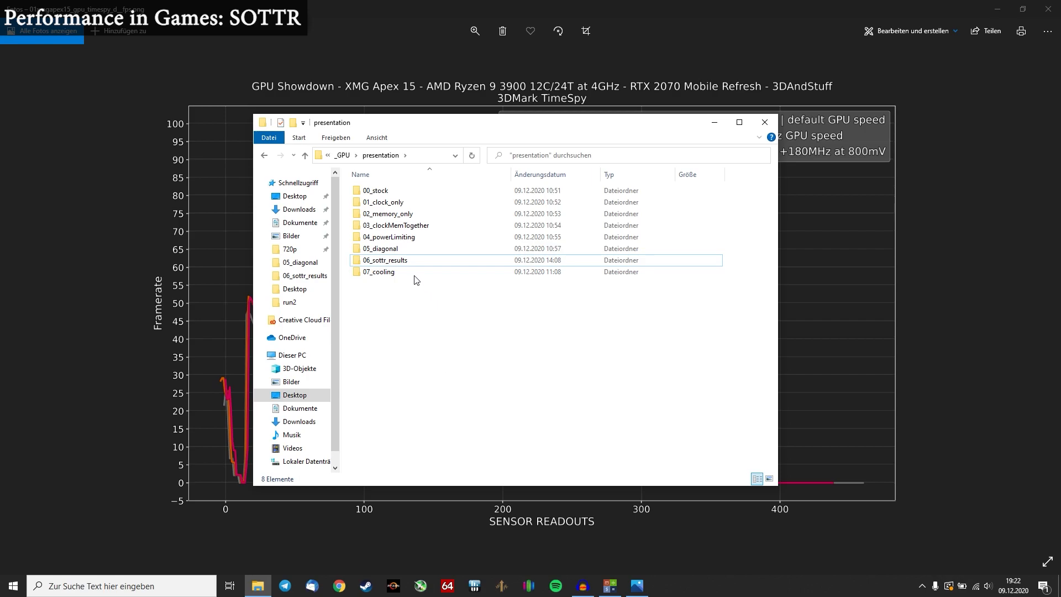
Enter the 06_sottr_results folder
click(400, 264)
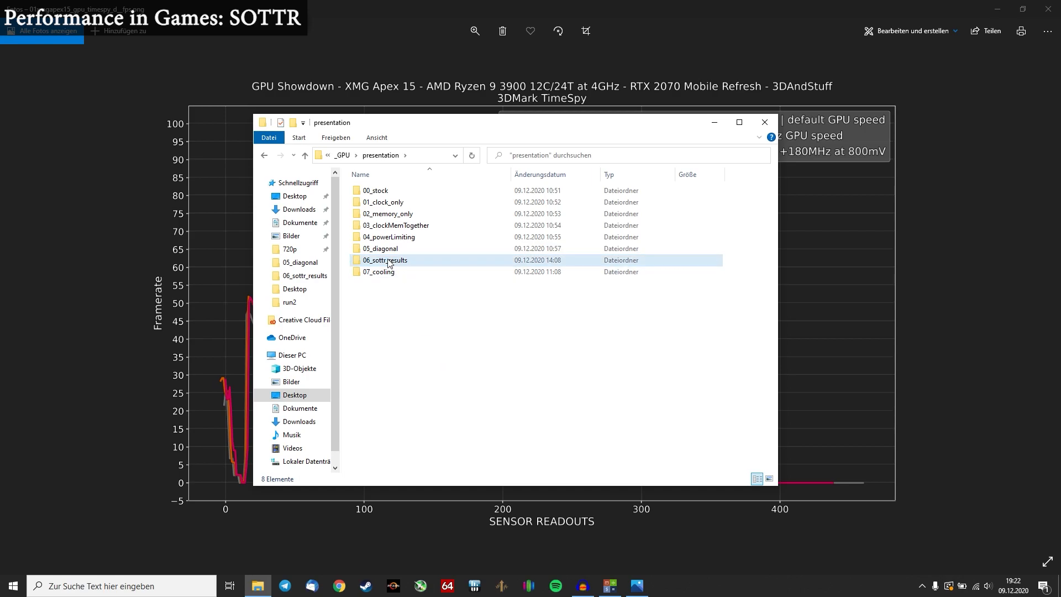
click(384, 259)
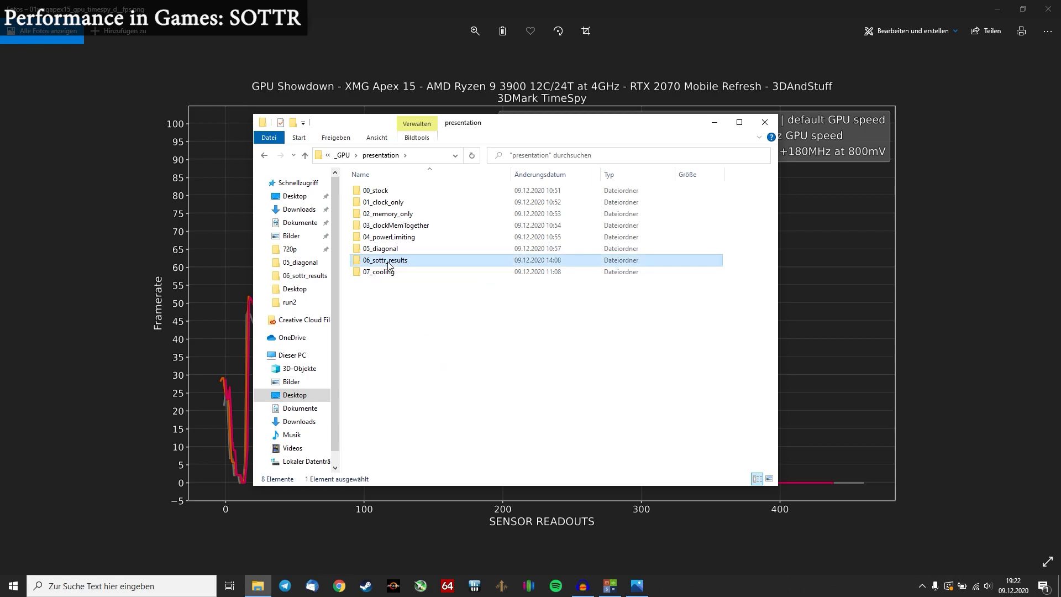
double_click(385, 260)
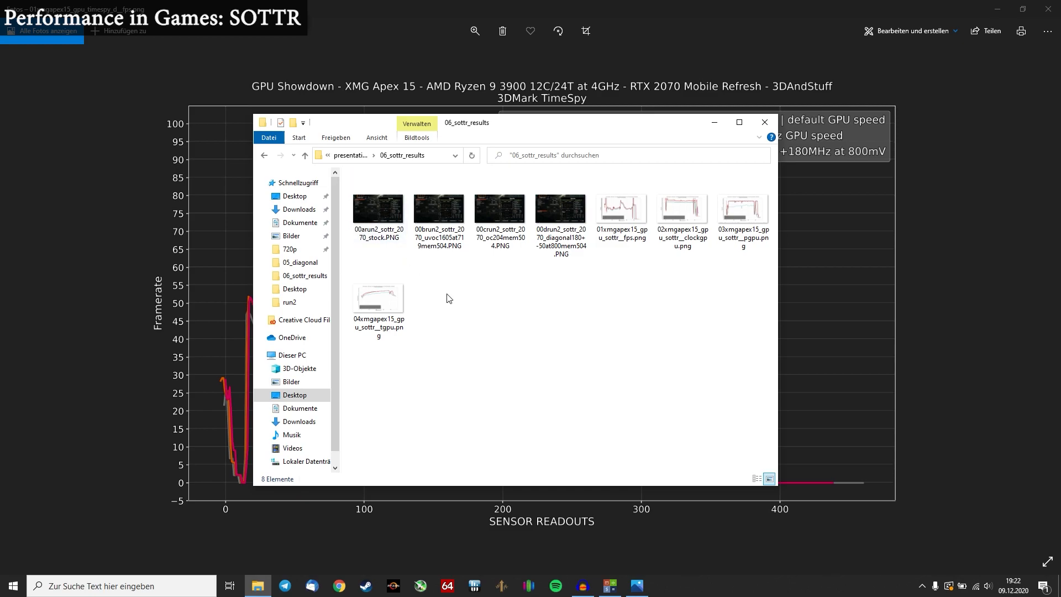
View the 00arun2_sottr_2070_stock.PNG screenshot showing 104 average FPS
click(378, 208)
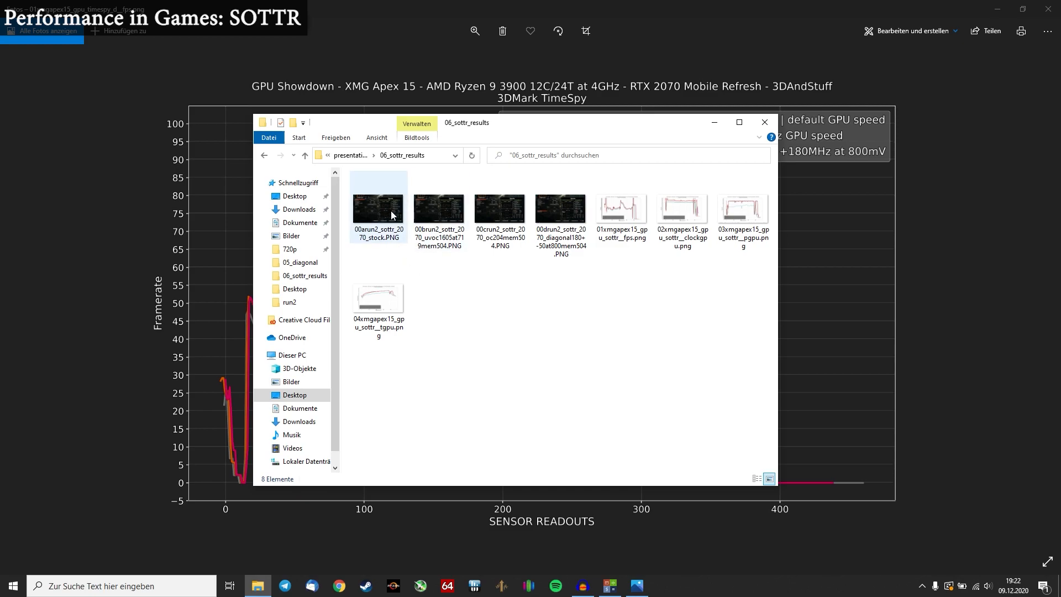
click(446, 303)
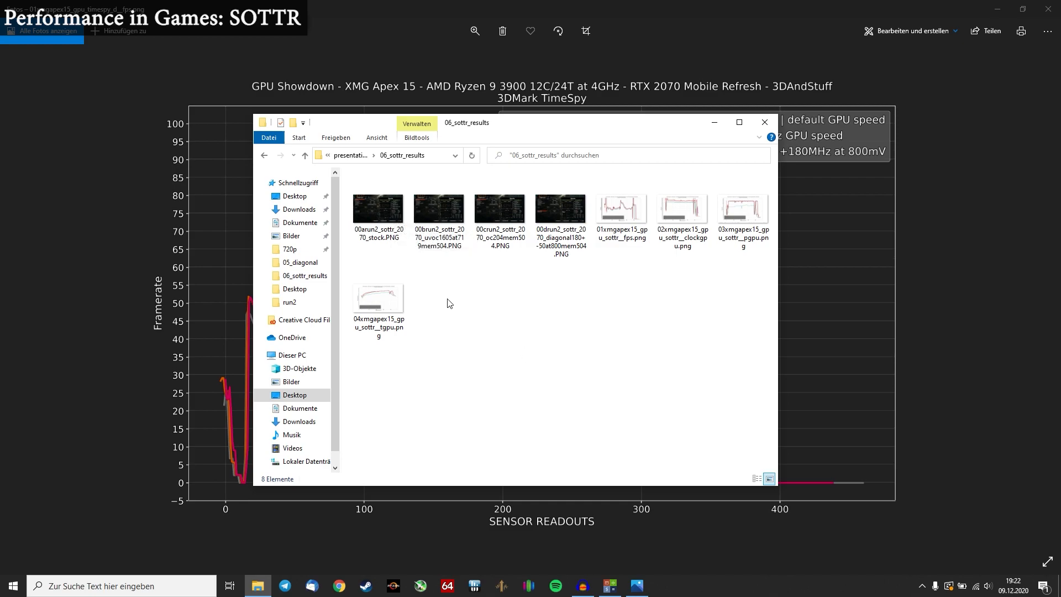
click(378, 208)
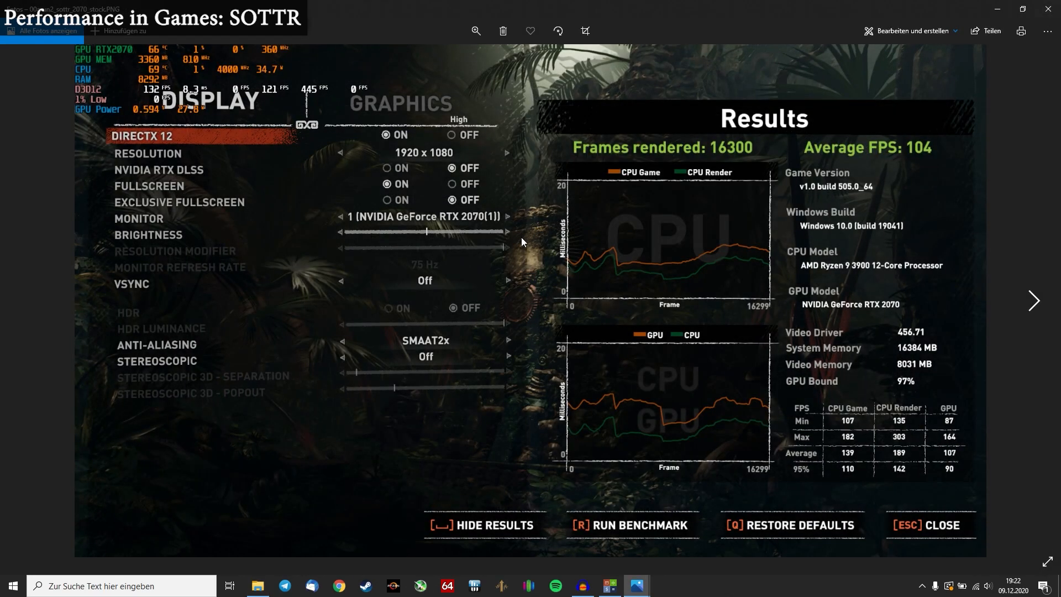
mouse_move(578, 423)
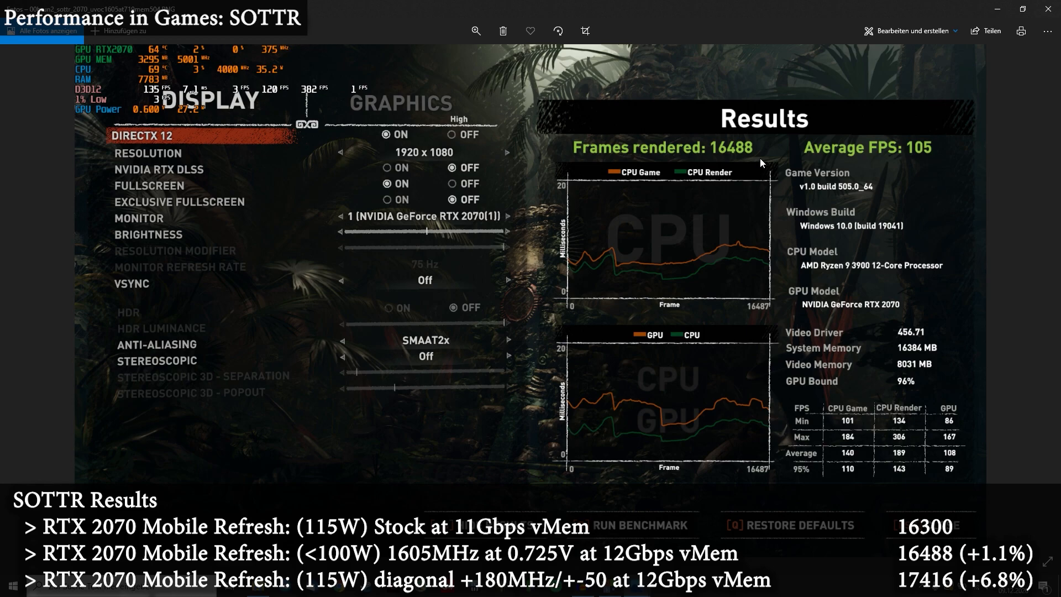
mouse_move(751, 163)
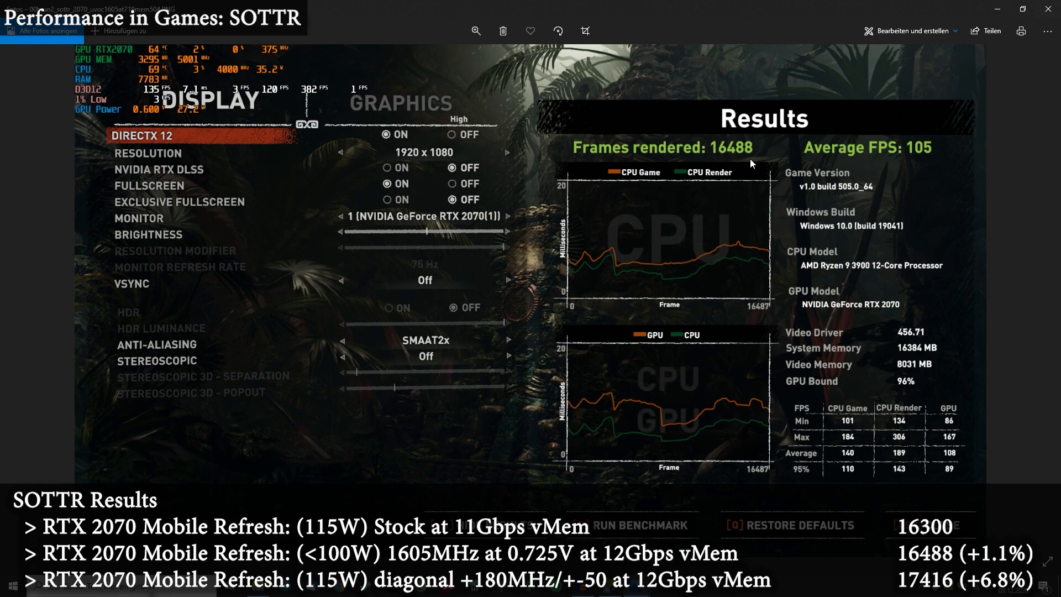
mouse_move(770, 165)
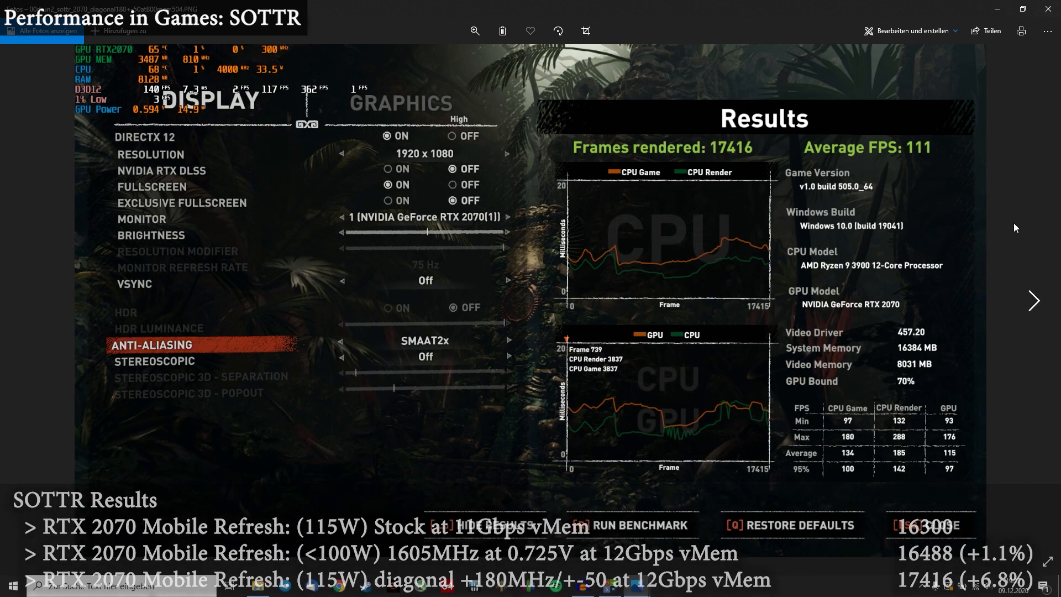
Advance to the Shadow of the Tomb Raider framerate comparison graph
click(1033, 301)
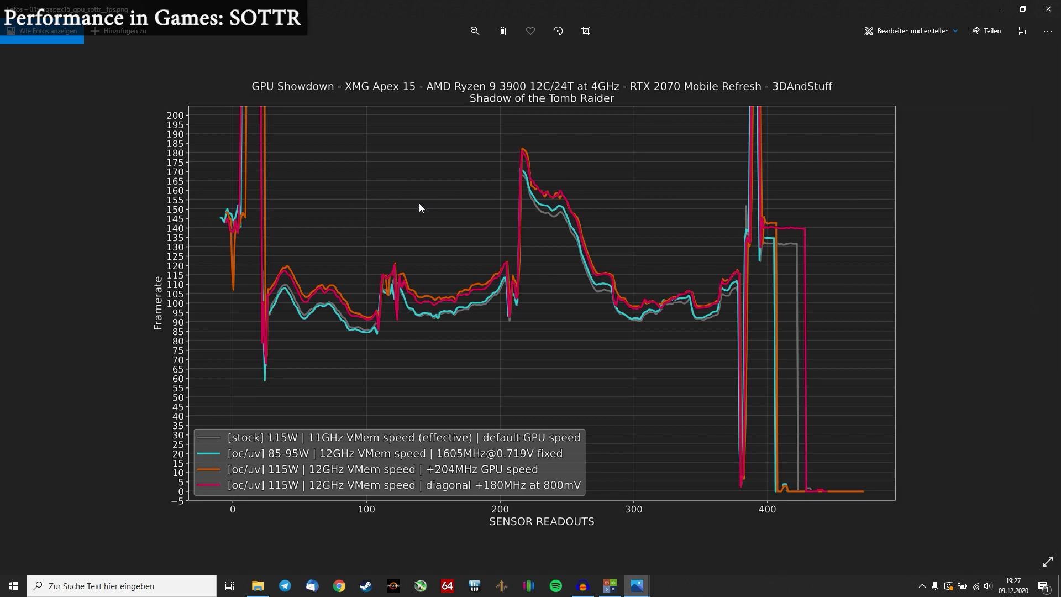
mouse_move(531, 210)
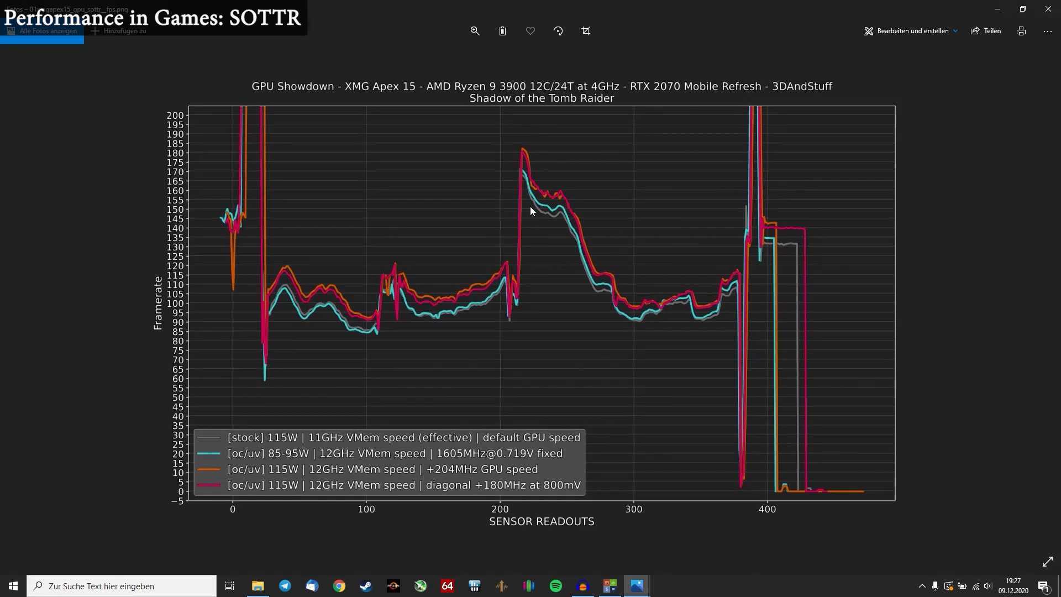
mouse_move(644, 387)
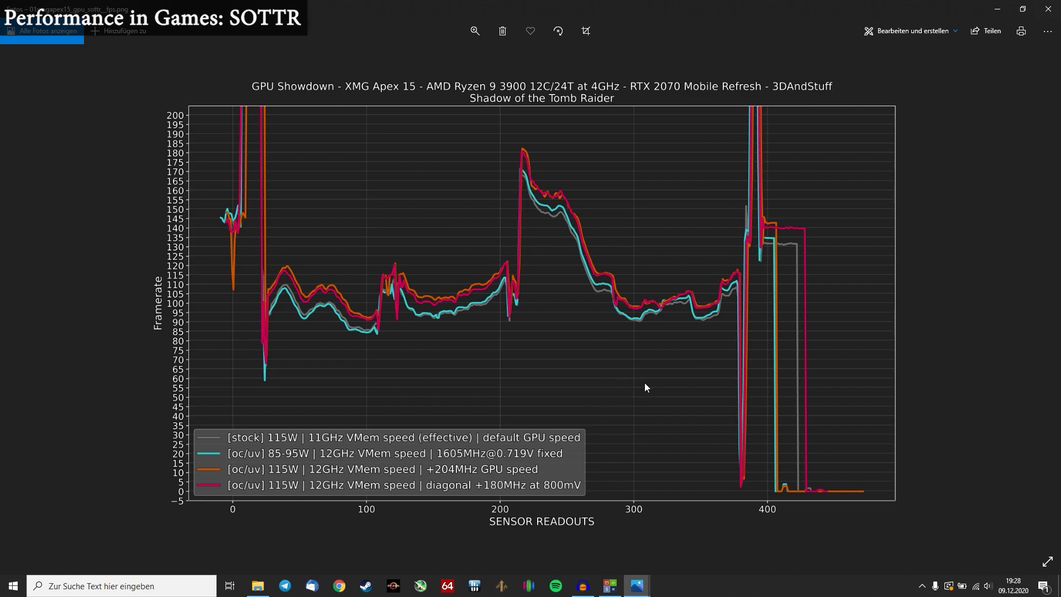
mouse_move(374, 476)
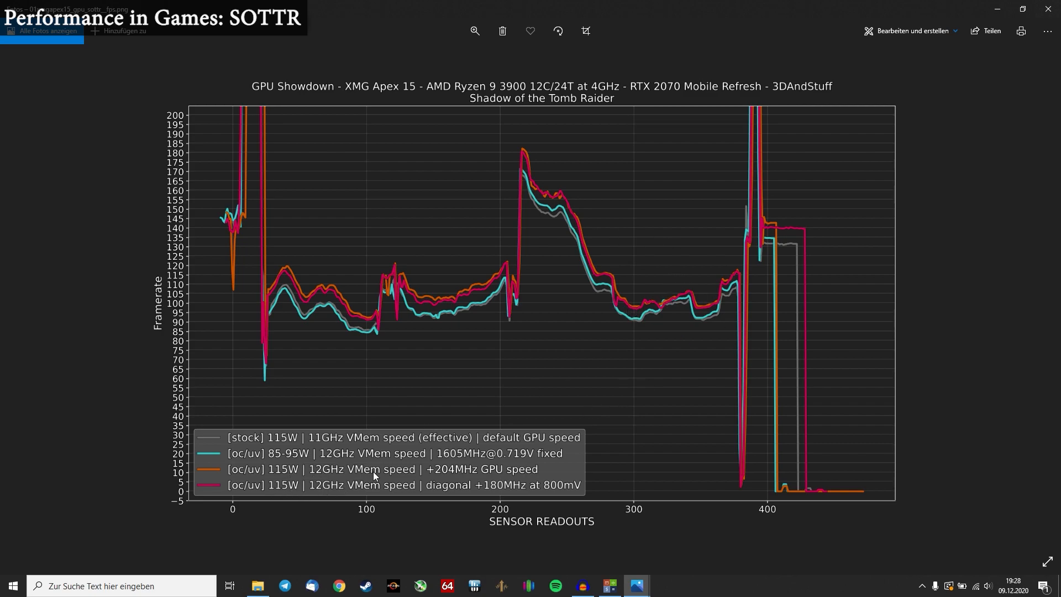
mouse_move(412, 318)
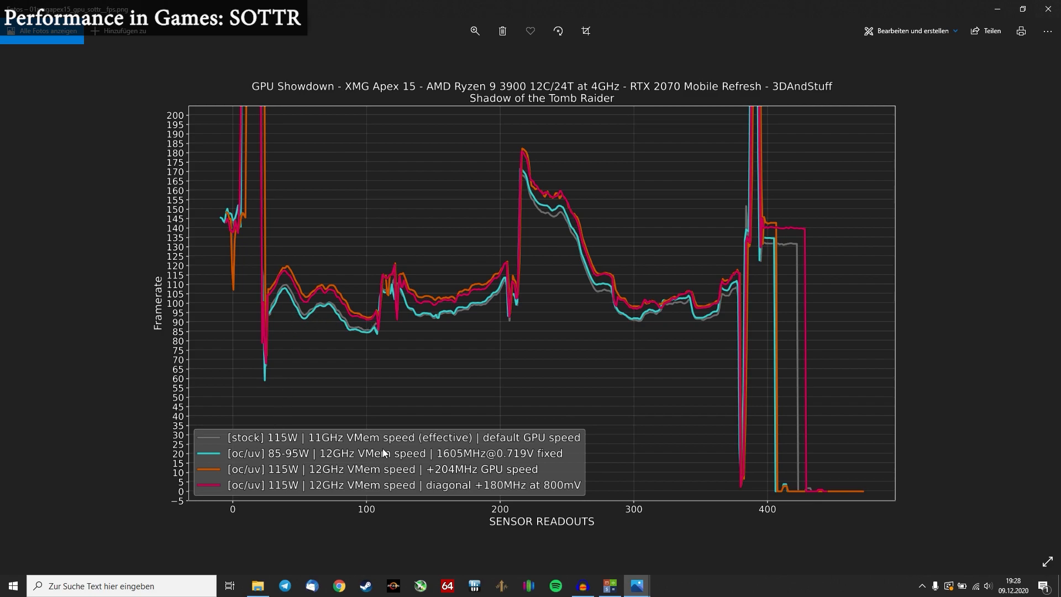
mouse_move(380, 310)
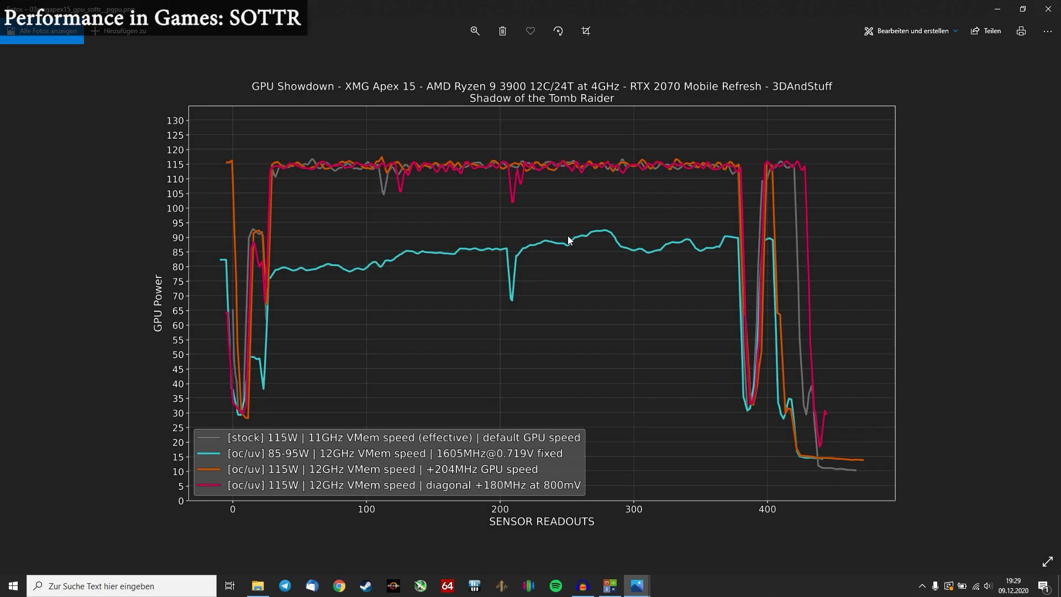
mouse_move(509, 260)
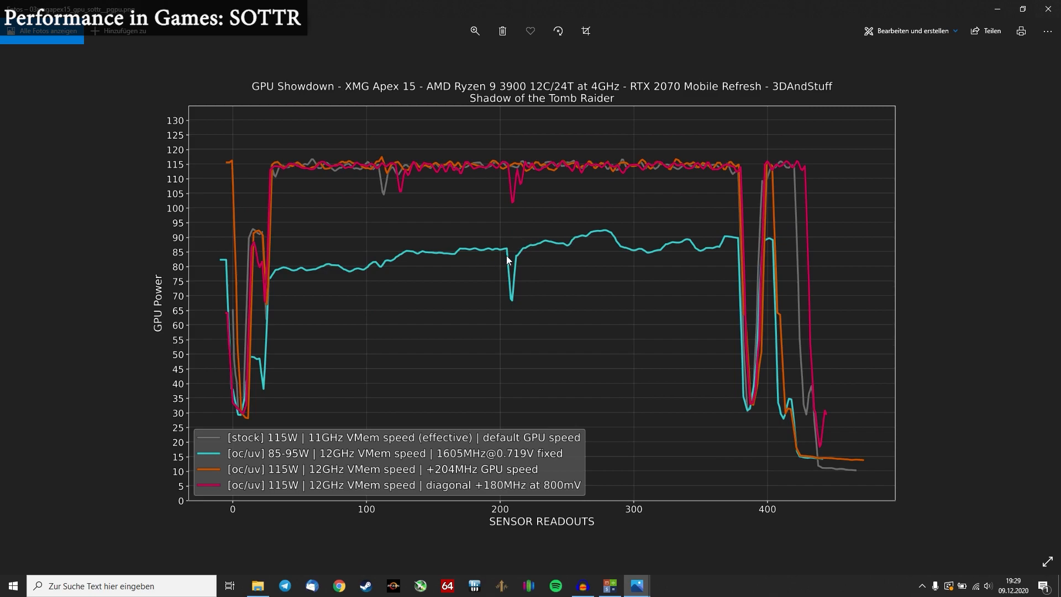
mouse_move(702, 245)
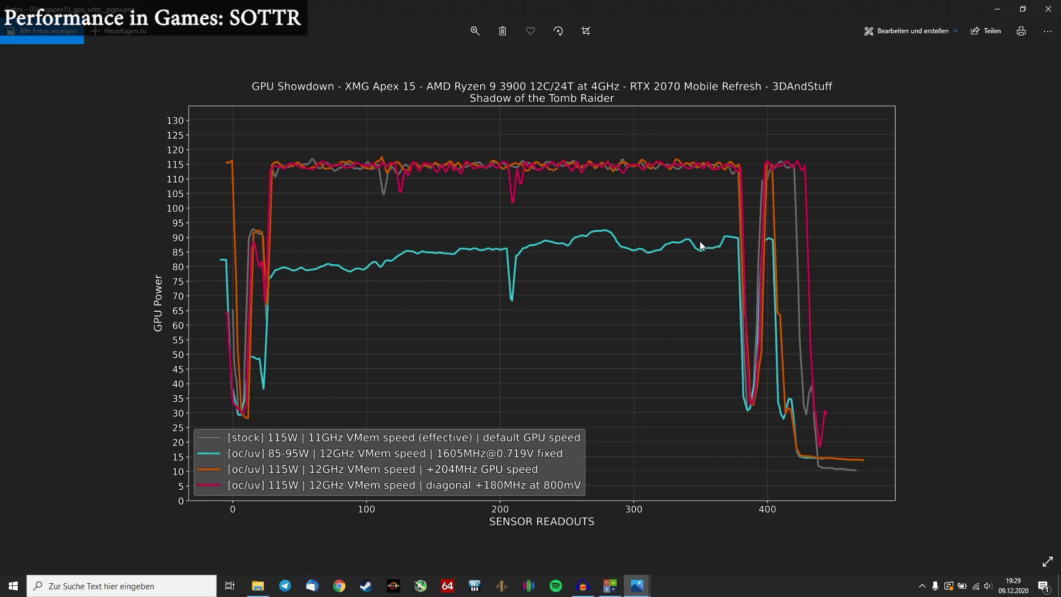
mouse_move(456, 460)
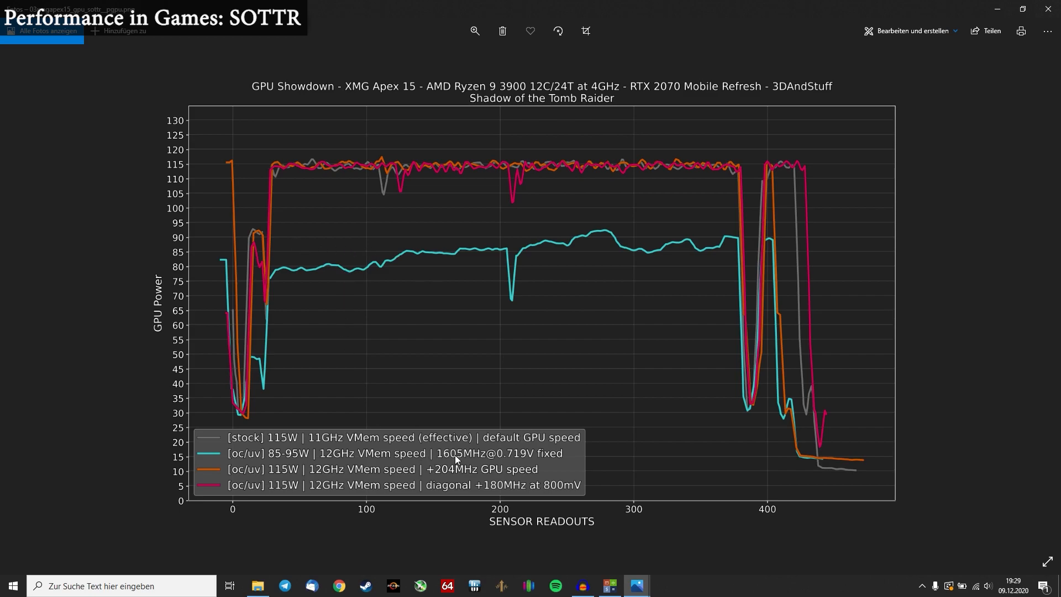
mouse_move(463, 457)
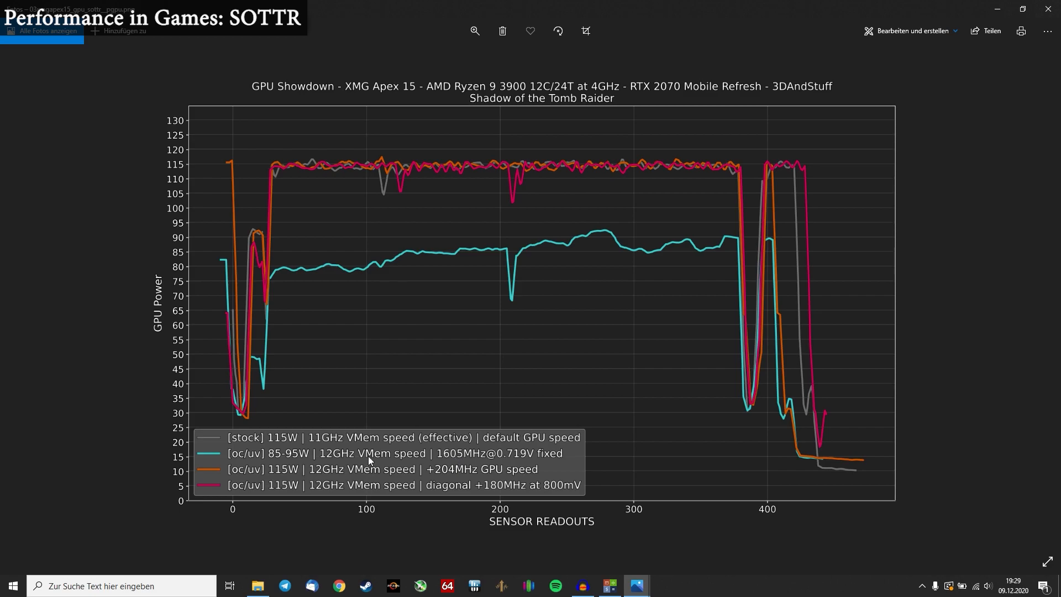
mouse_move(278, 269)
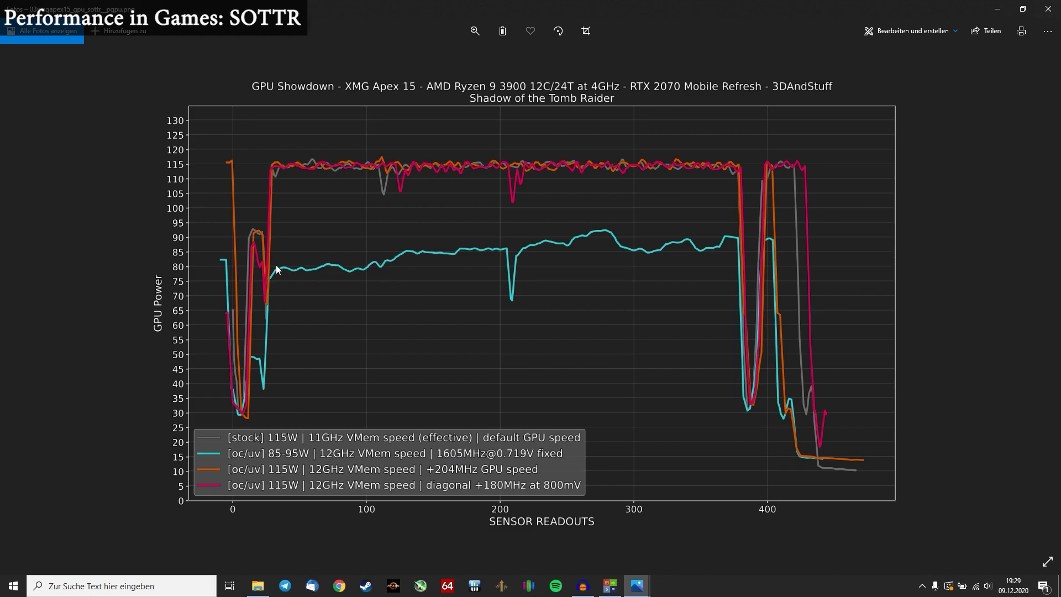
mouse_move(372, 270)
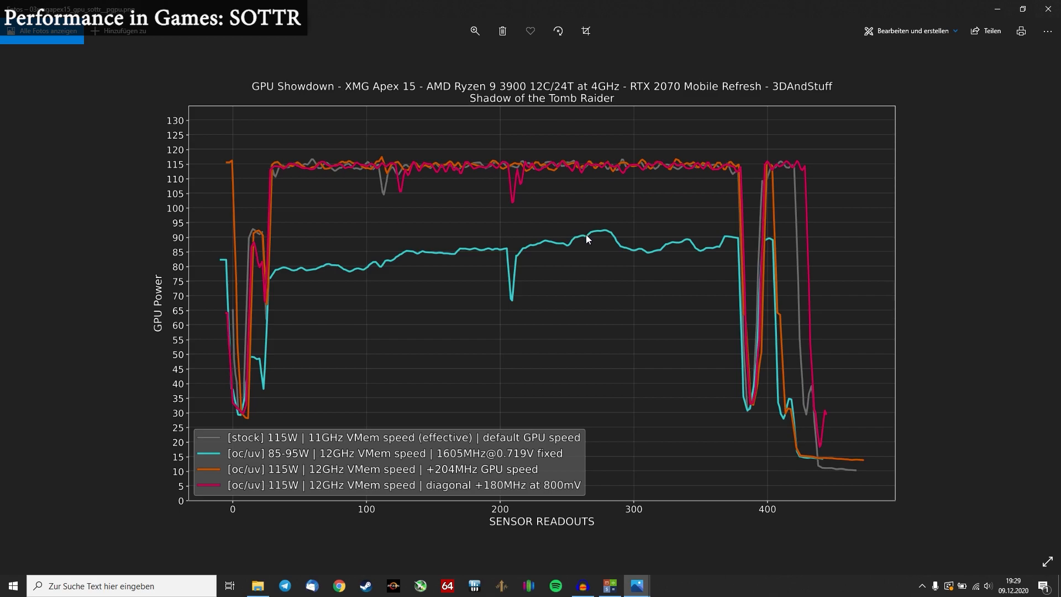
mouse_move(618, 245)
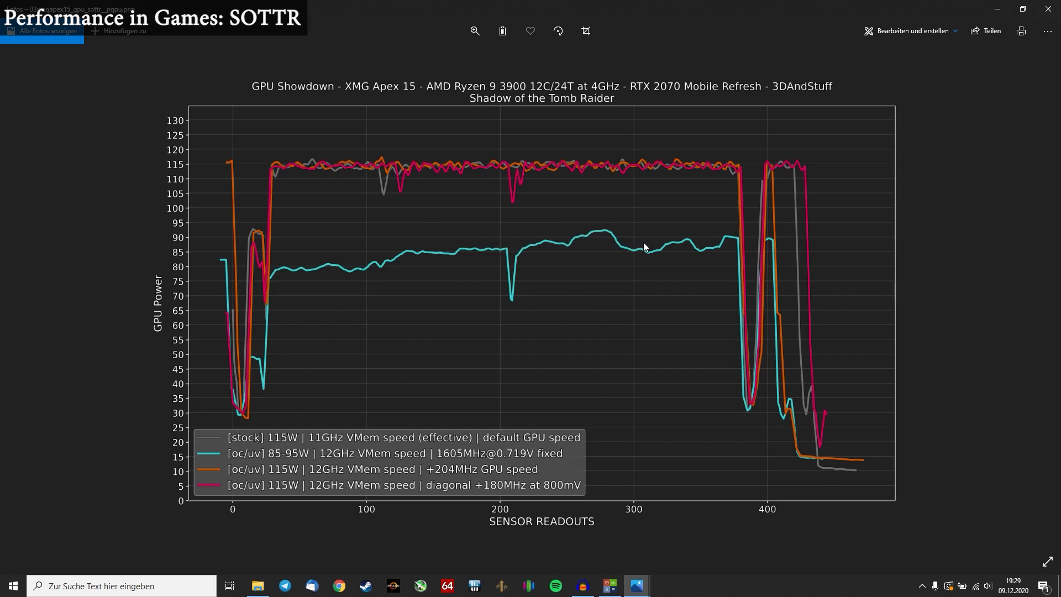
mouse_move(636, 249)
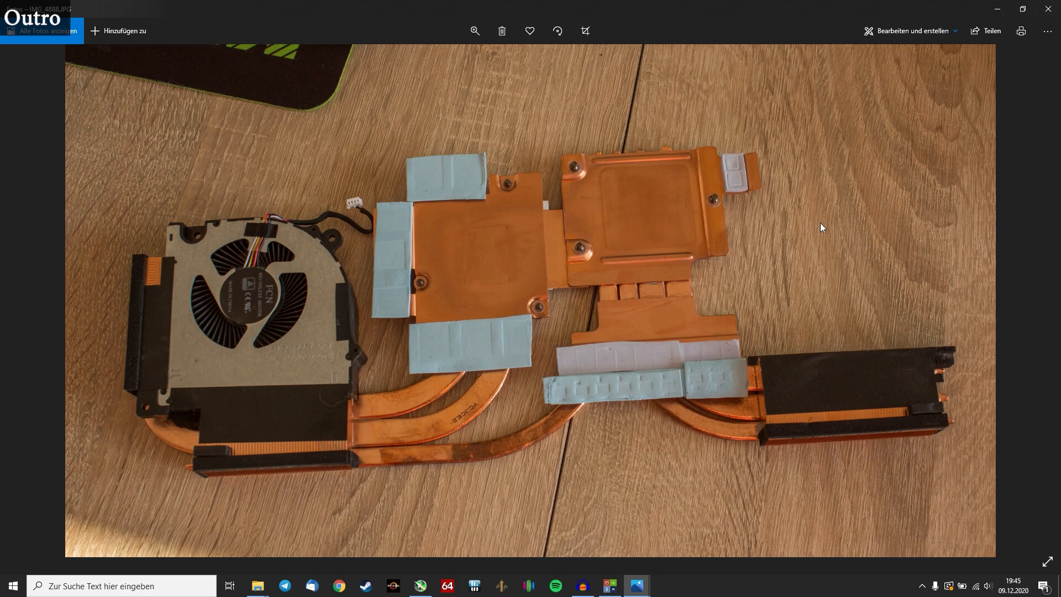
mouse_move(190, 417)
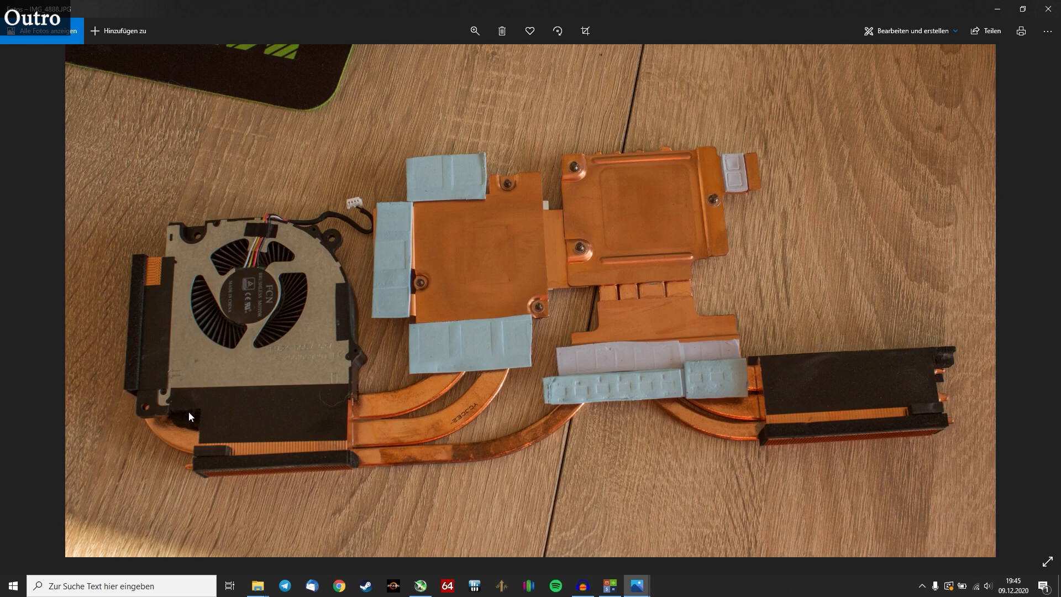
mouse_move(620, 465)
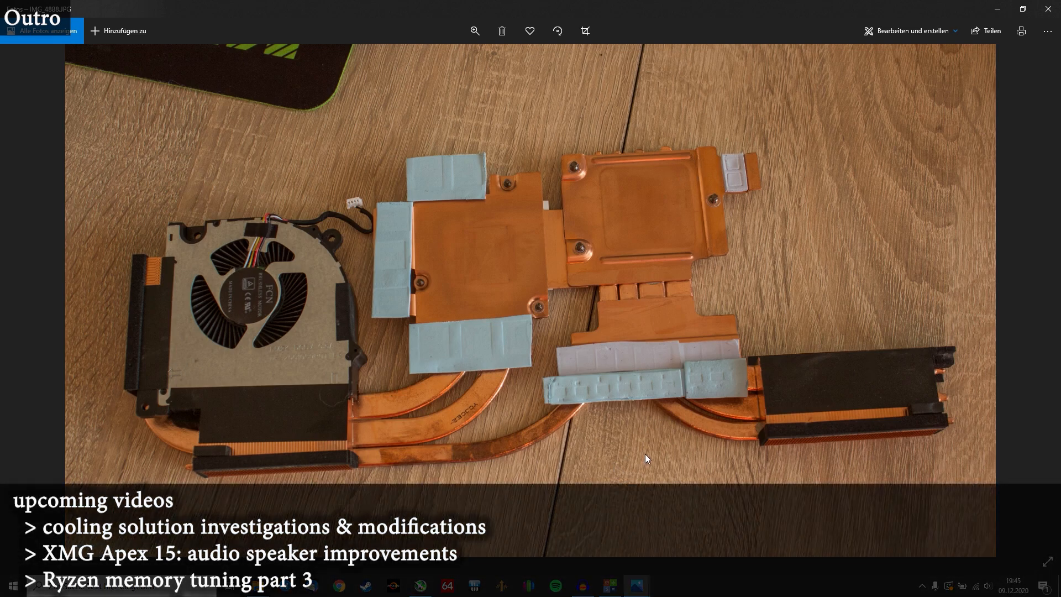
mouse_move(637, 437)
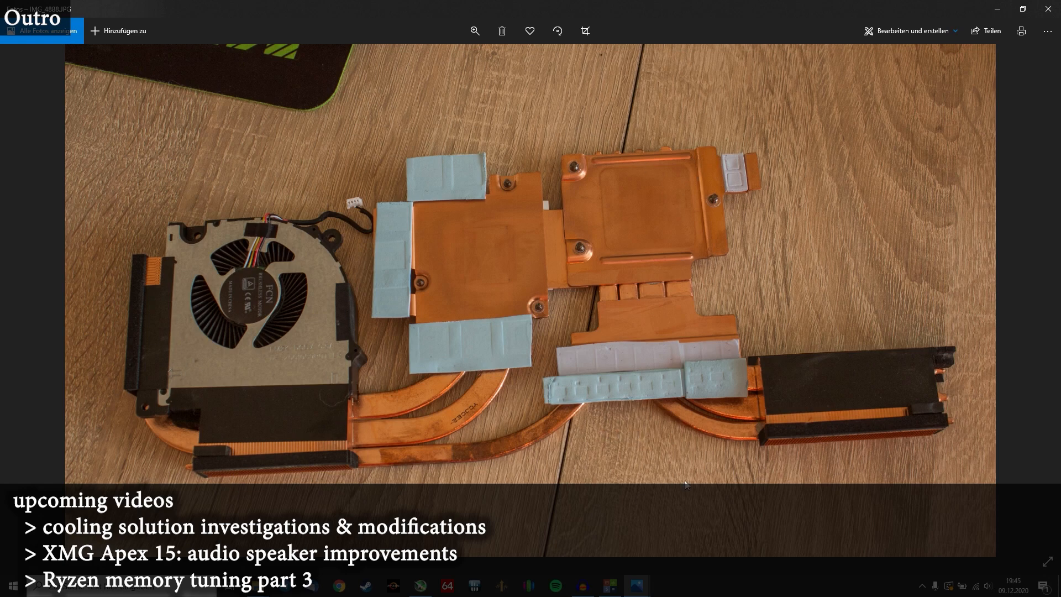
mouse_move(655, 210)
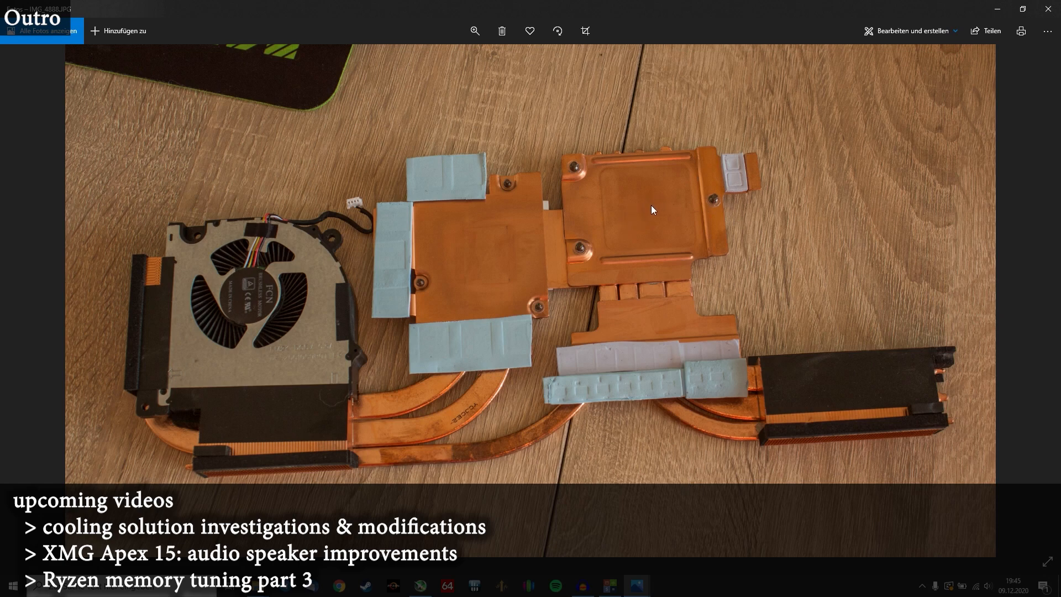
mouse_move(629, 172)
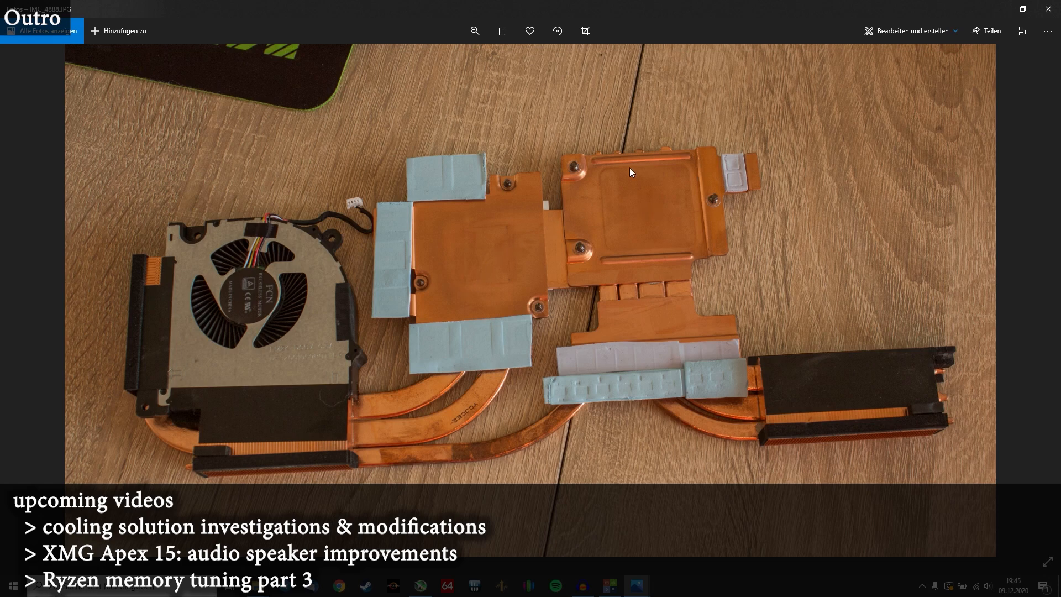
mouse_move(639, 210)
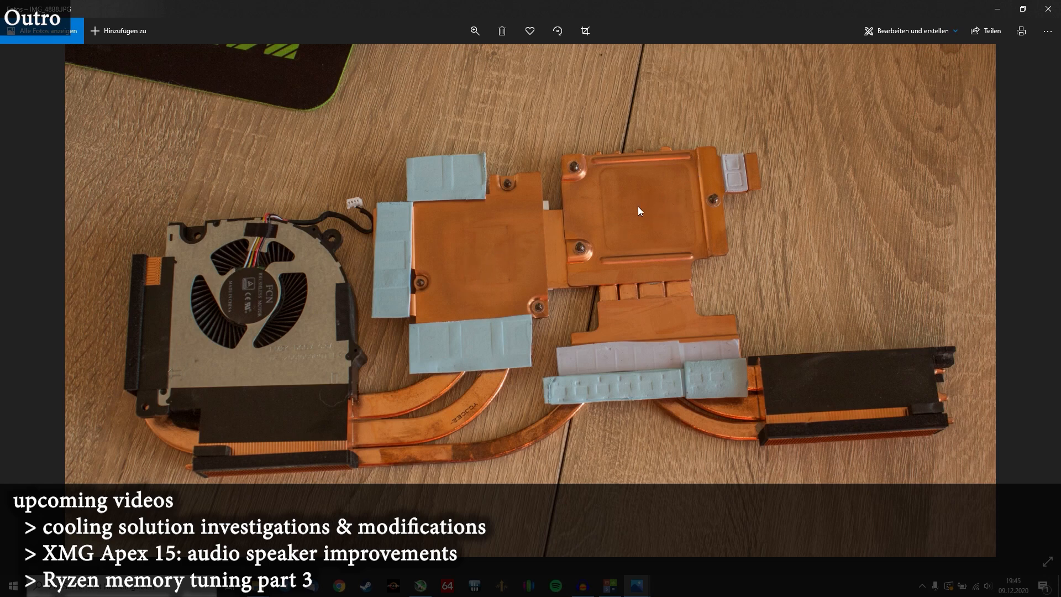
mouse_move(813, 296)
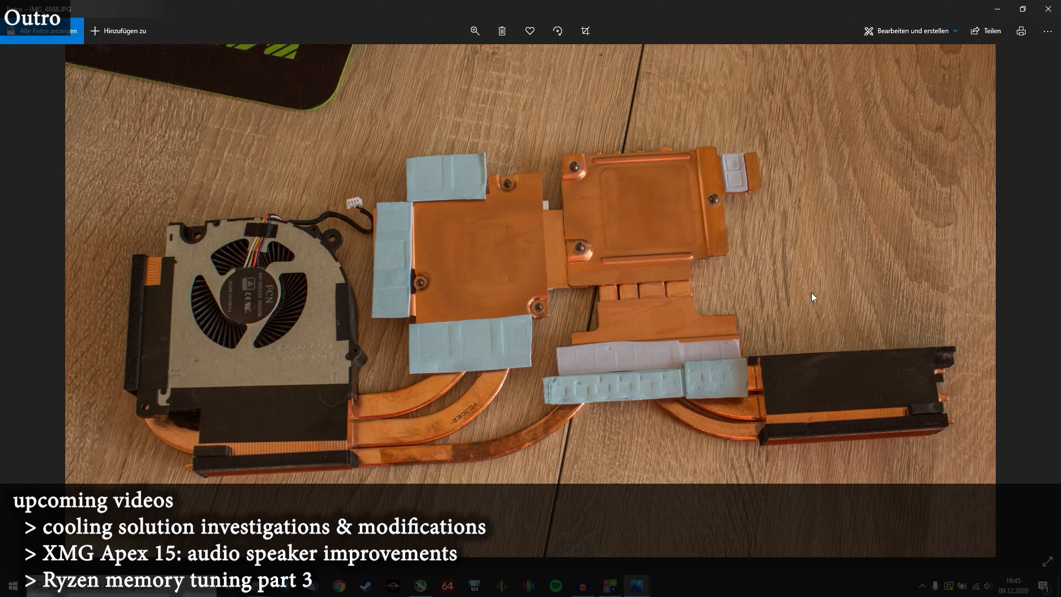